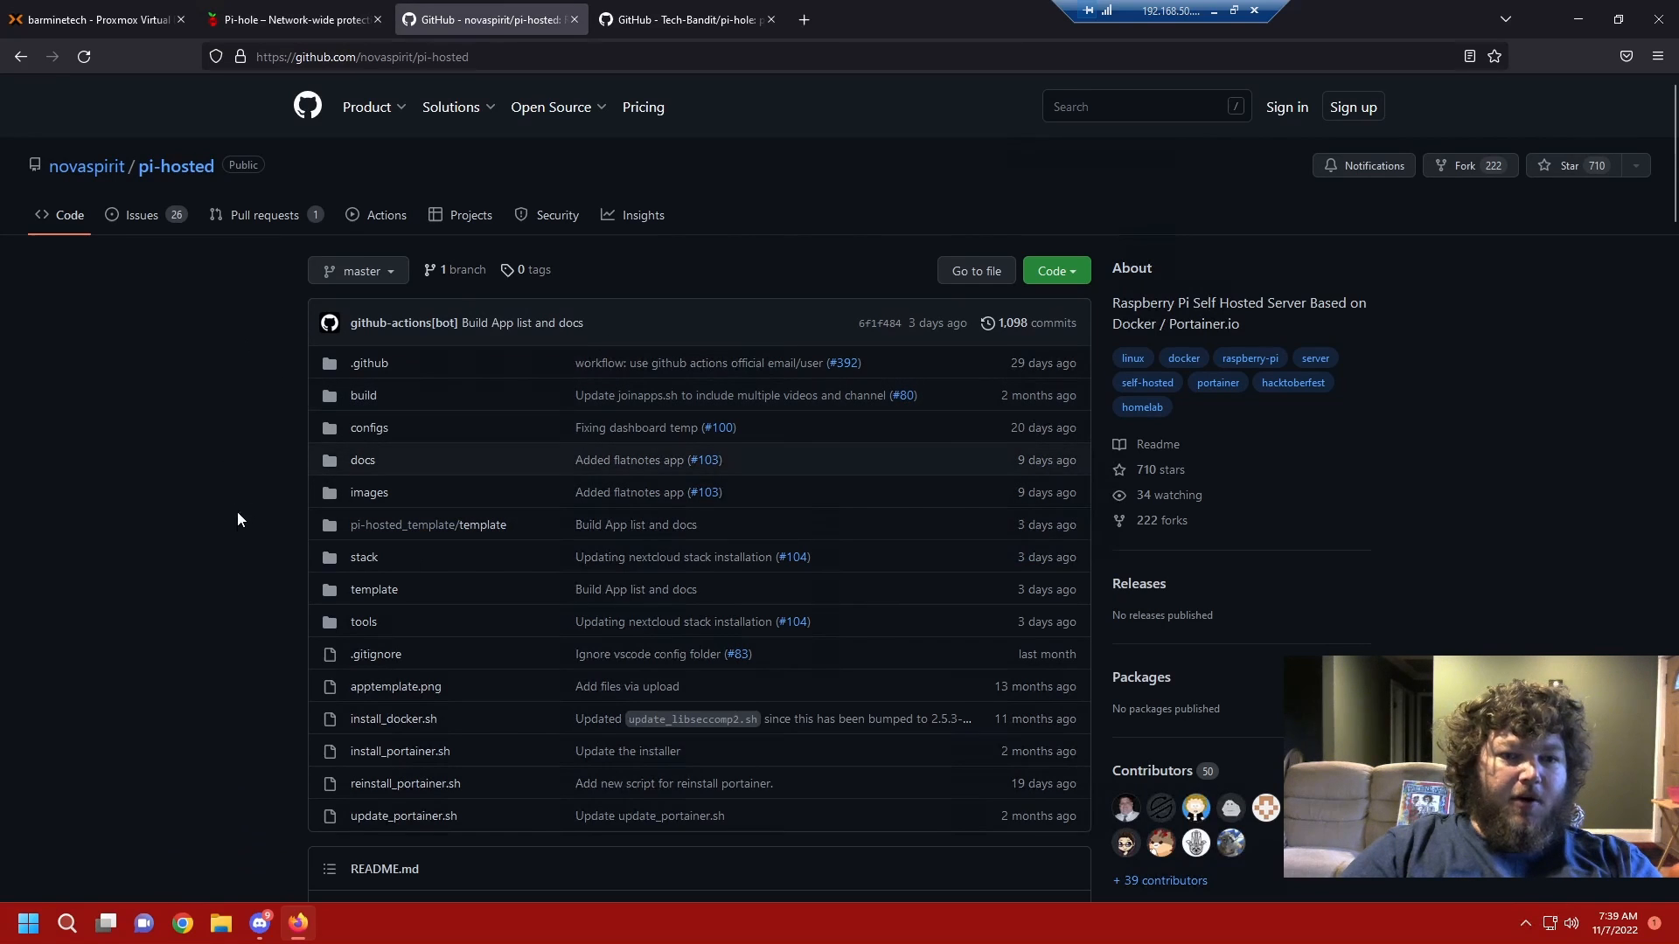
# Check the Ubuntu VM summary in Proxmox and the Pi-hole site, then scroll the README to Installation
pyautogui.scroll(-3)
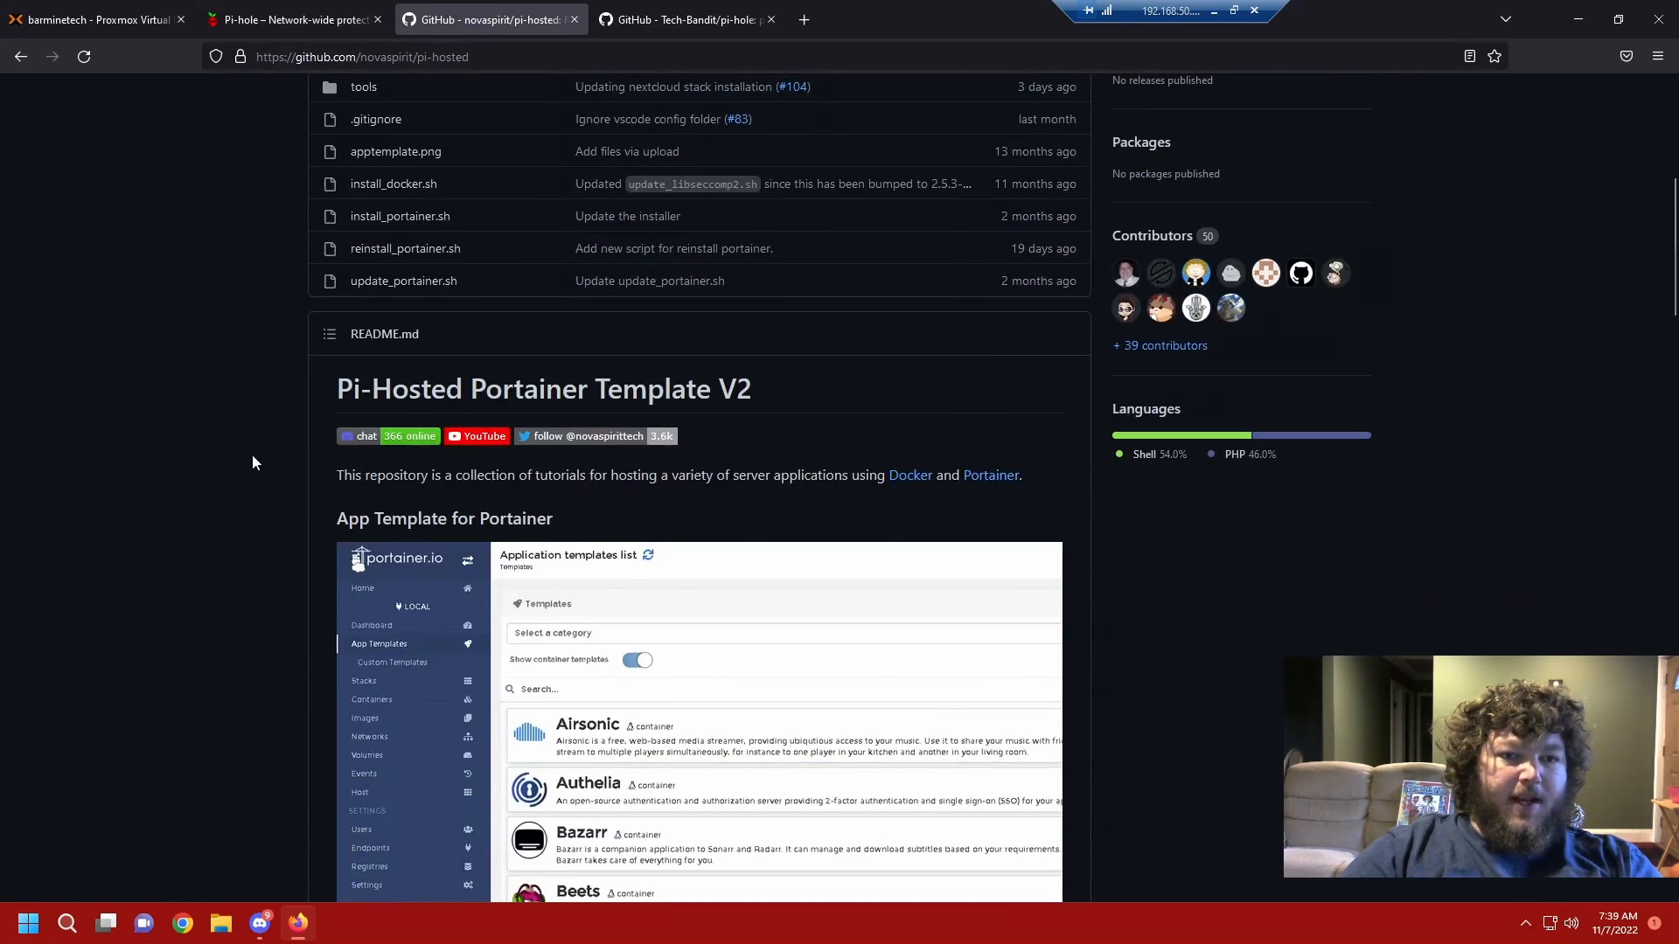
pyautogui.moveTo(239, 489)
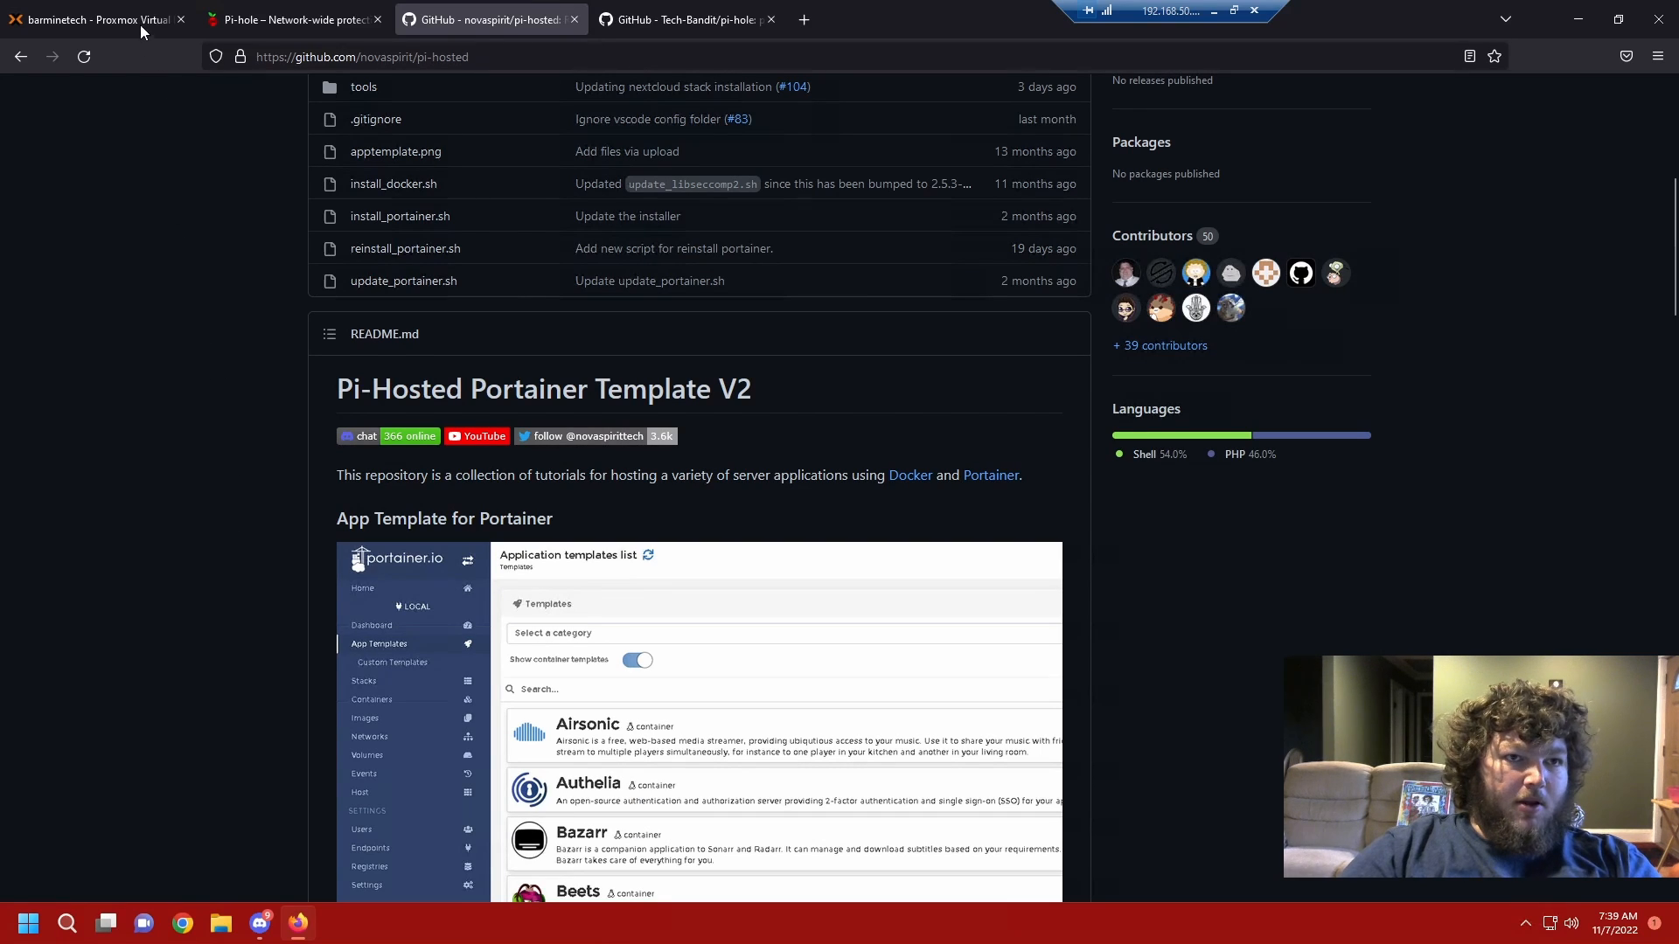
pyautogui.click(94, 19)
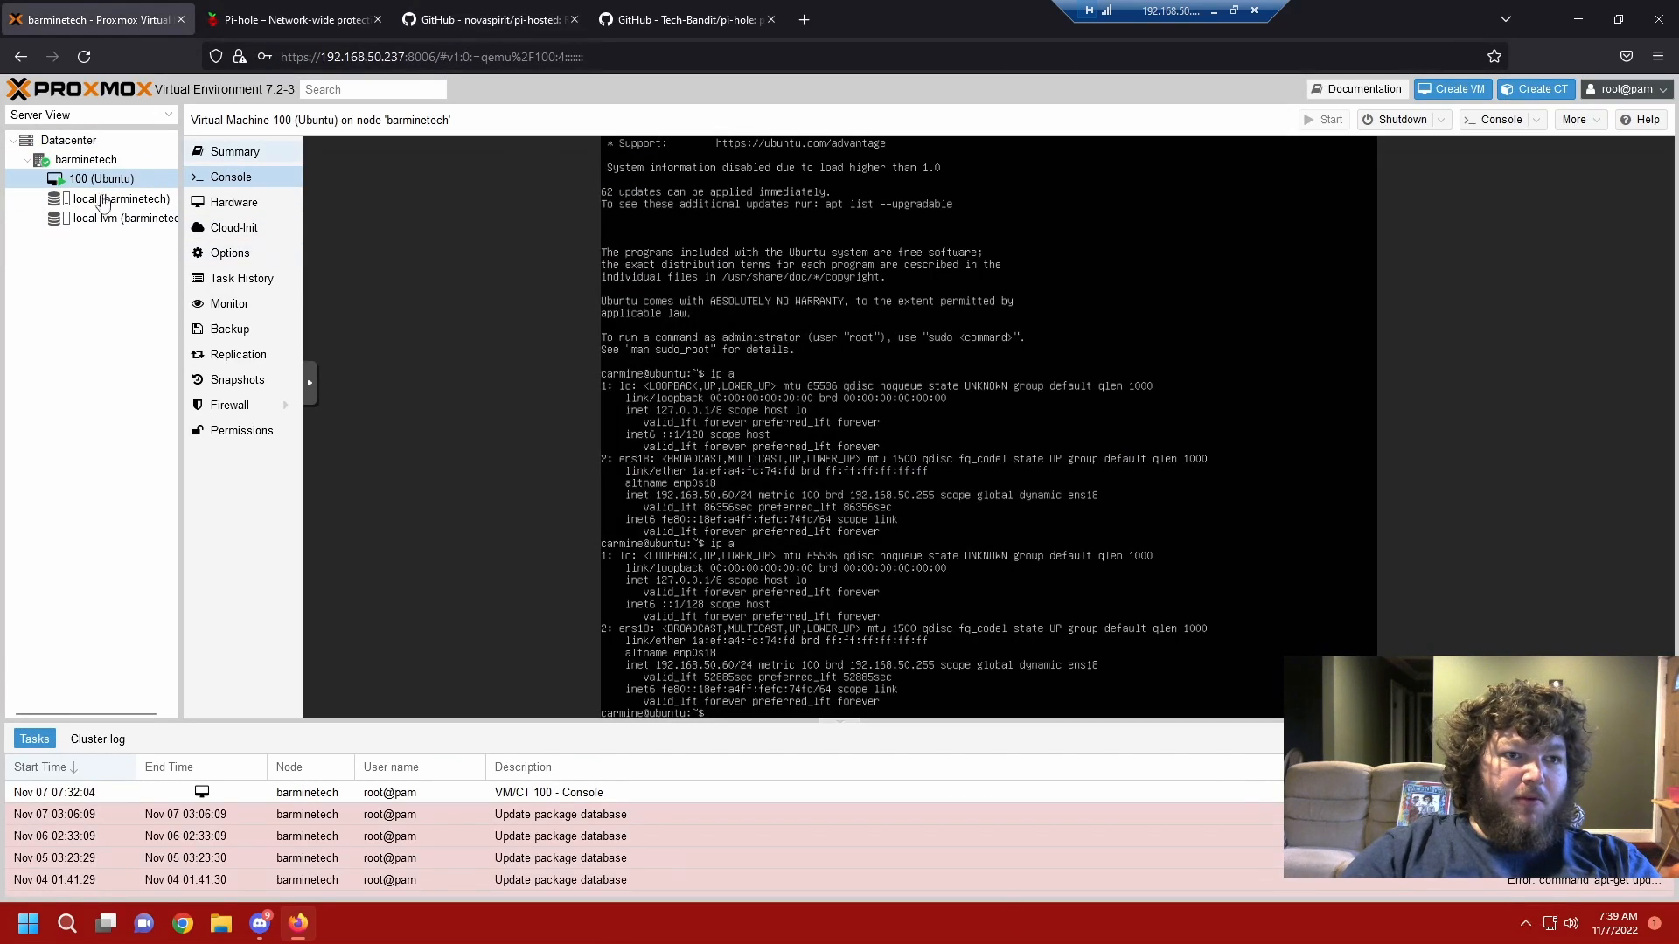
pyautogui.click(235, 151)
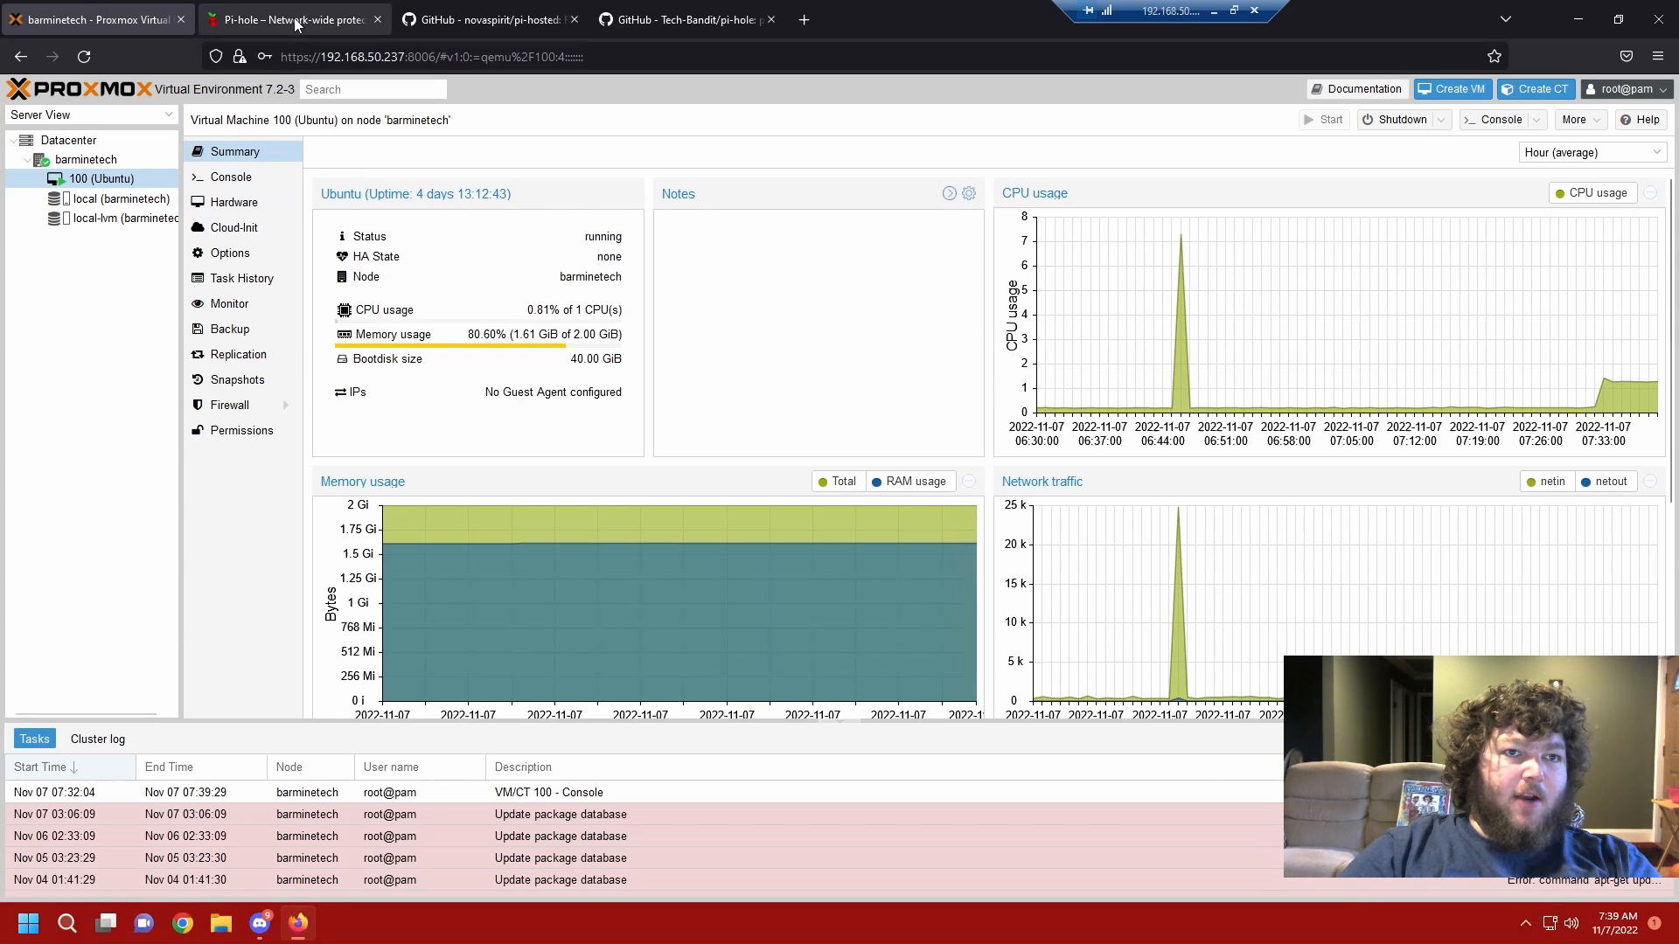
pyautogui.click(290, 20)
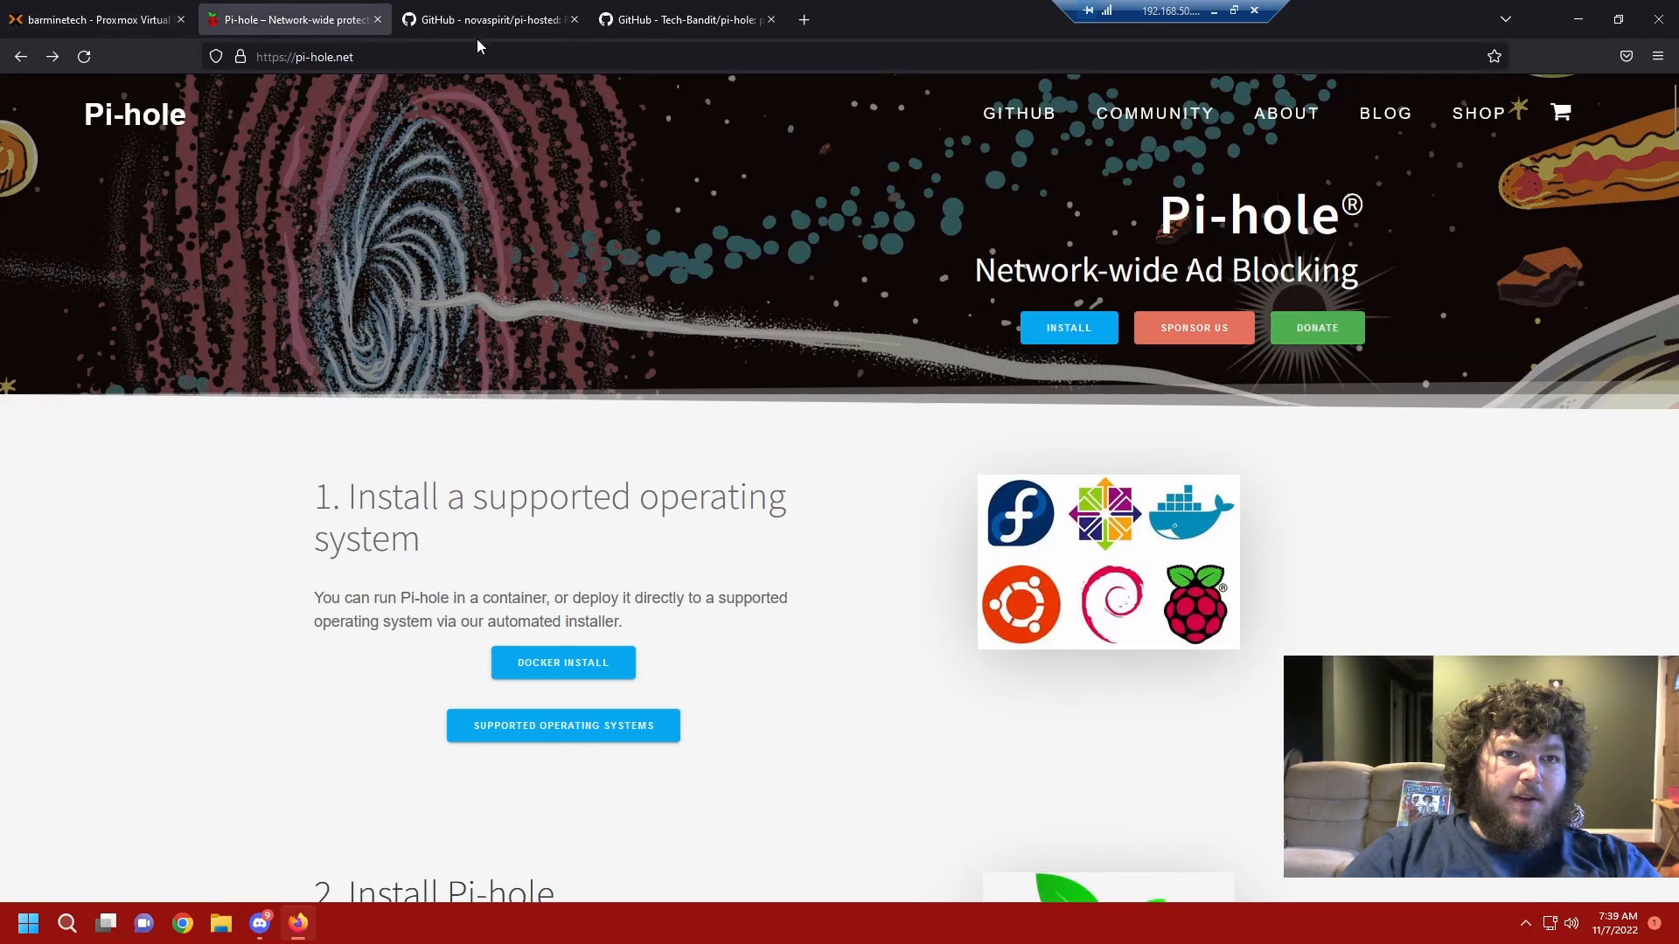
pyautogui.click(490, 19)
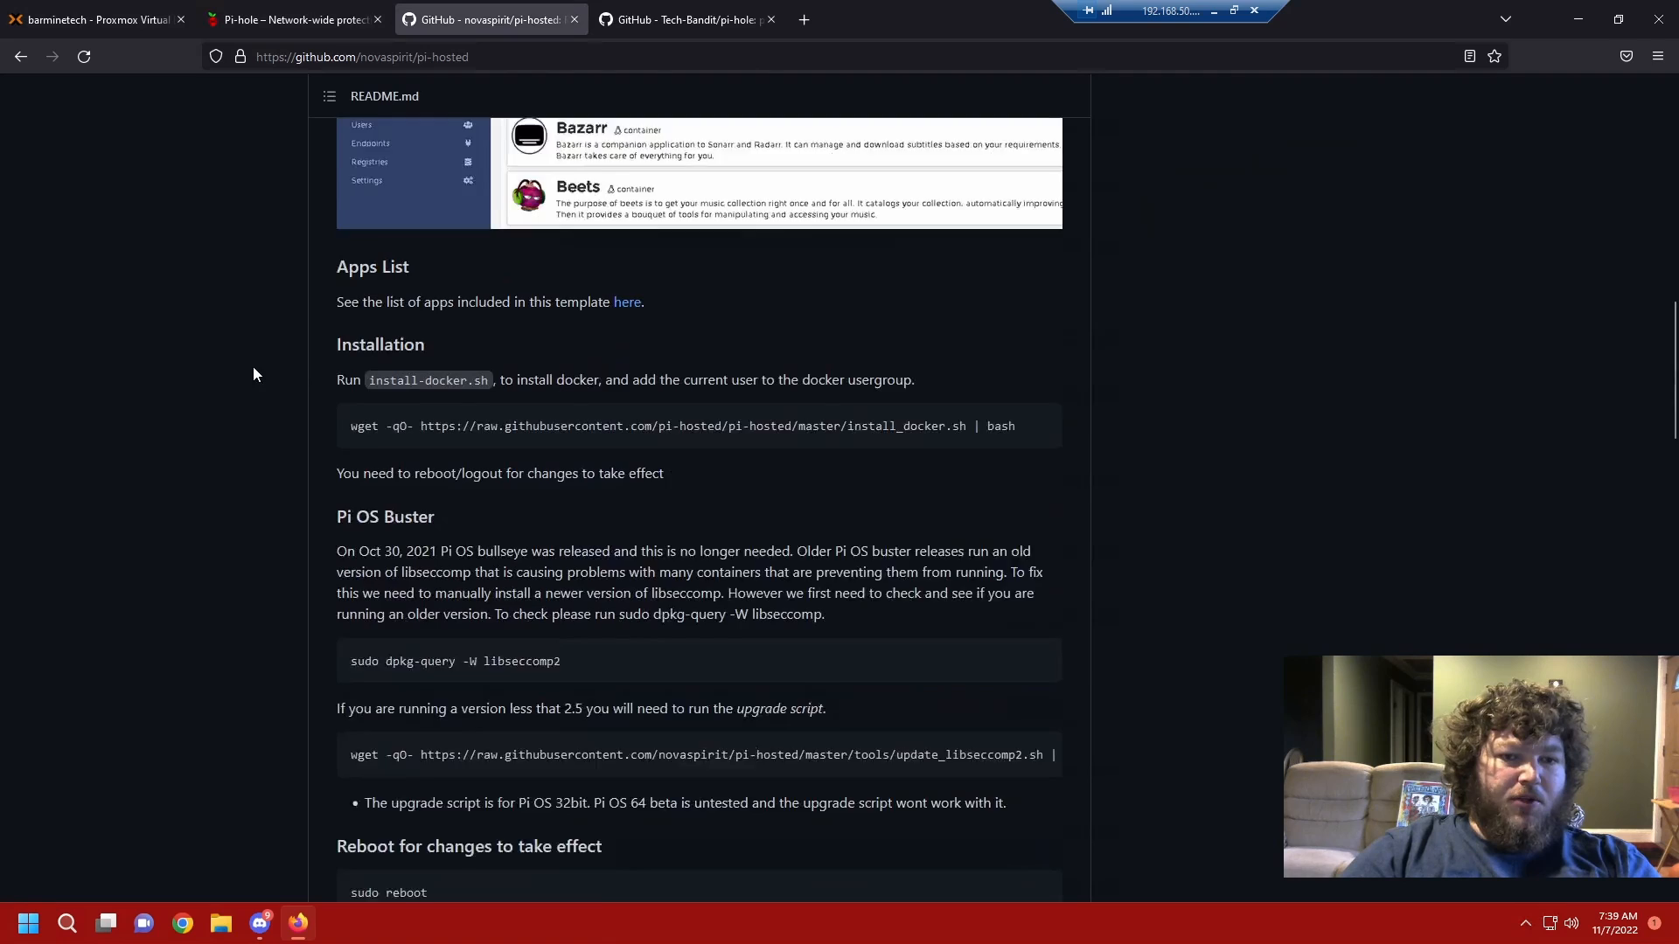
pyautogui.scroll(-3)
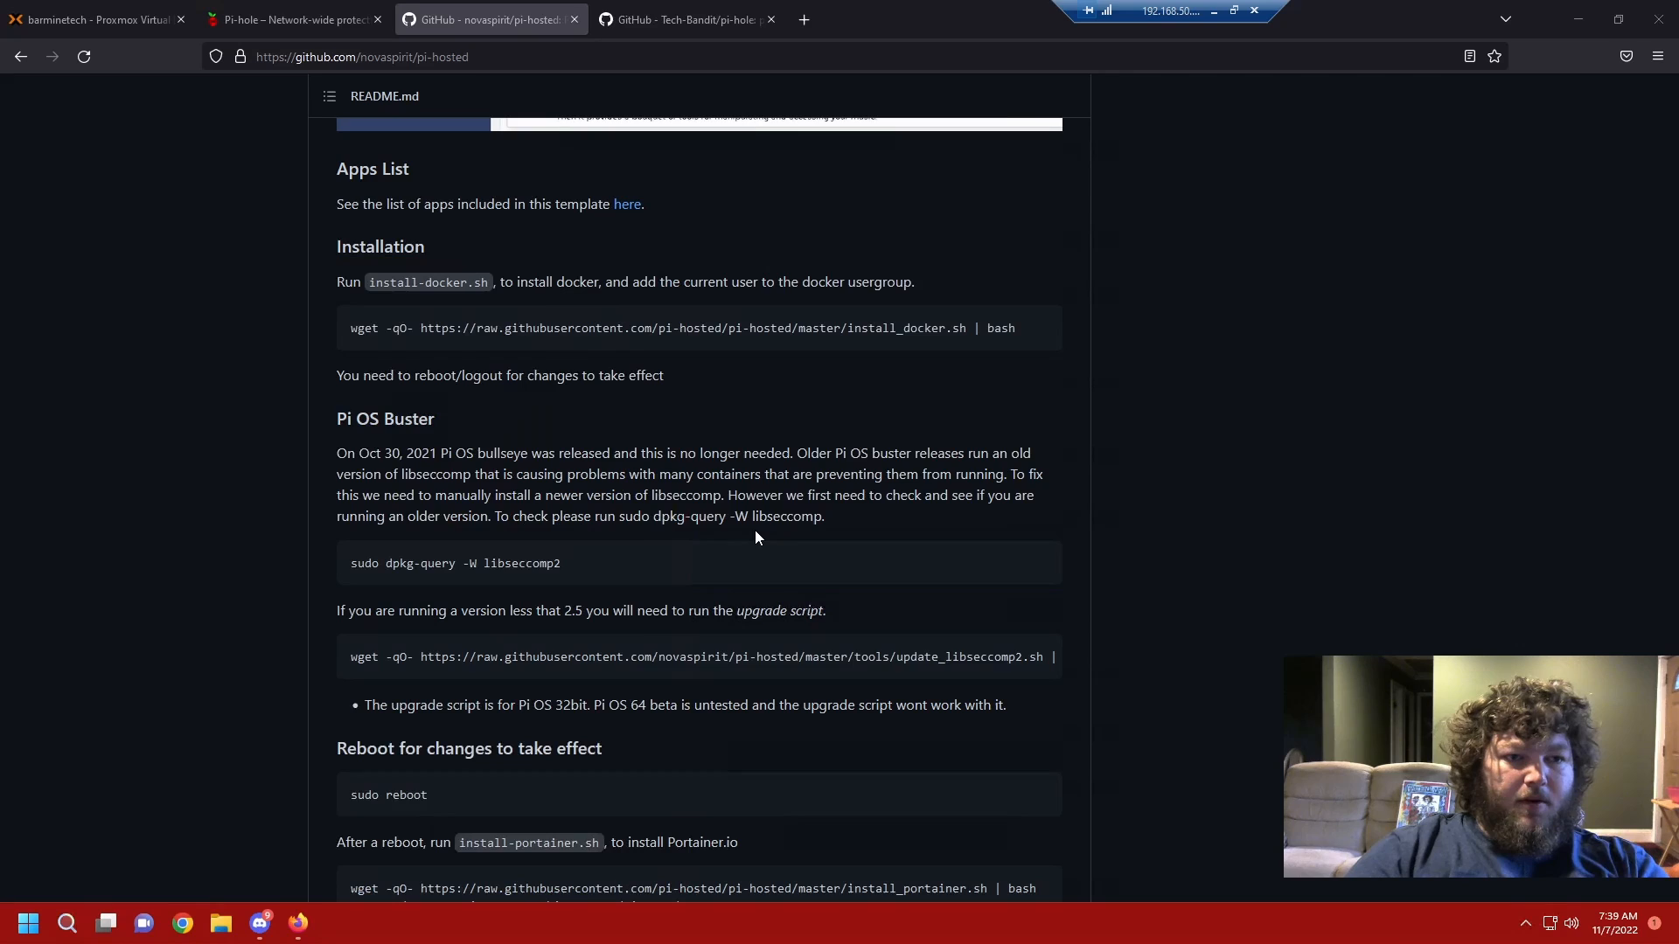
# Connect PuTTY to 192.168.50.60, accept the host key, and log in as carmine
pyautogui.click(335, 923)
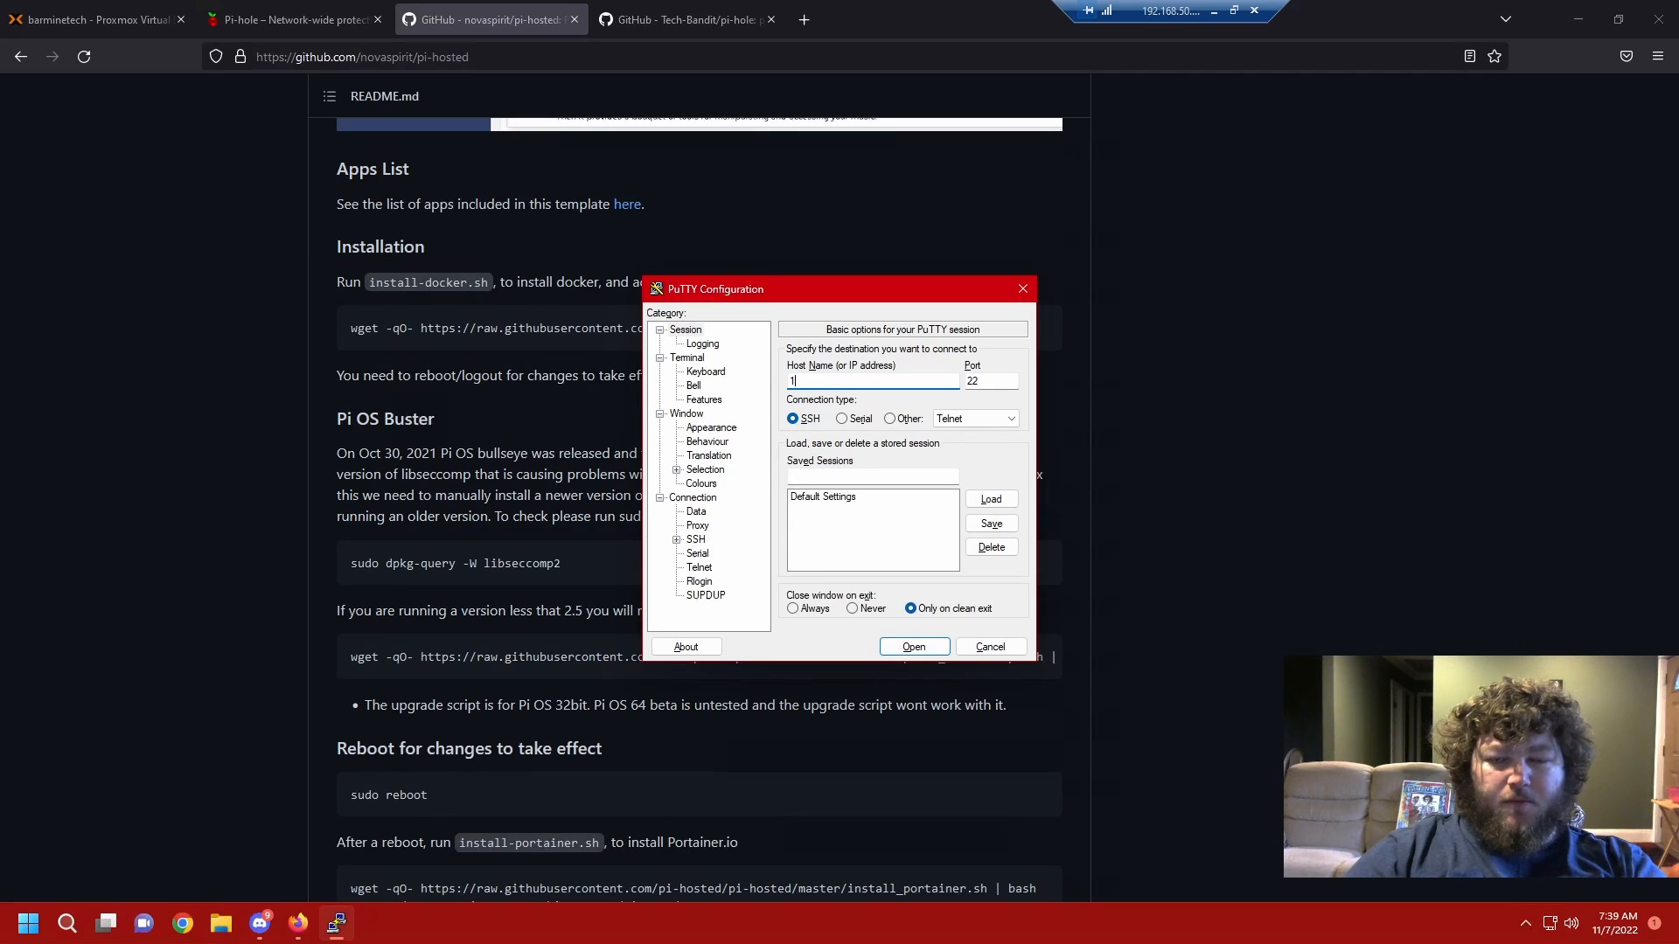
pyautogui.write('192.168.50')
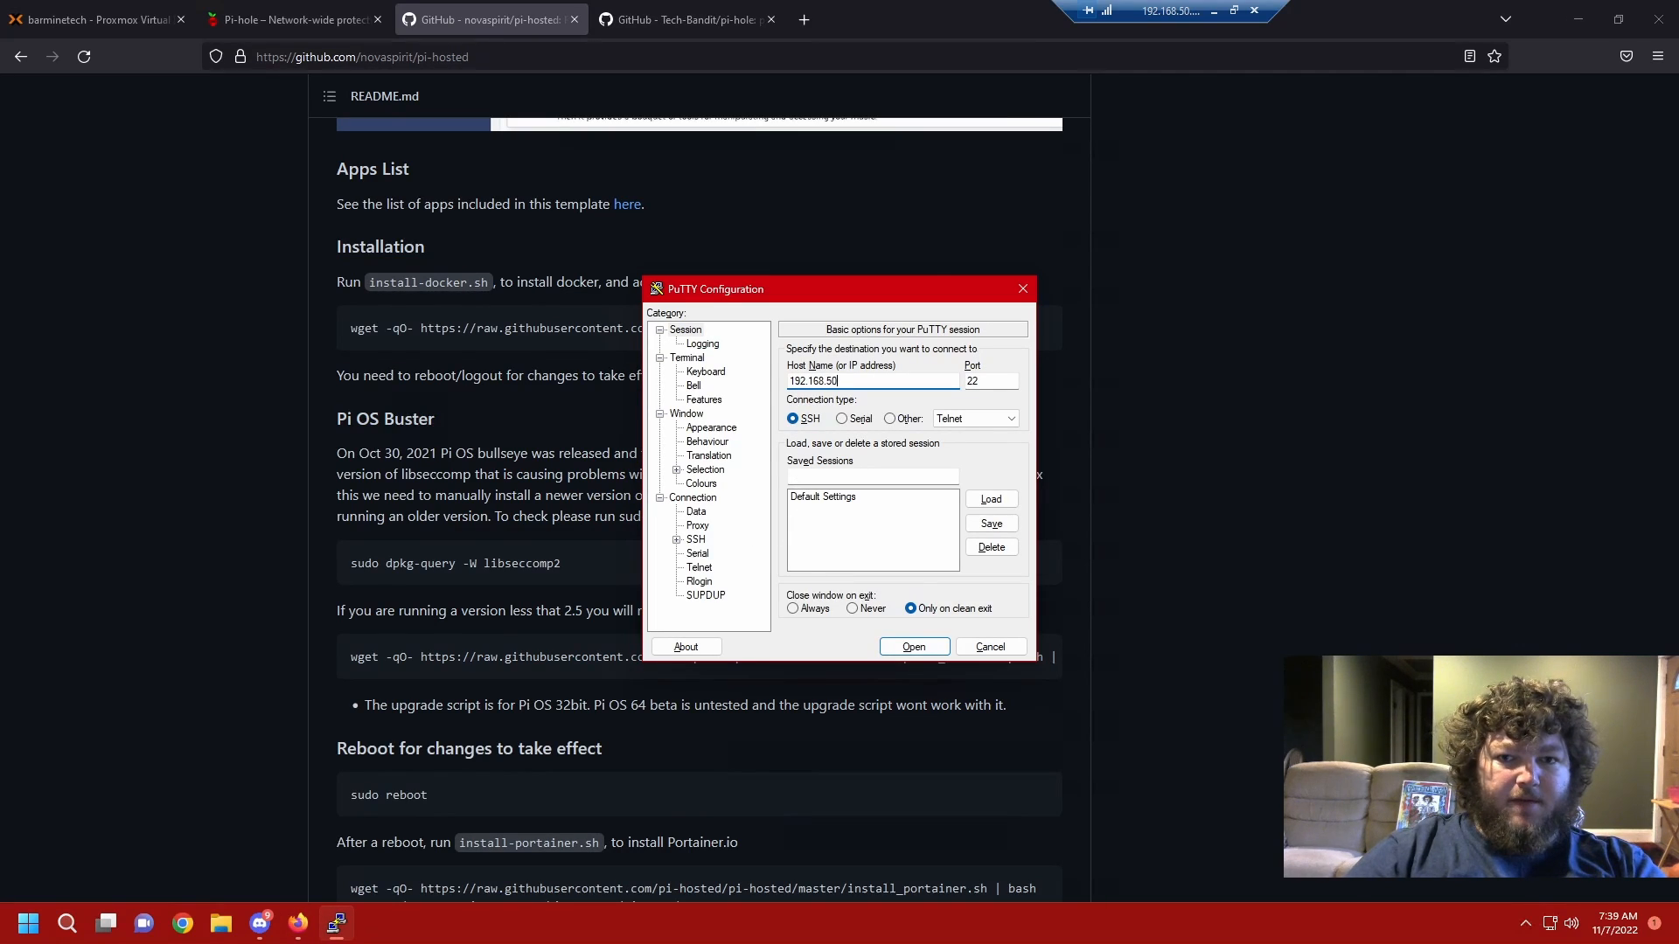
pyautogui.write('.60')
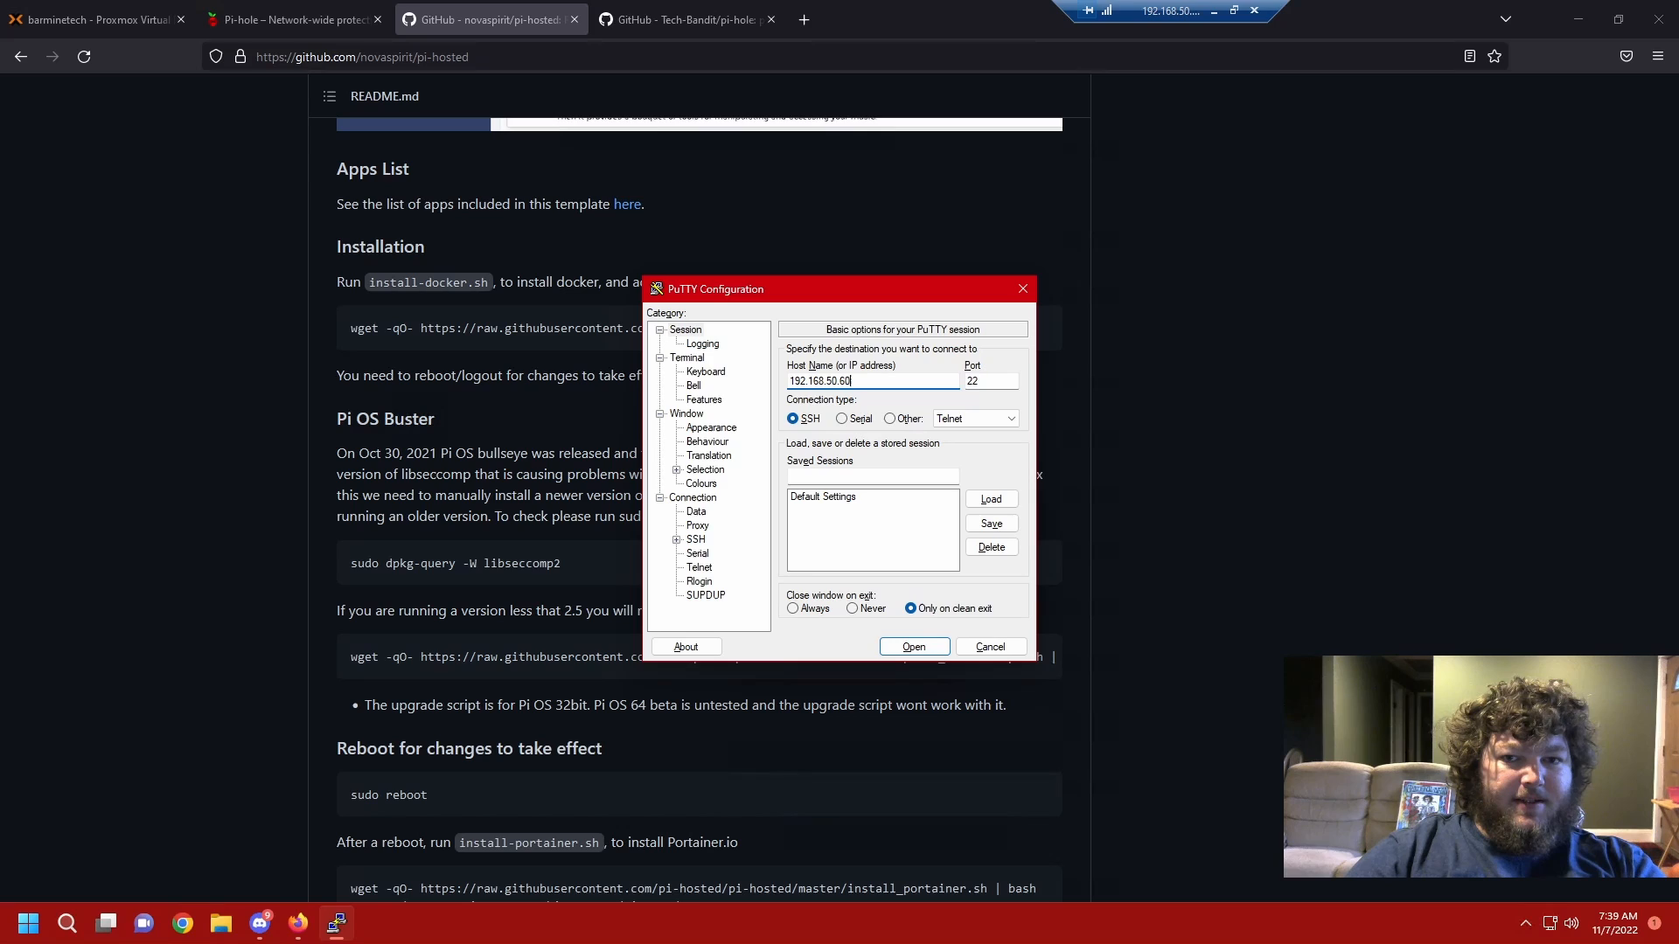
pyautogui.click(912, 646)
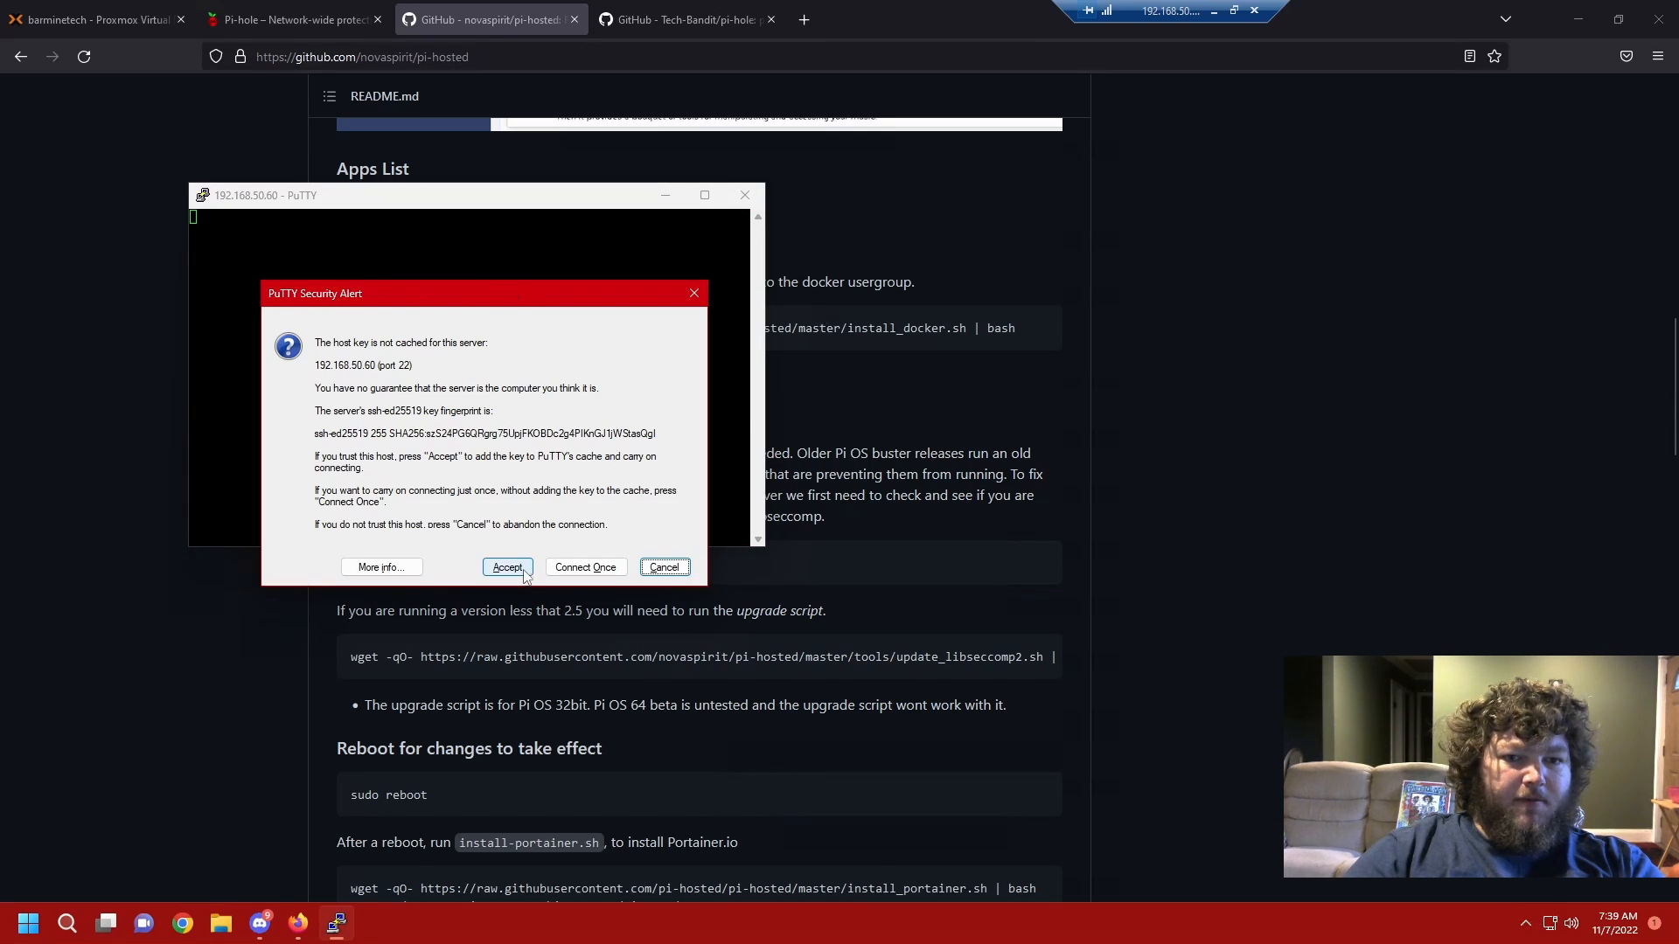
pyautogui.click(505, 567)
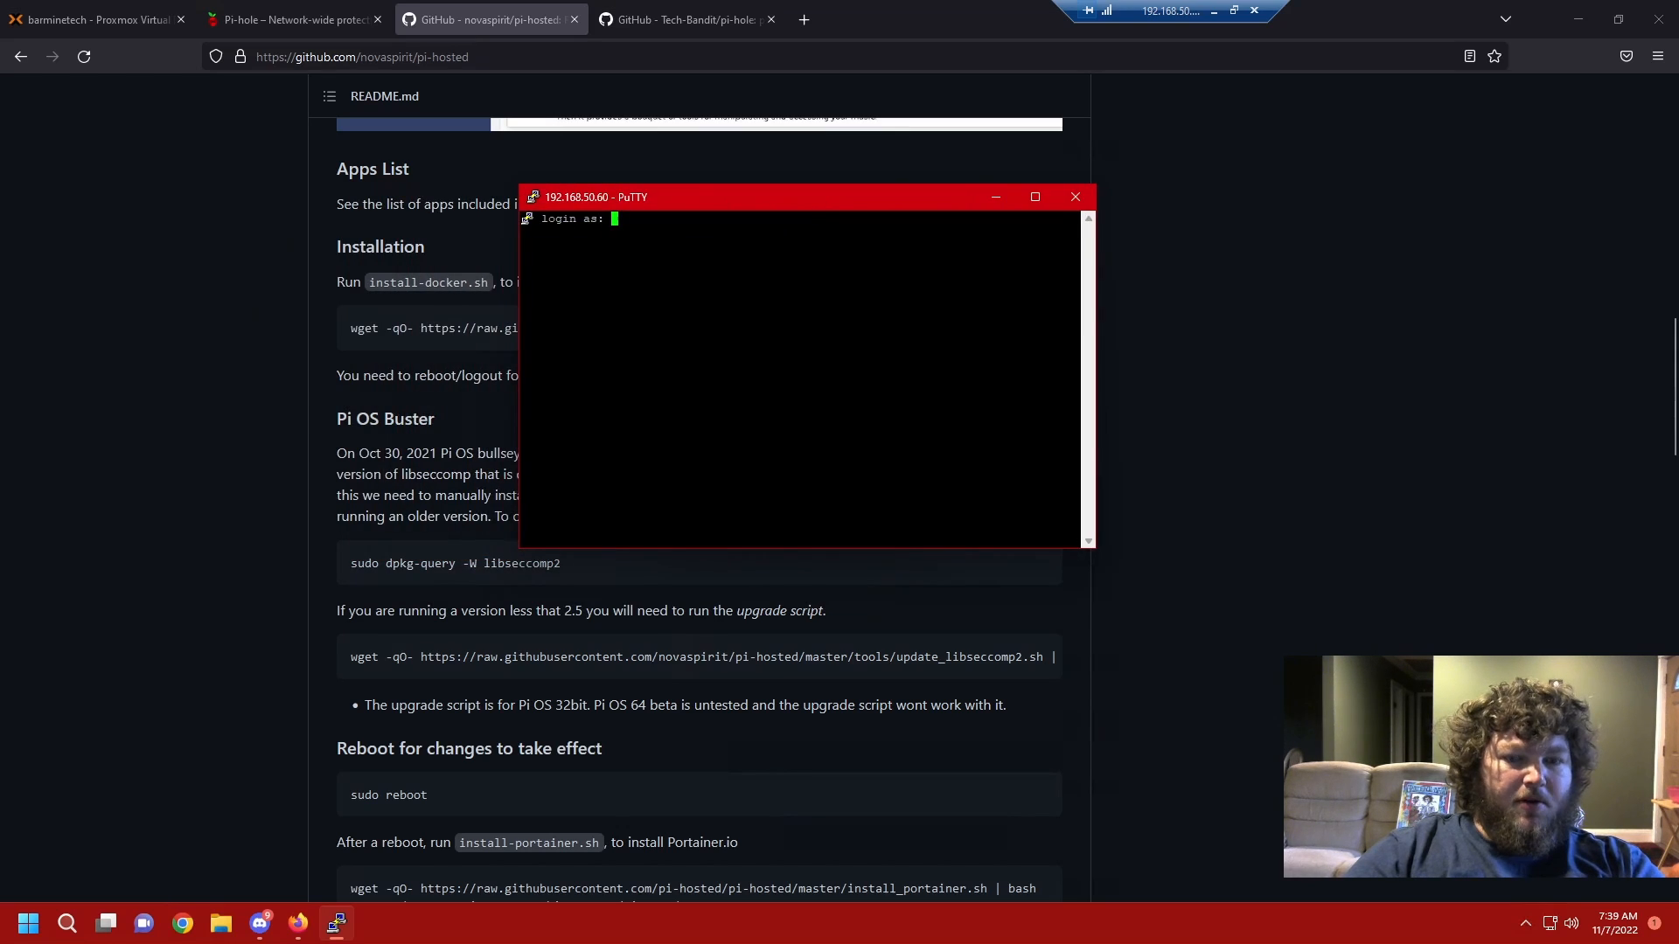
pyautogui.write('carmine')
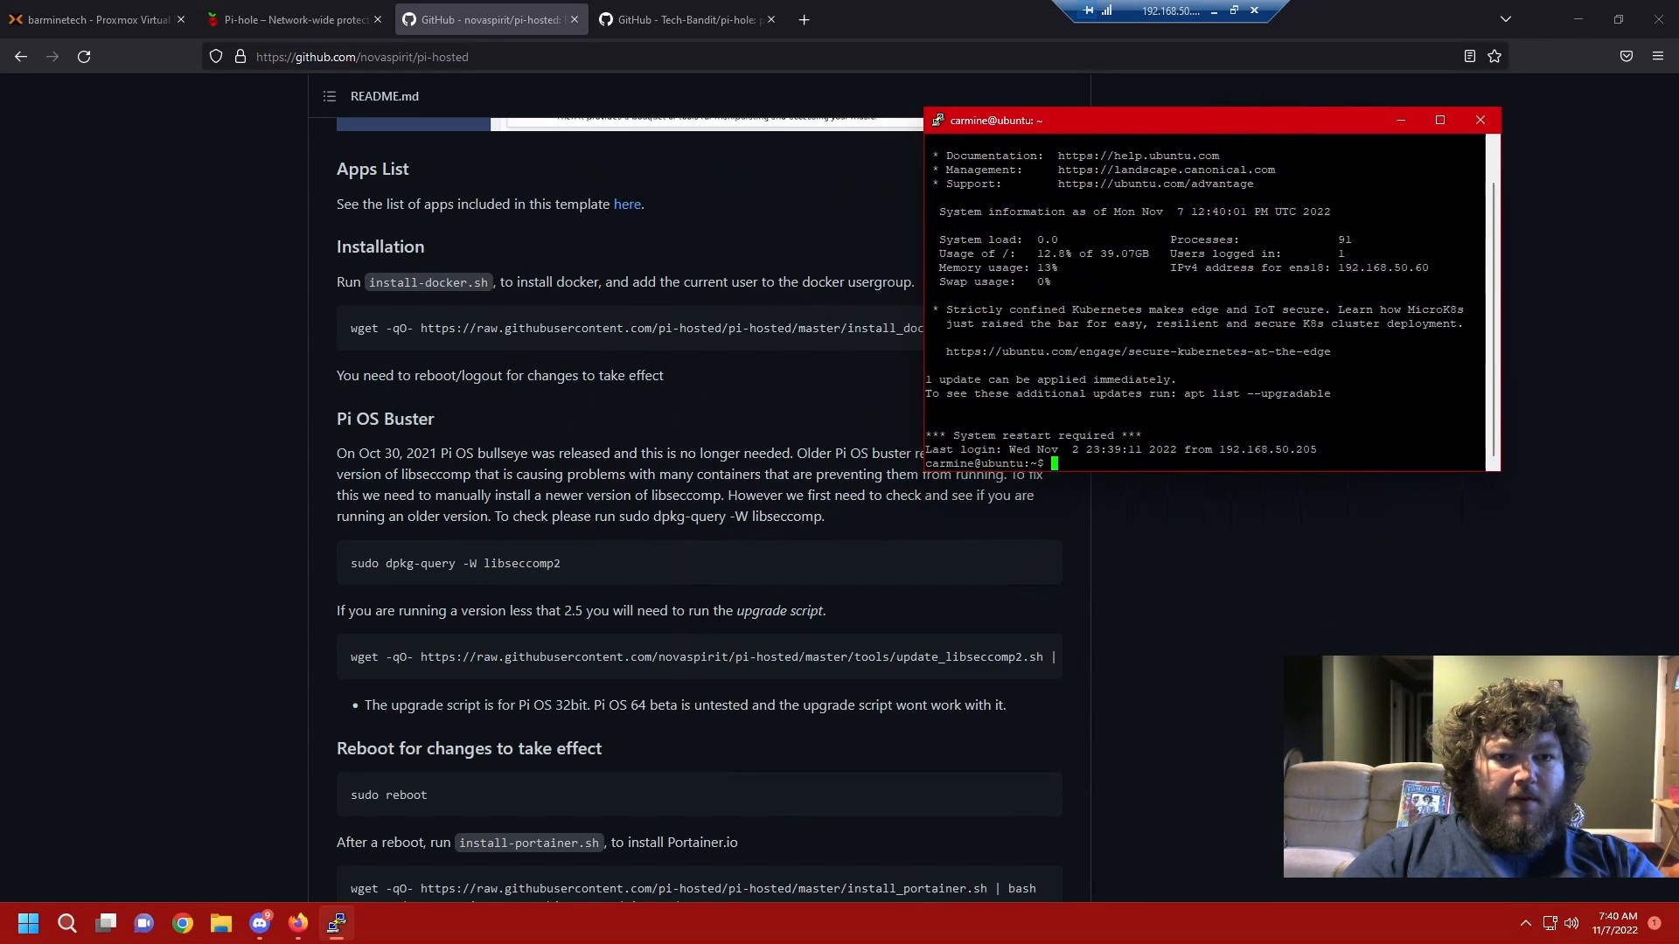
pyautogui.scroll(3)
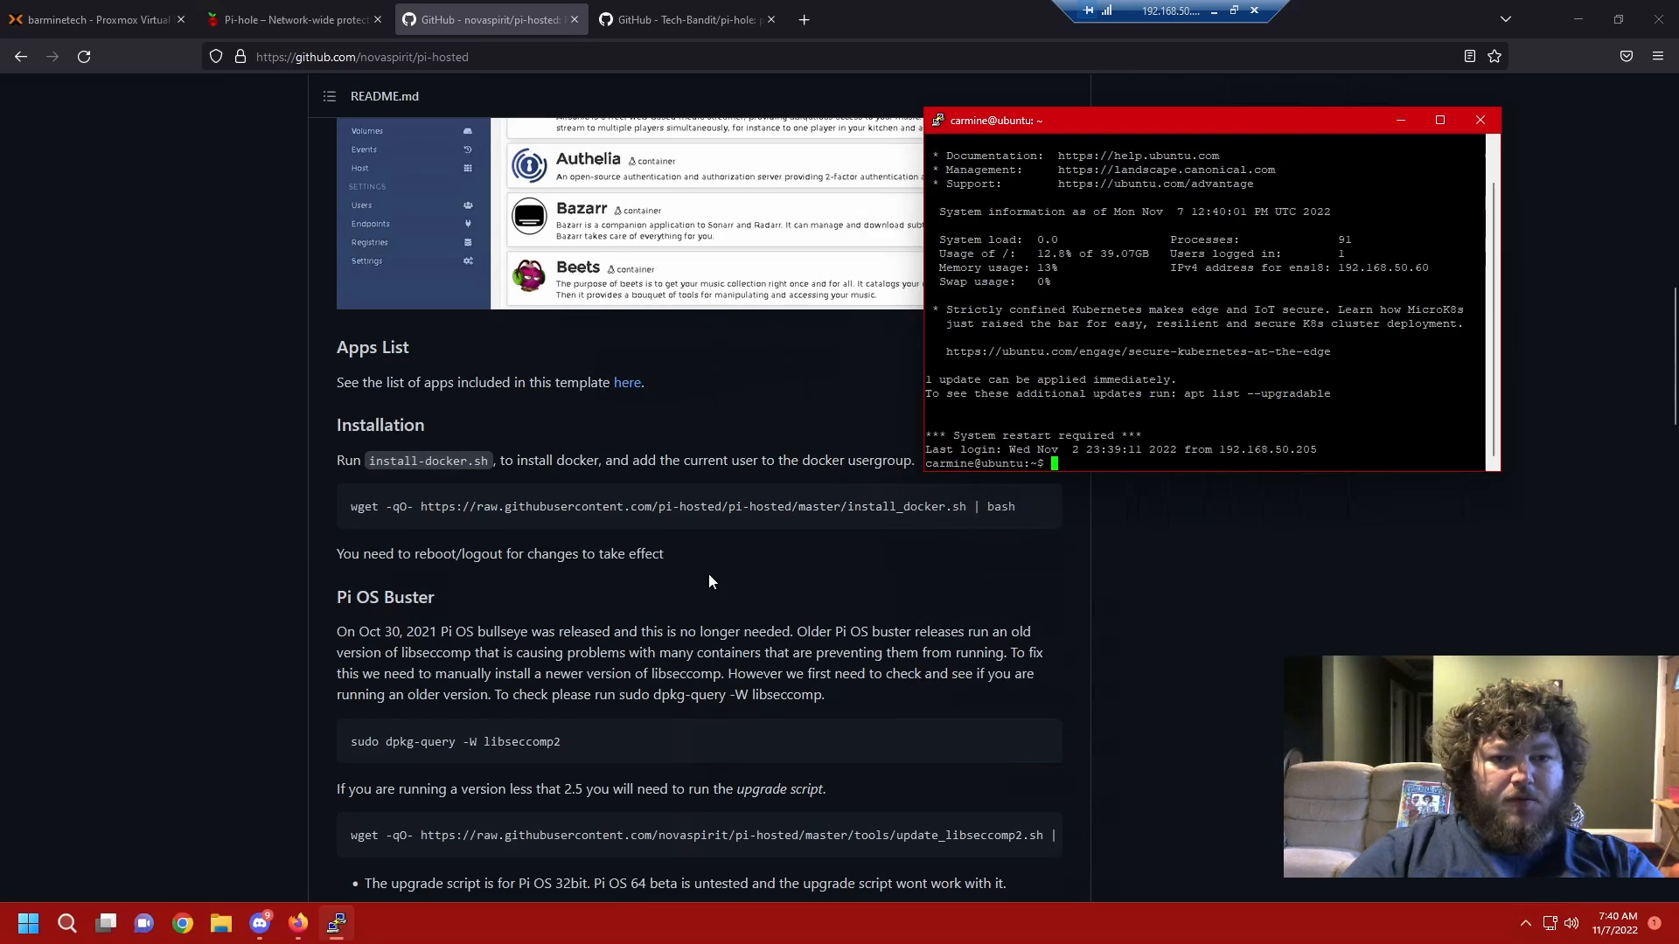
pyautogui.scroll(3)
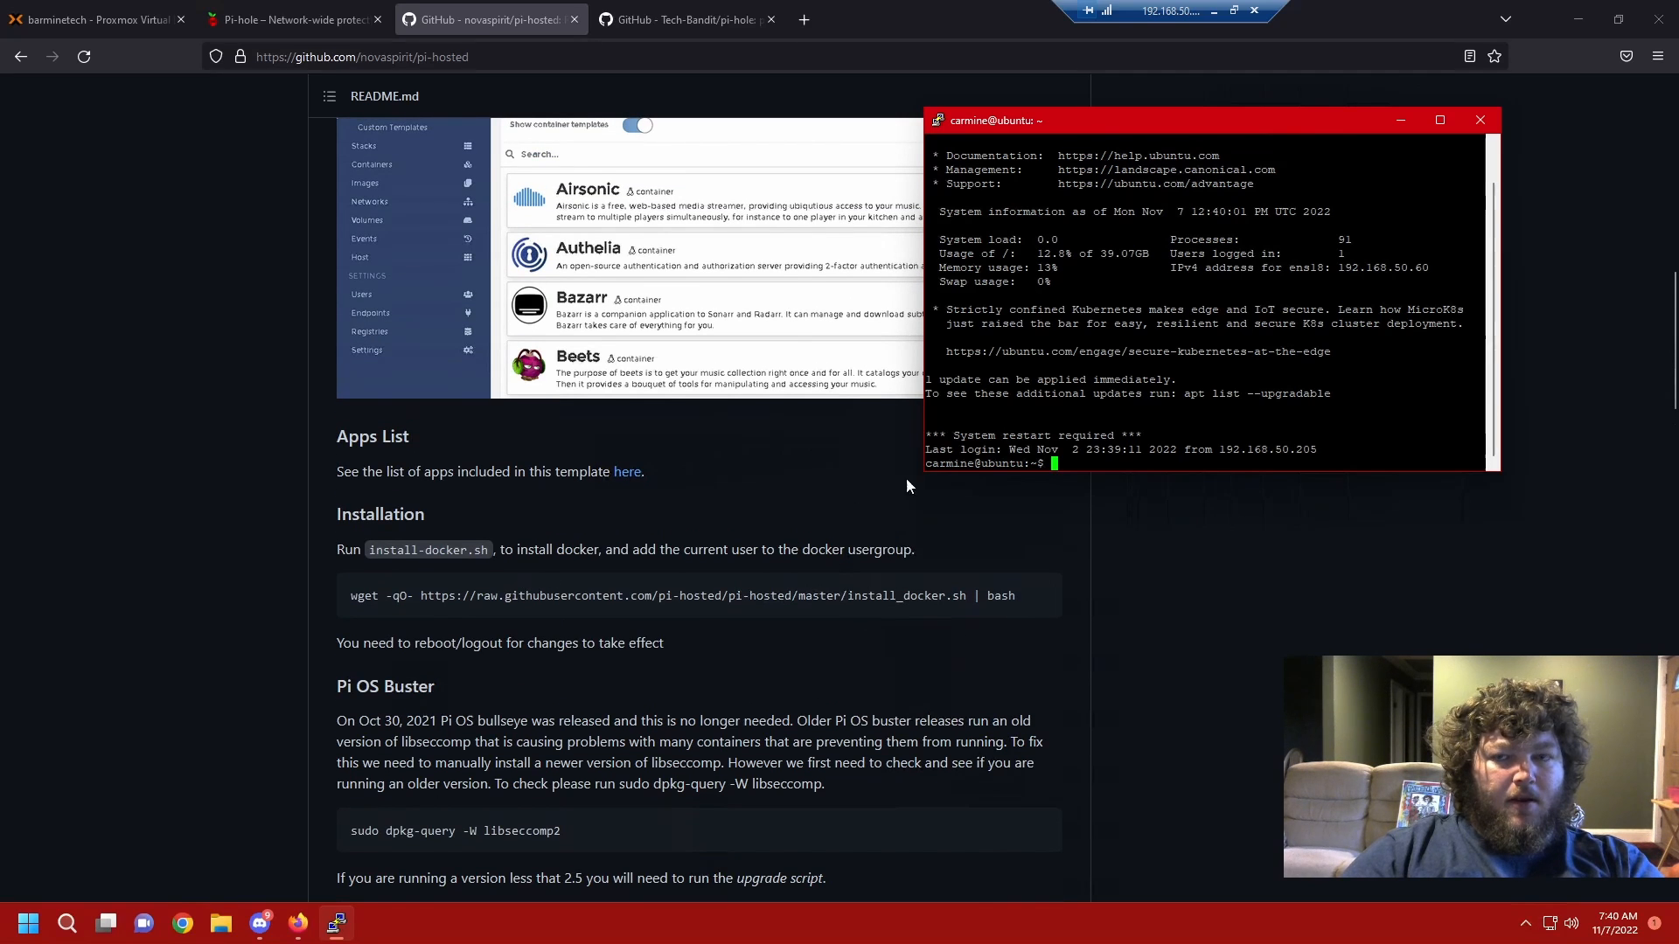
pyautogui.moveTo(1411, 124)
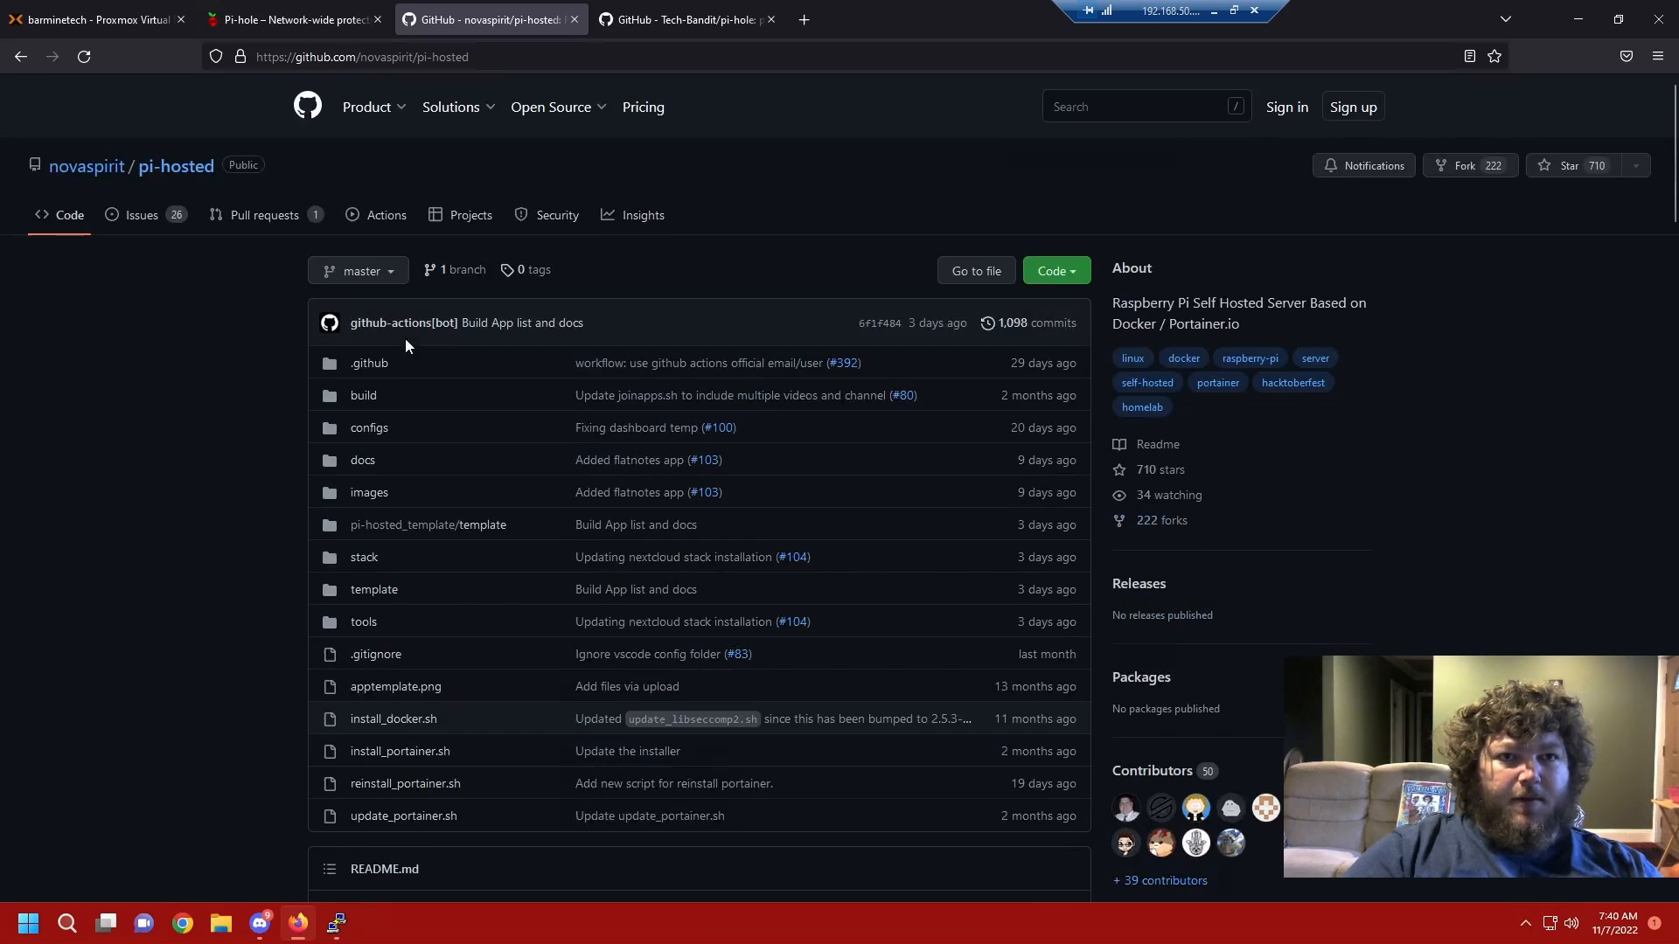
pyautogui.moveTo(223, 378)
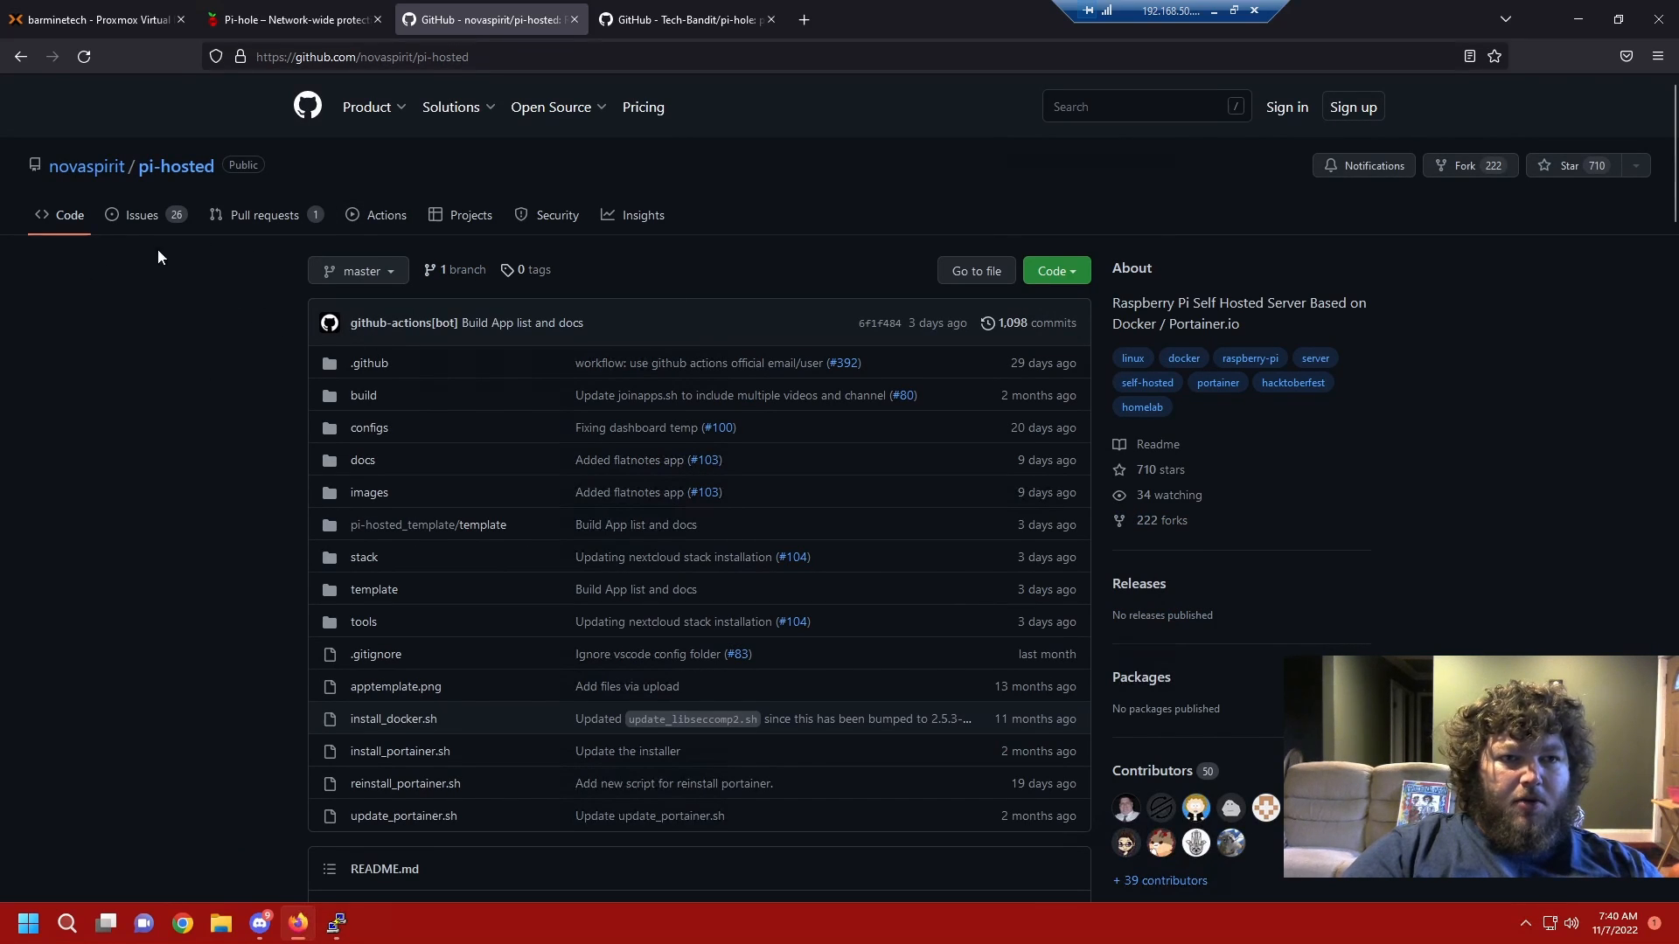
pyautogui.scroll(-3)
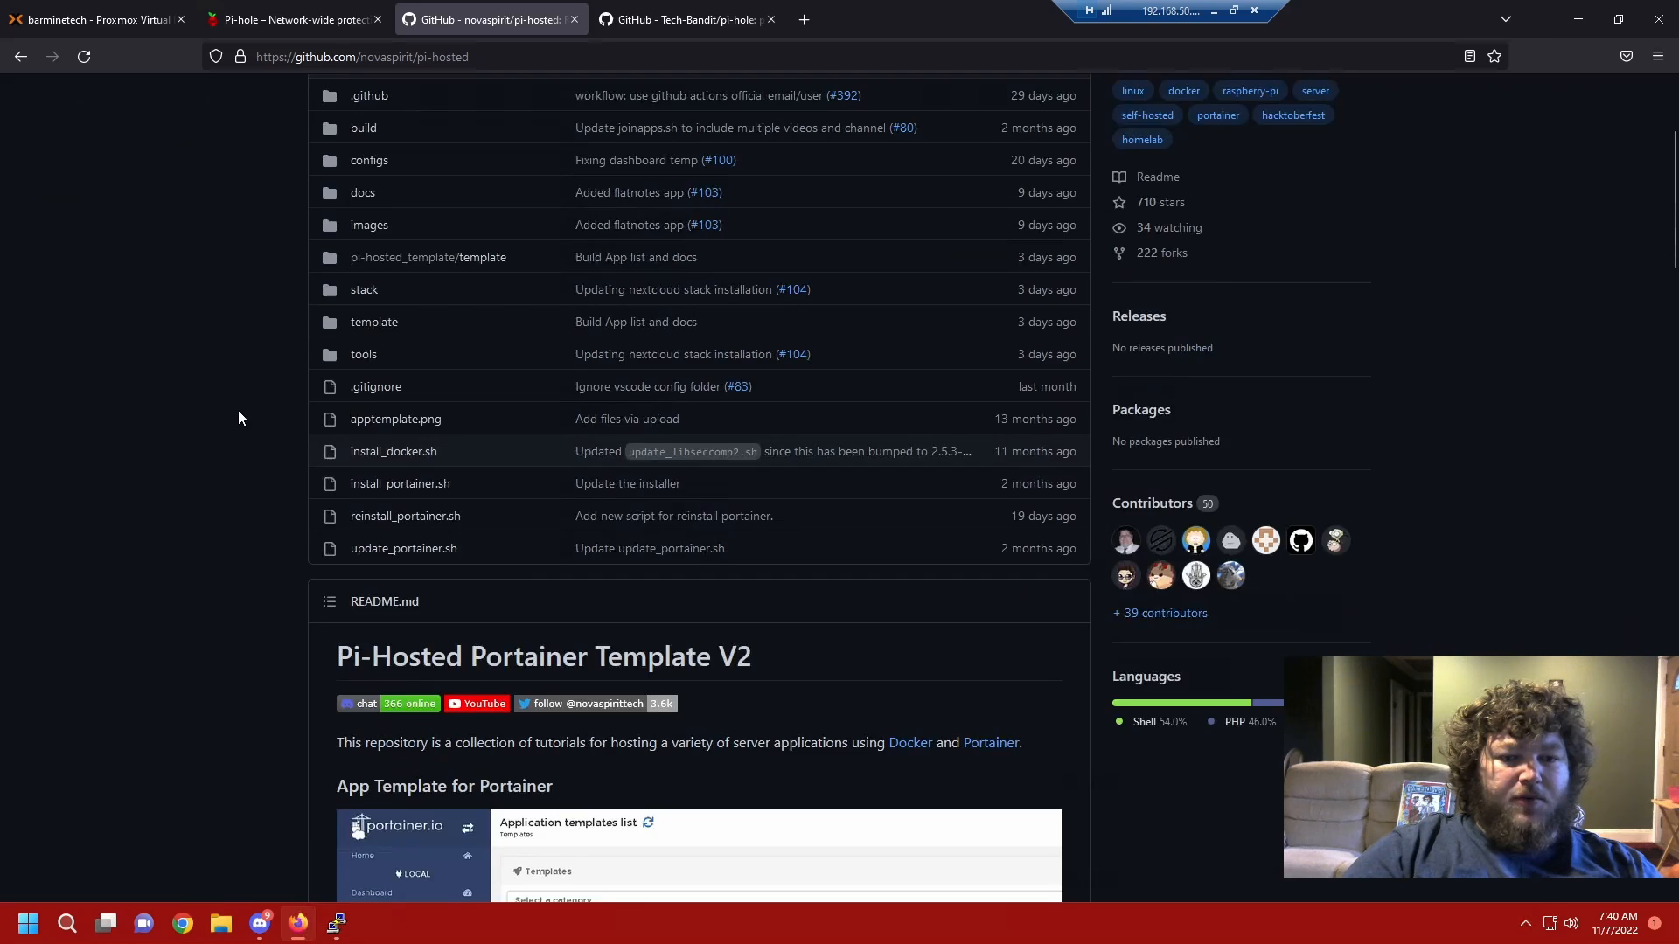
pyautogui.scroll(-3)
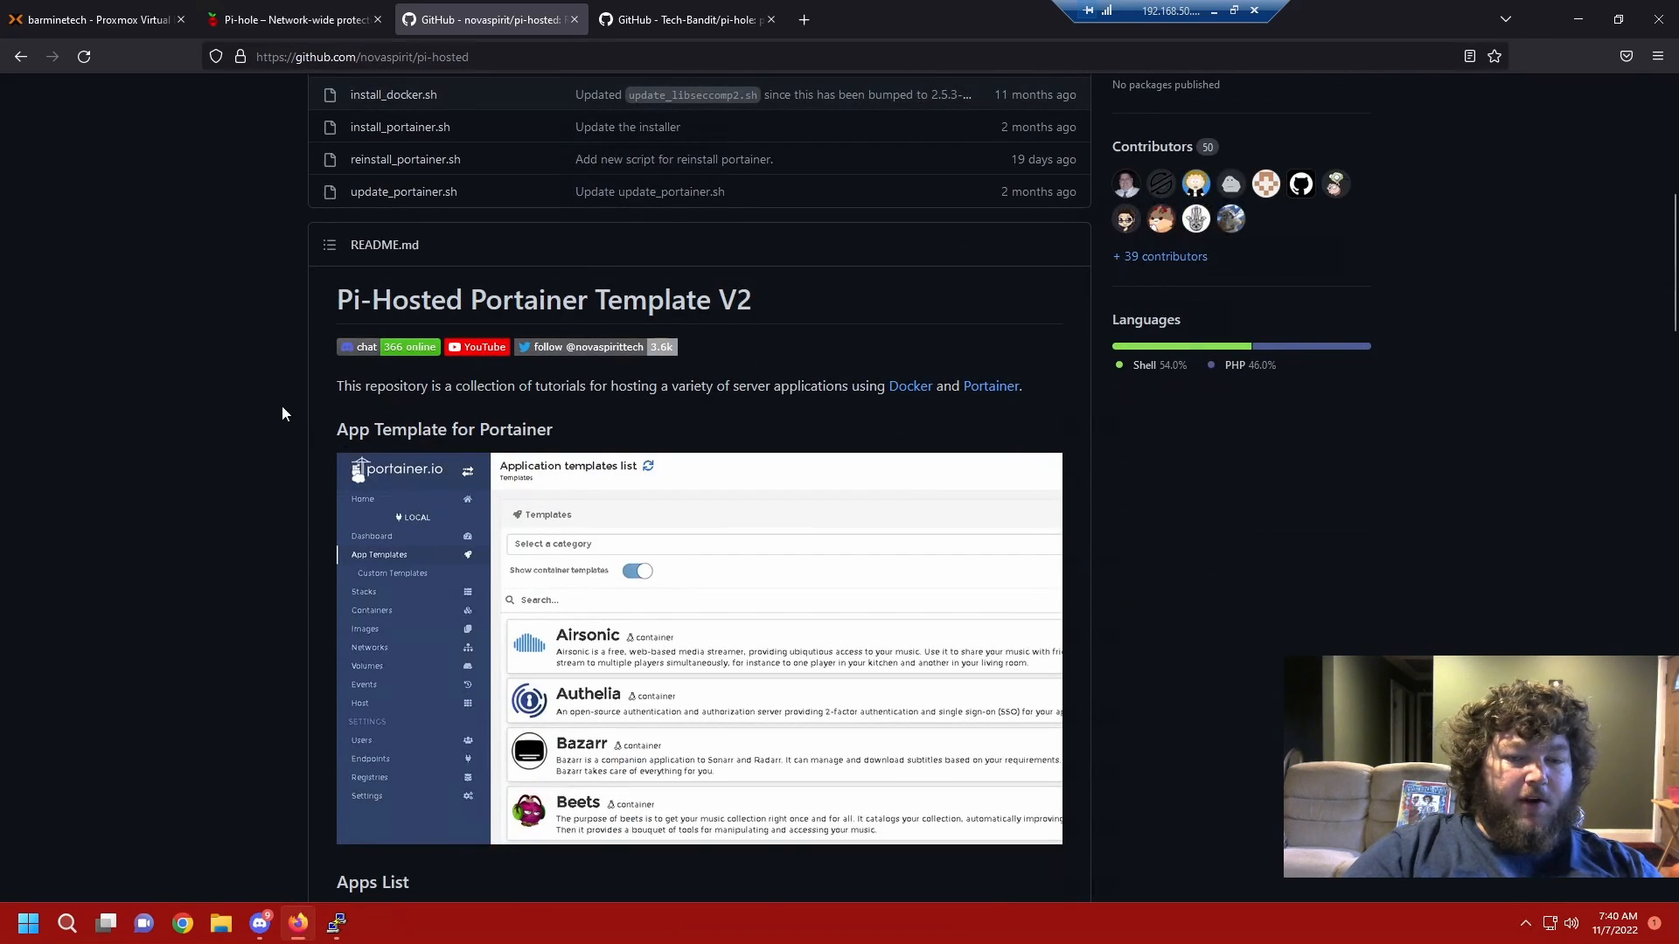
pyautogui.scroll(-3)
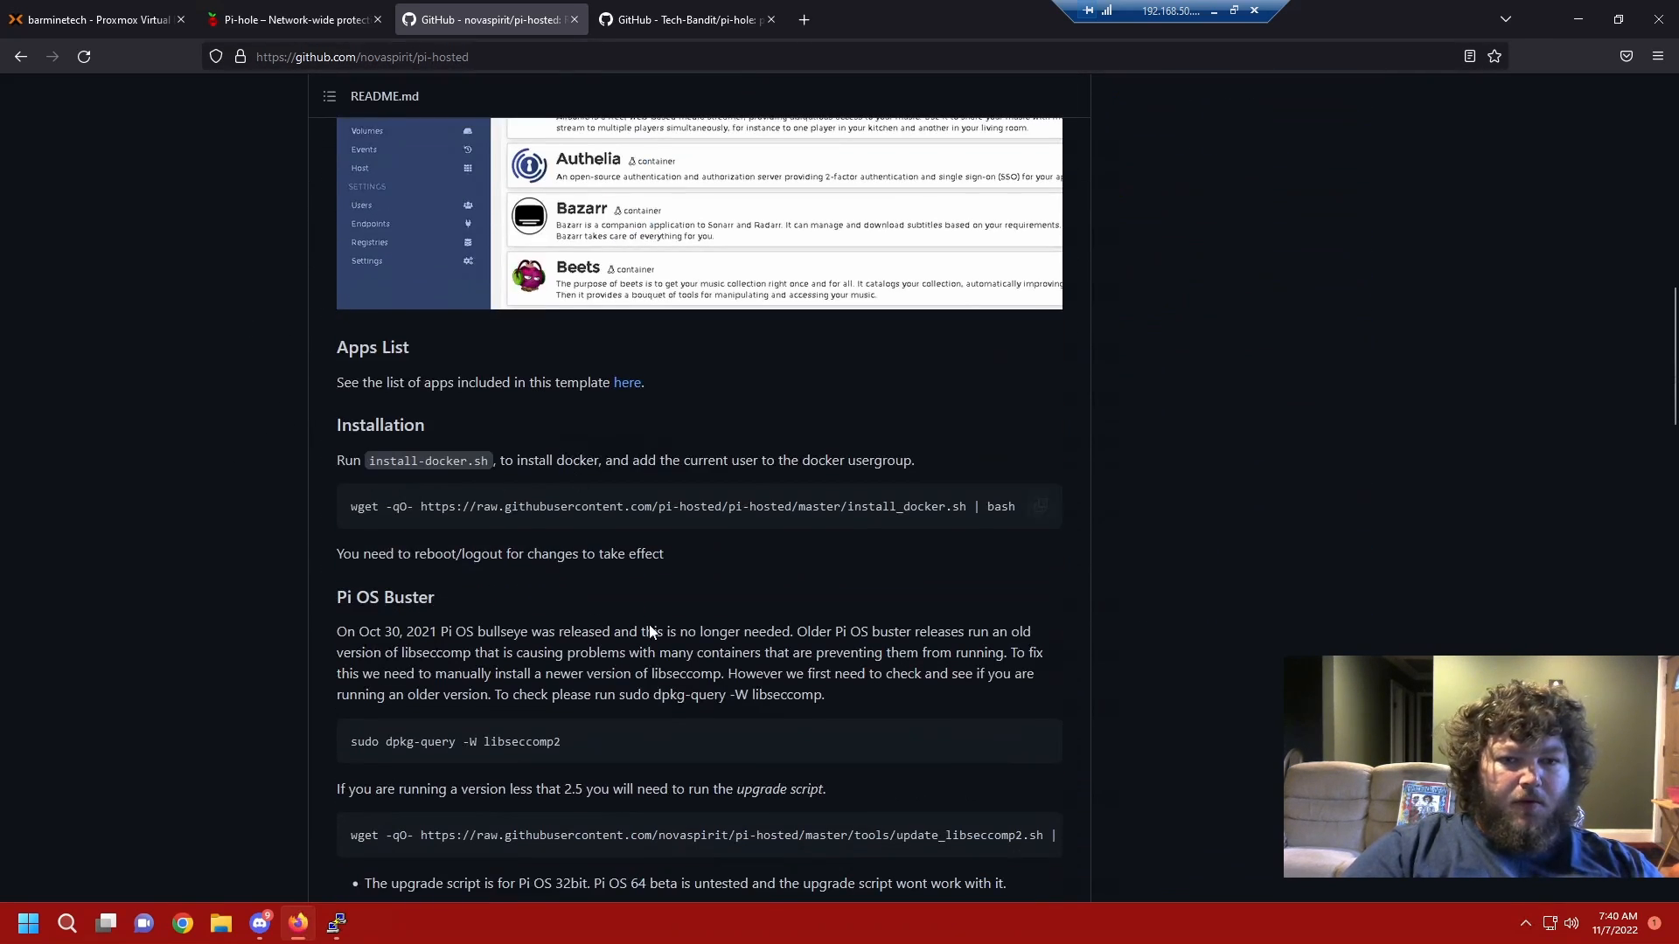
pyautogui.moveTo(425, 478)
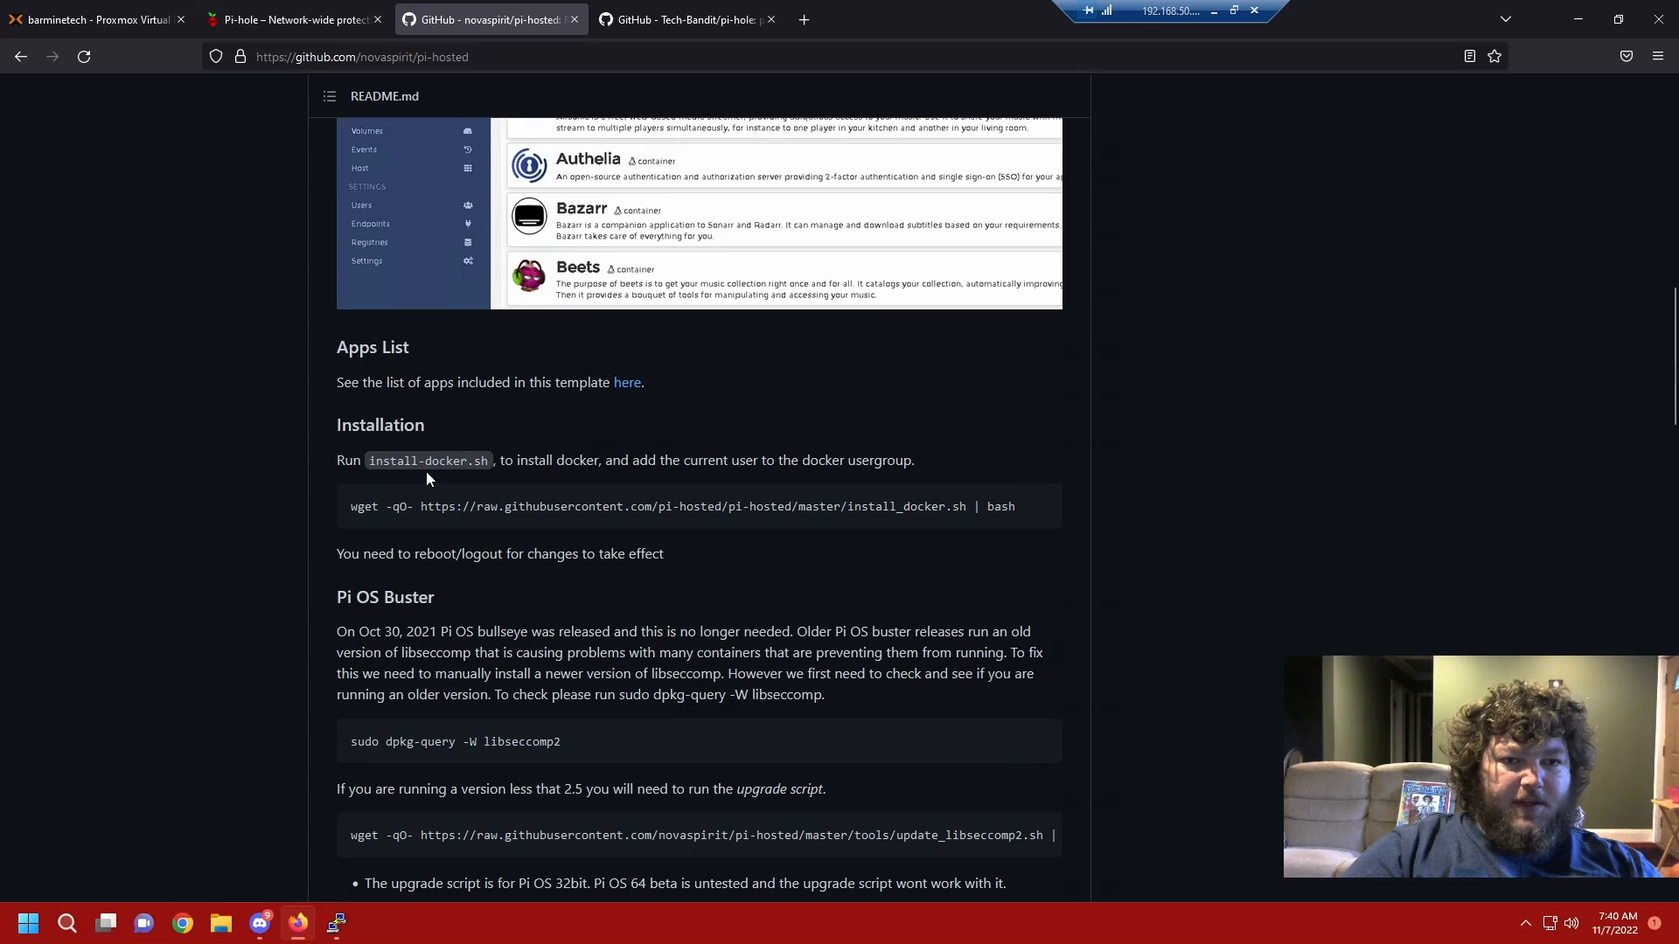
pyautogui.scroll(-3)
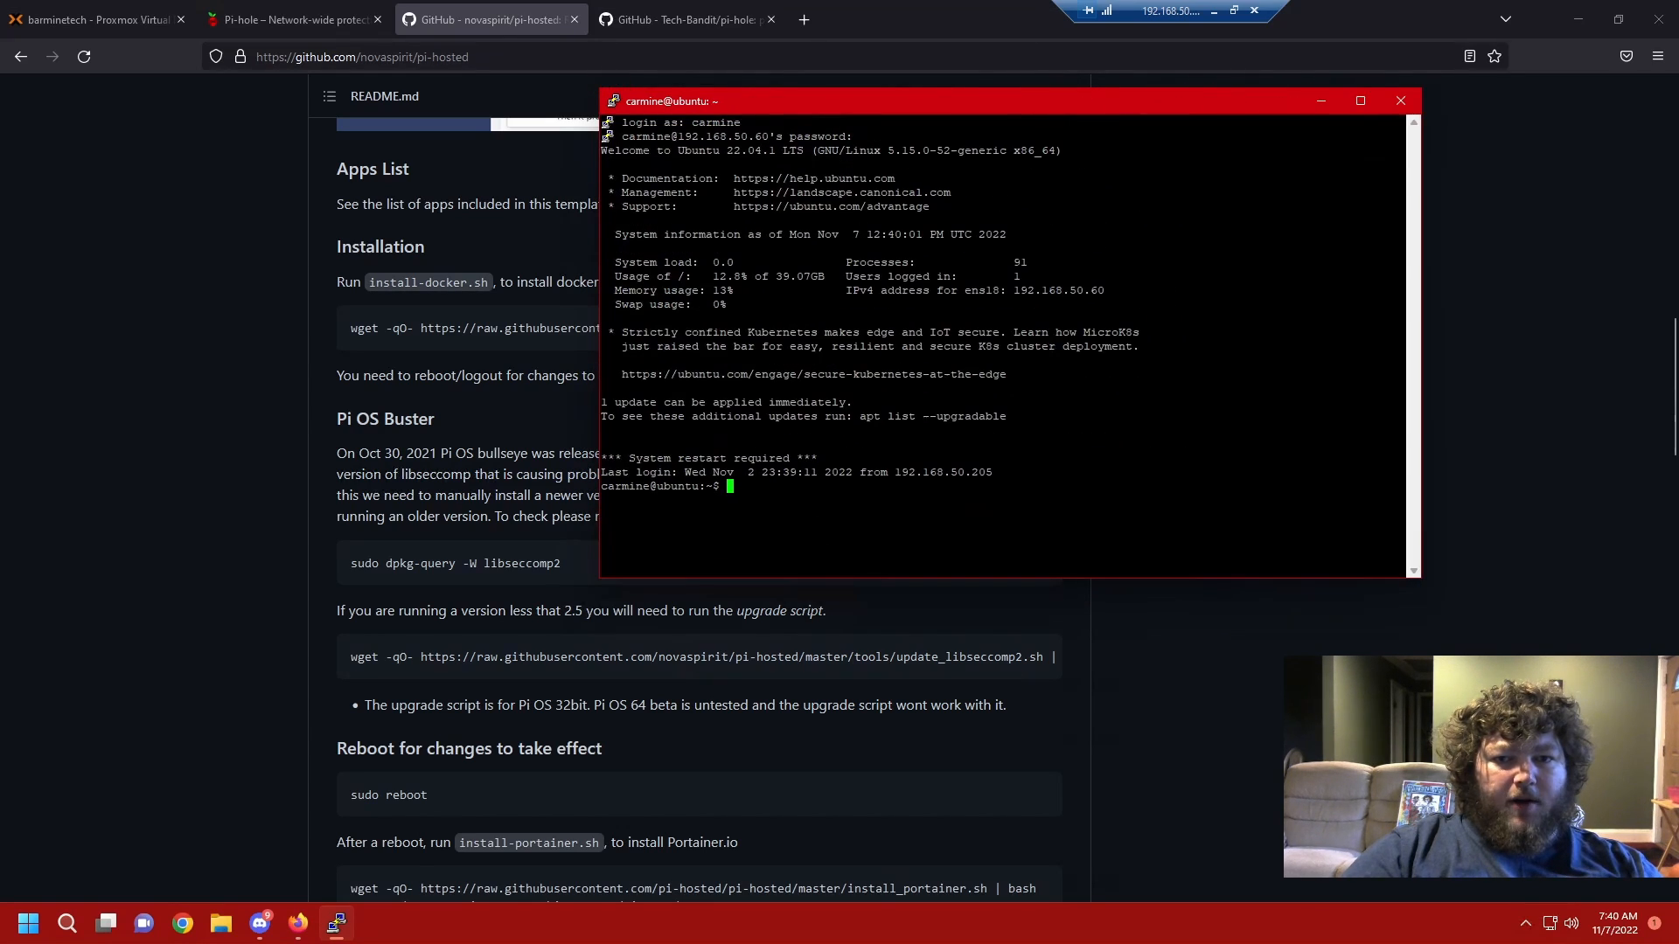
# Paste the wget install_docker.sh command from the README into the Ubuntu shell
pyautogui.write('wget -qO- https://raw.githubusercontent.com/pi-hosted/pi-hosted/master/install_docker.sh | bash')
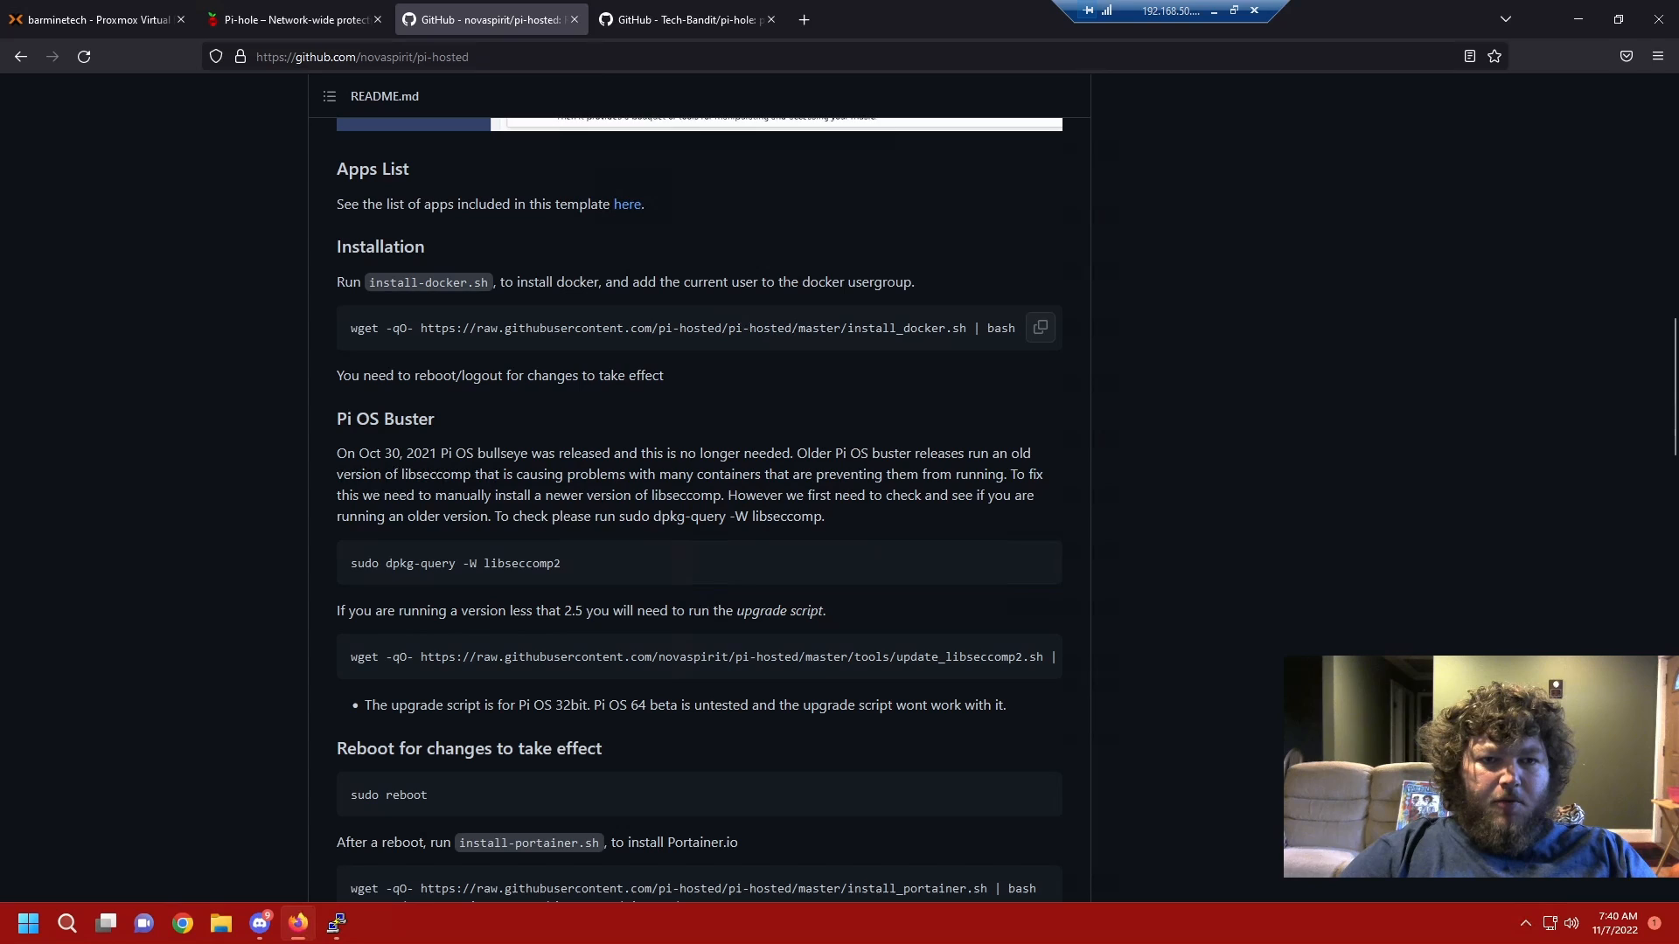
# Scroll the README through the reboot and install-portainer sections
pyautogui.scroll(-3)
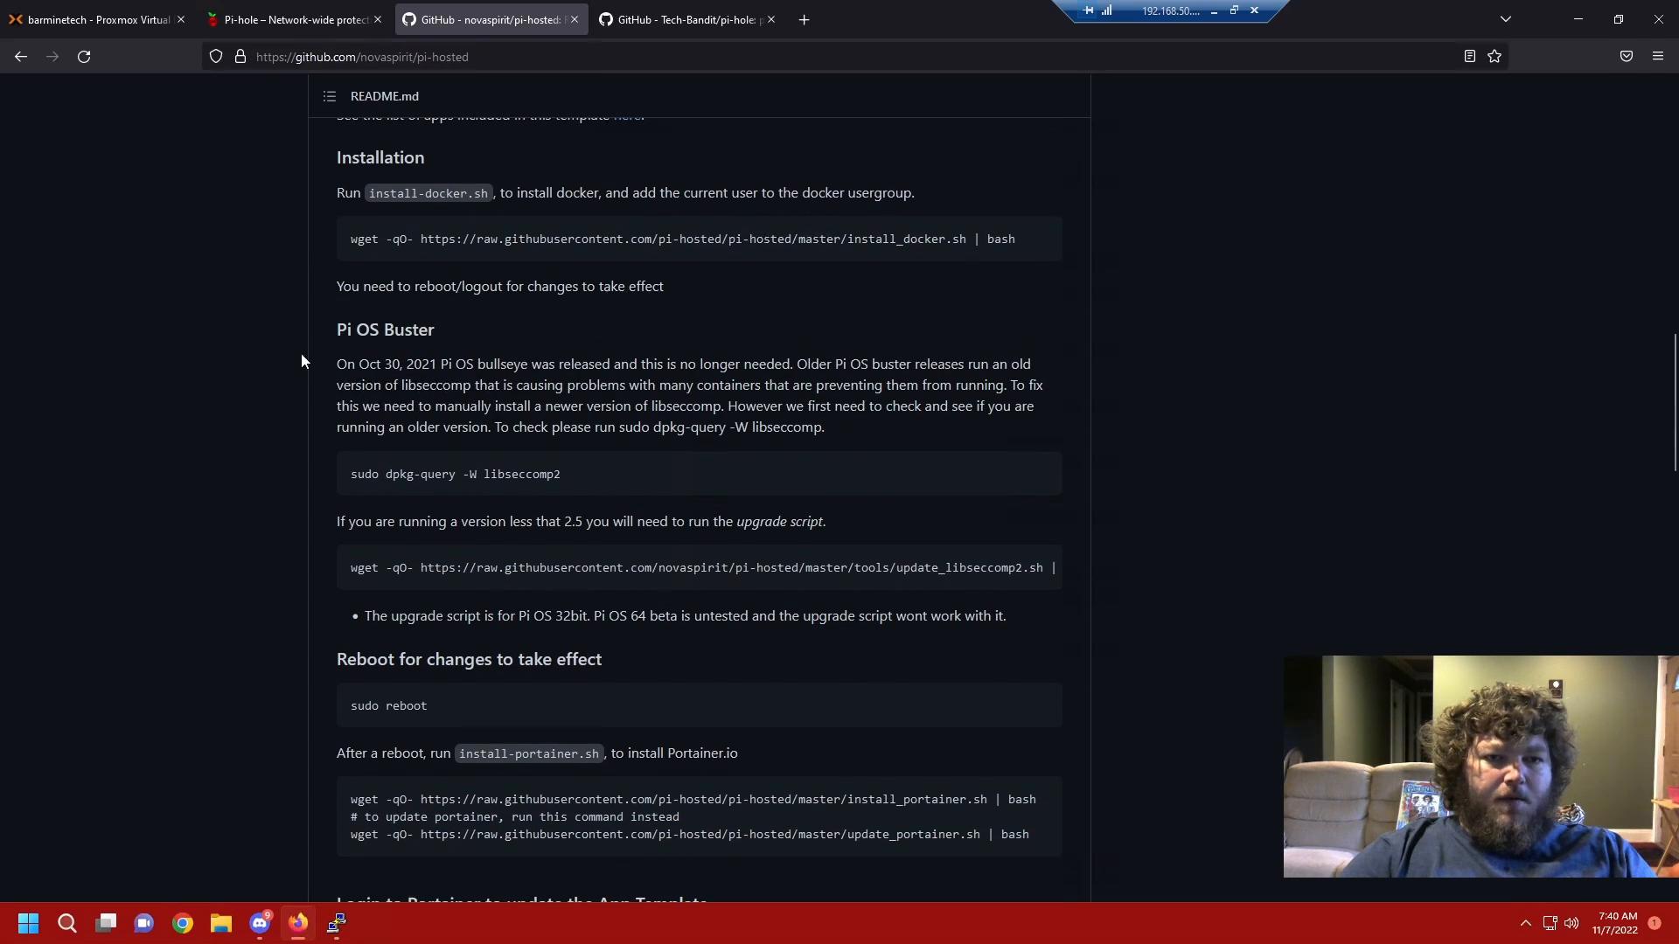
pyautogui.moveTo(1111, 374)
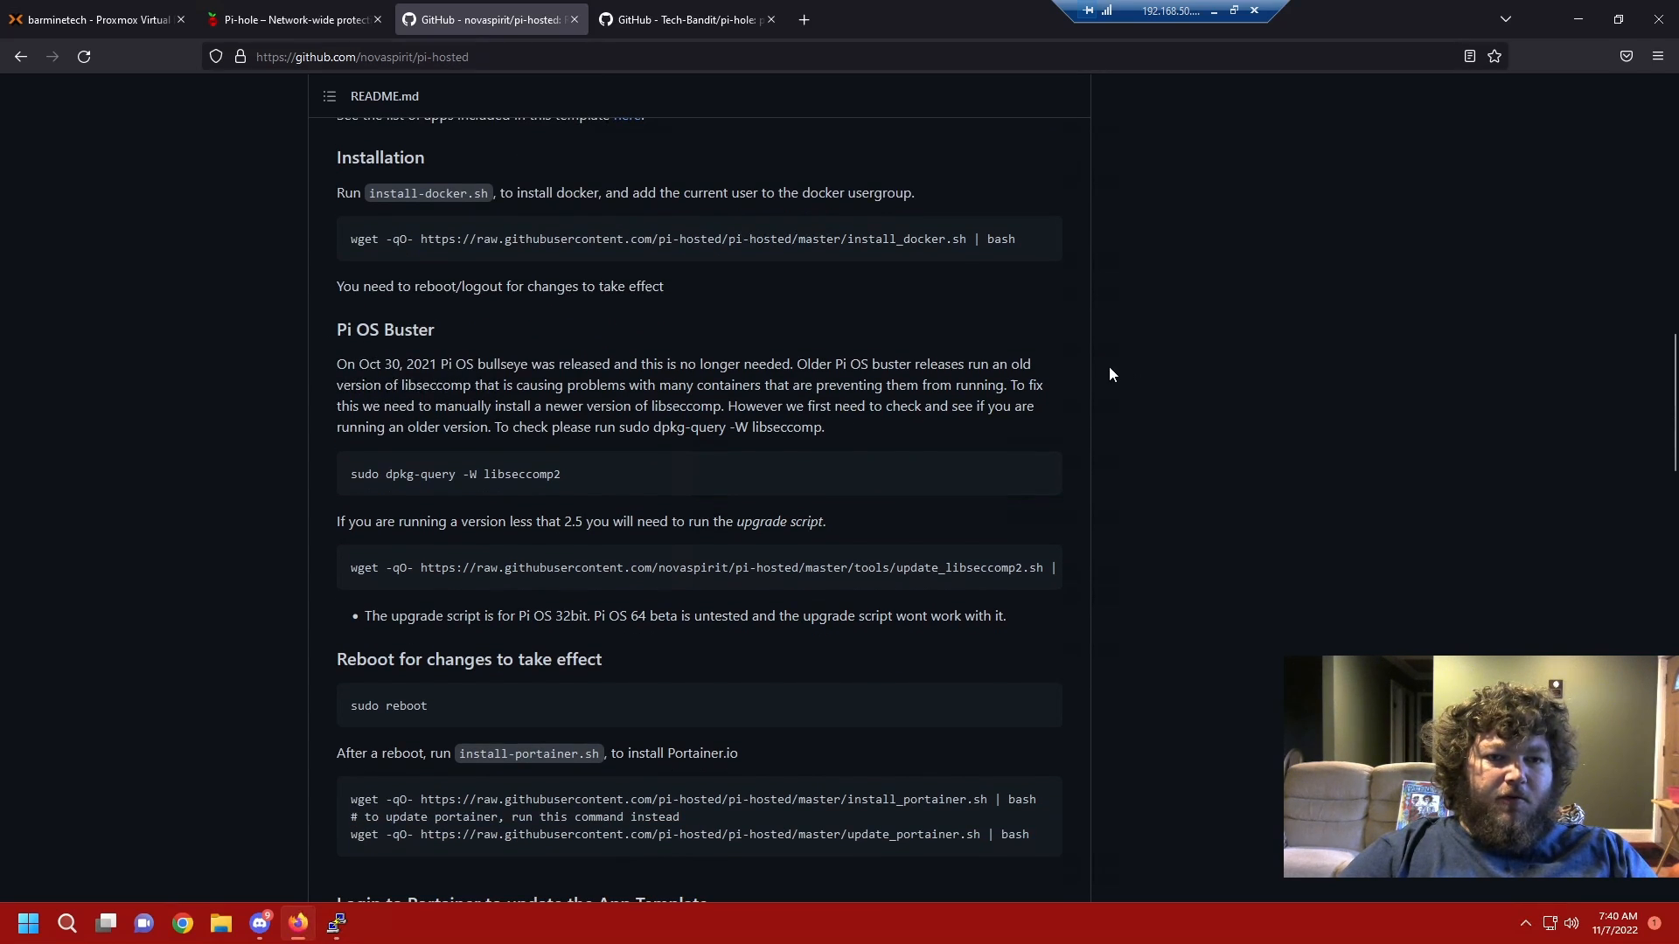
pyautogui.moveTo(254, 375)
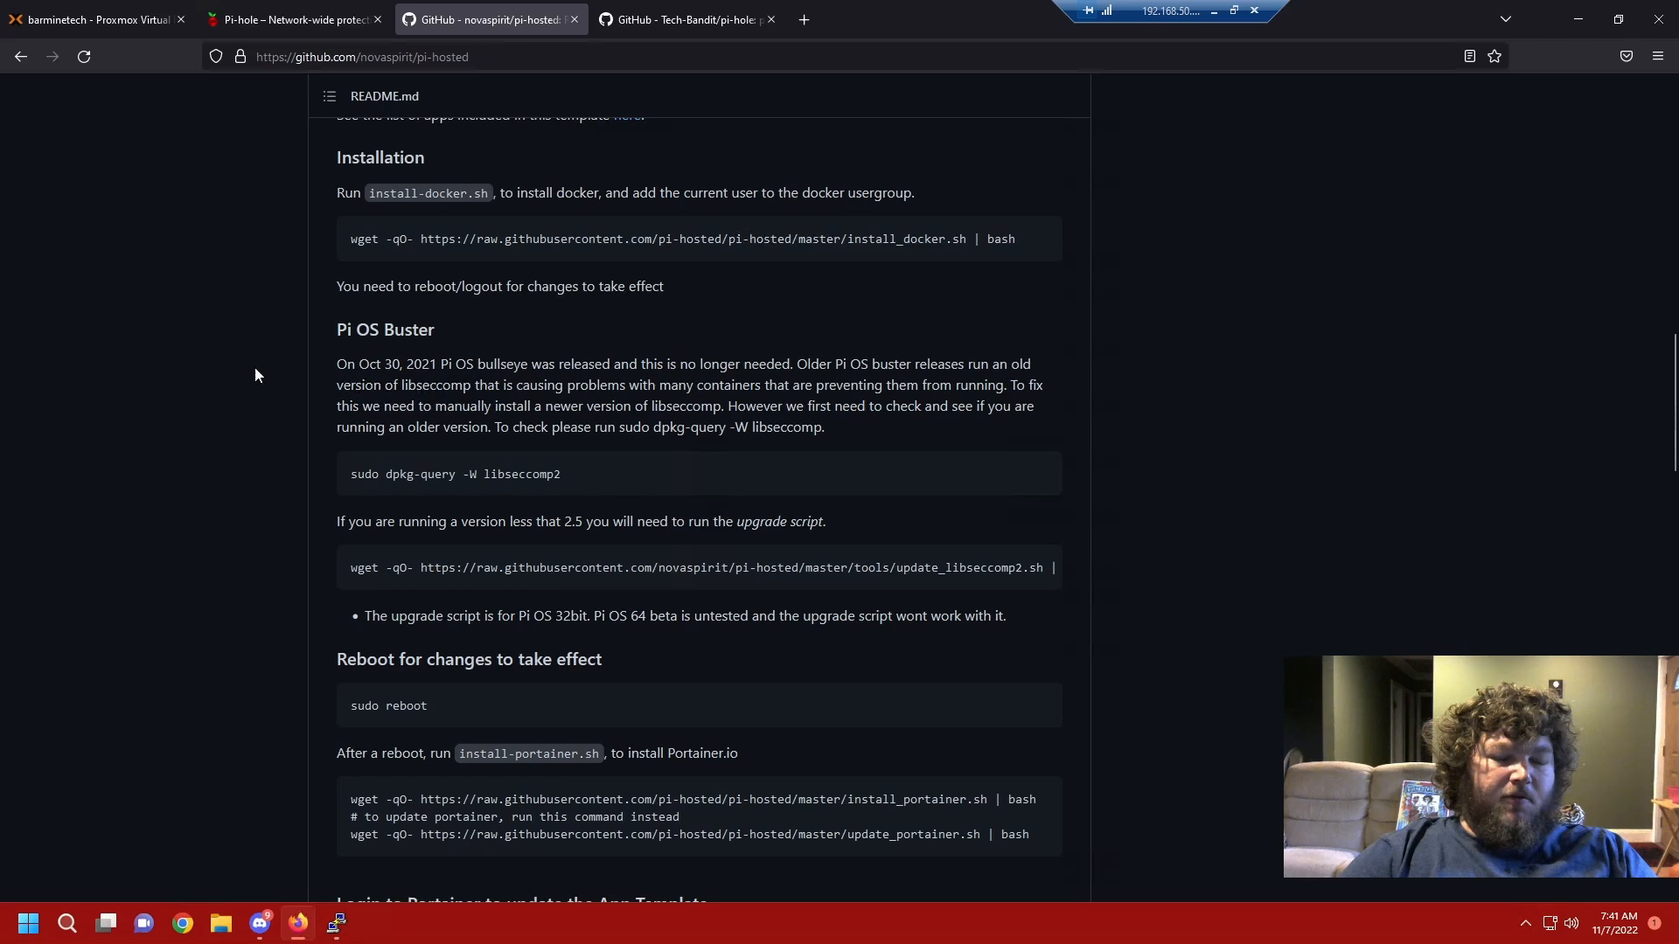
pyautogui.moveTo(190, 386)
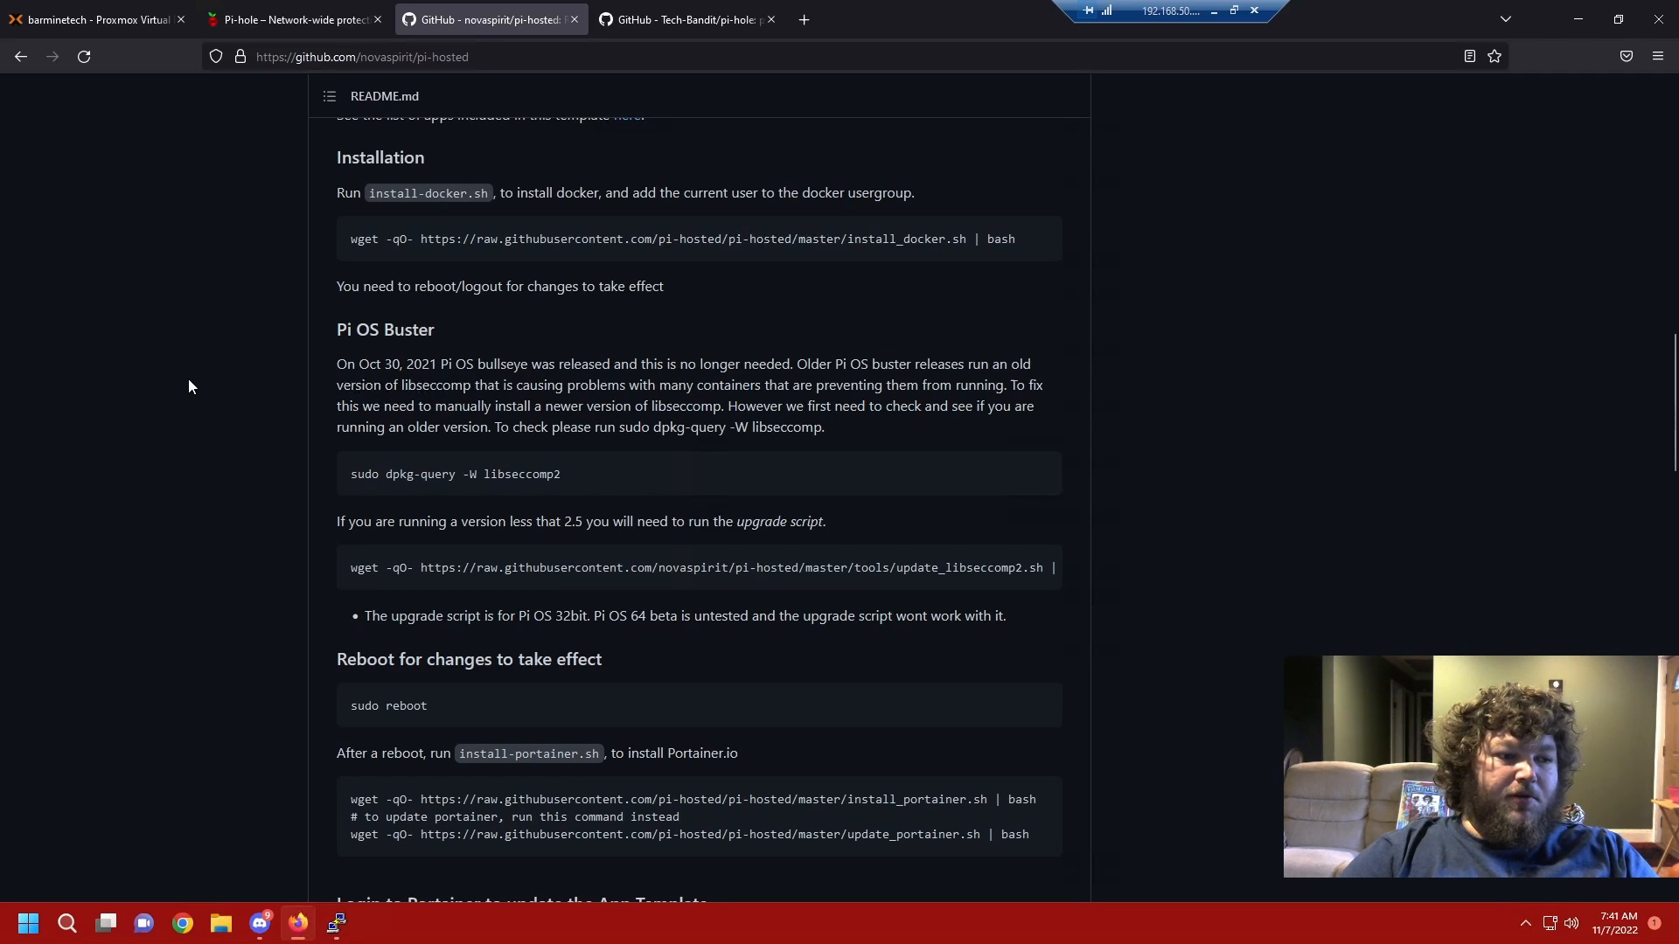
pyautogui.moveTo(326, 329)
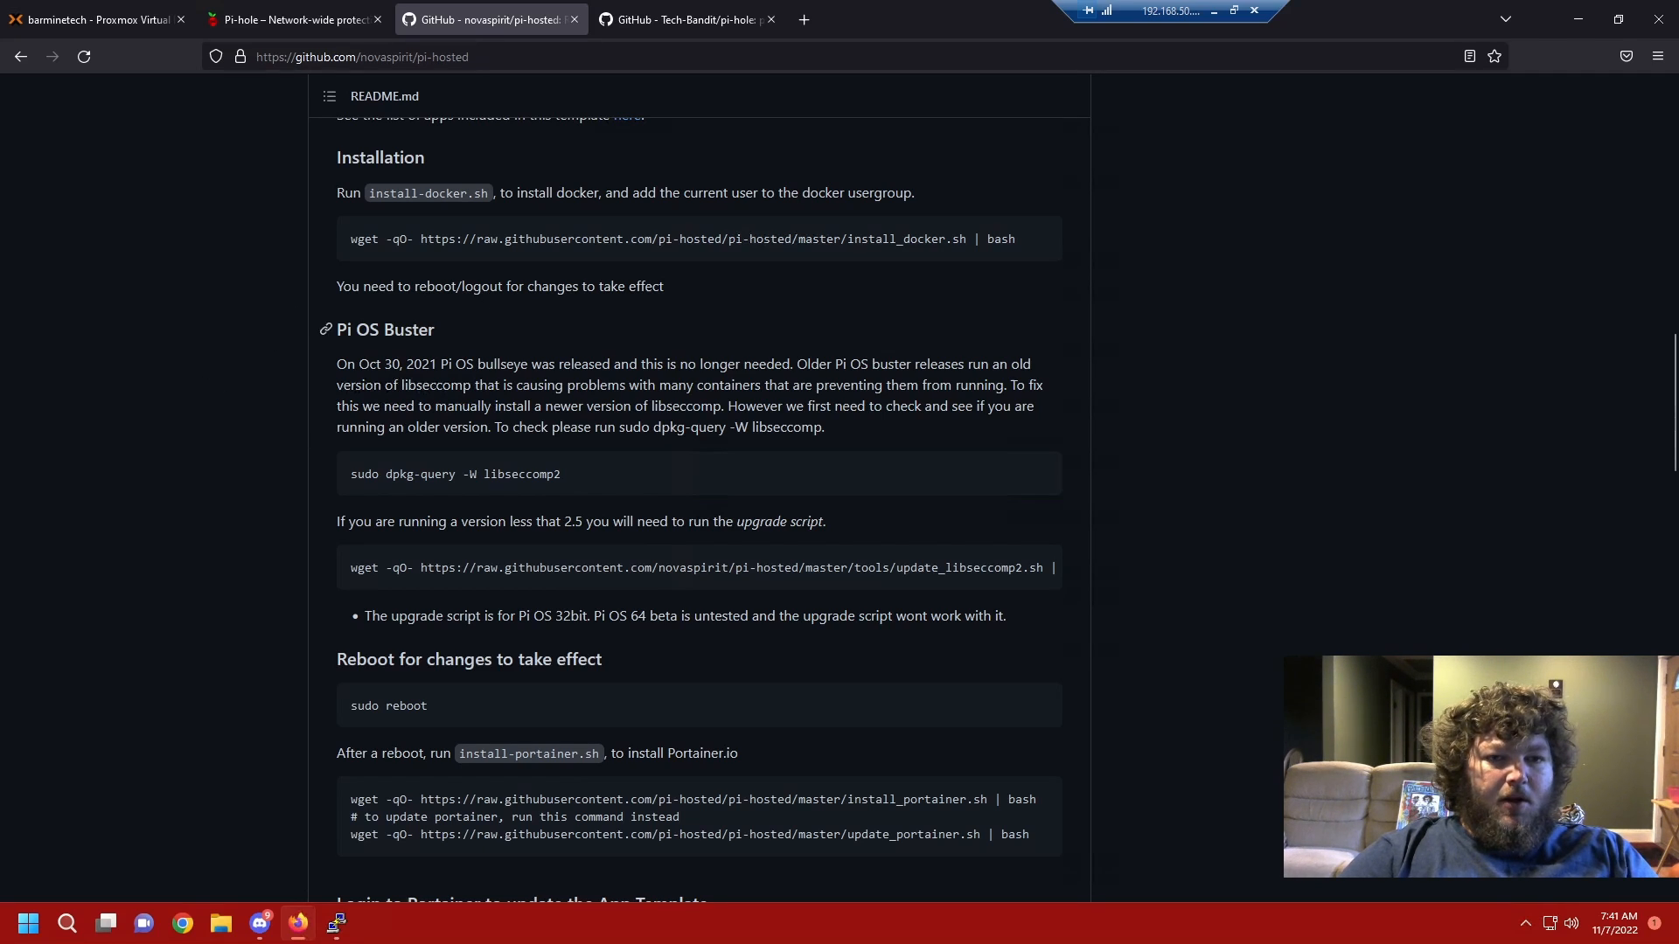
pyautogui.moveTo(348, 338)
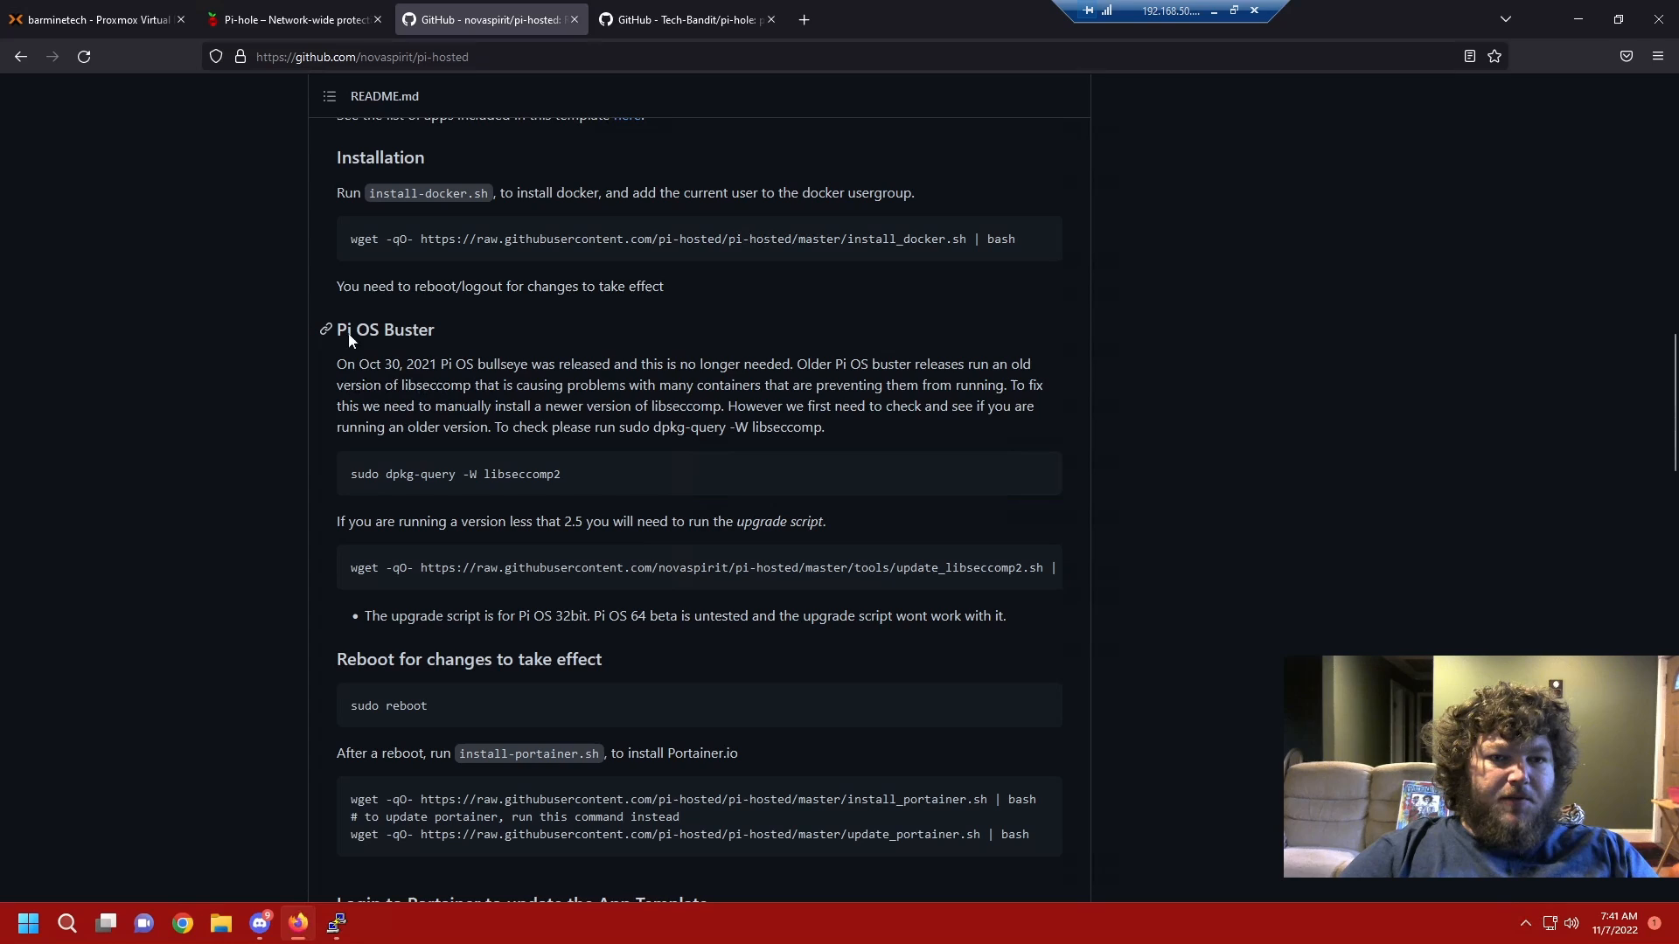
pyautogui.moveTo(396, 404)
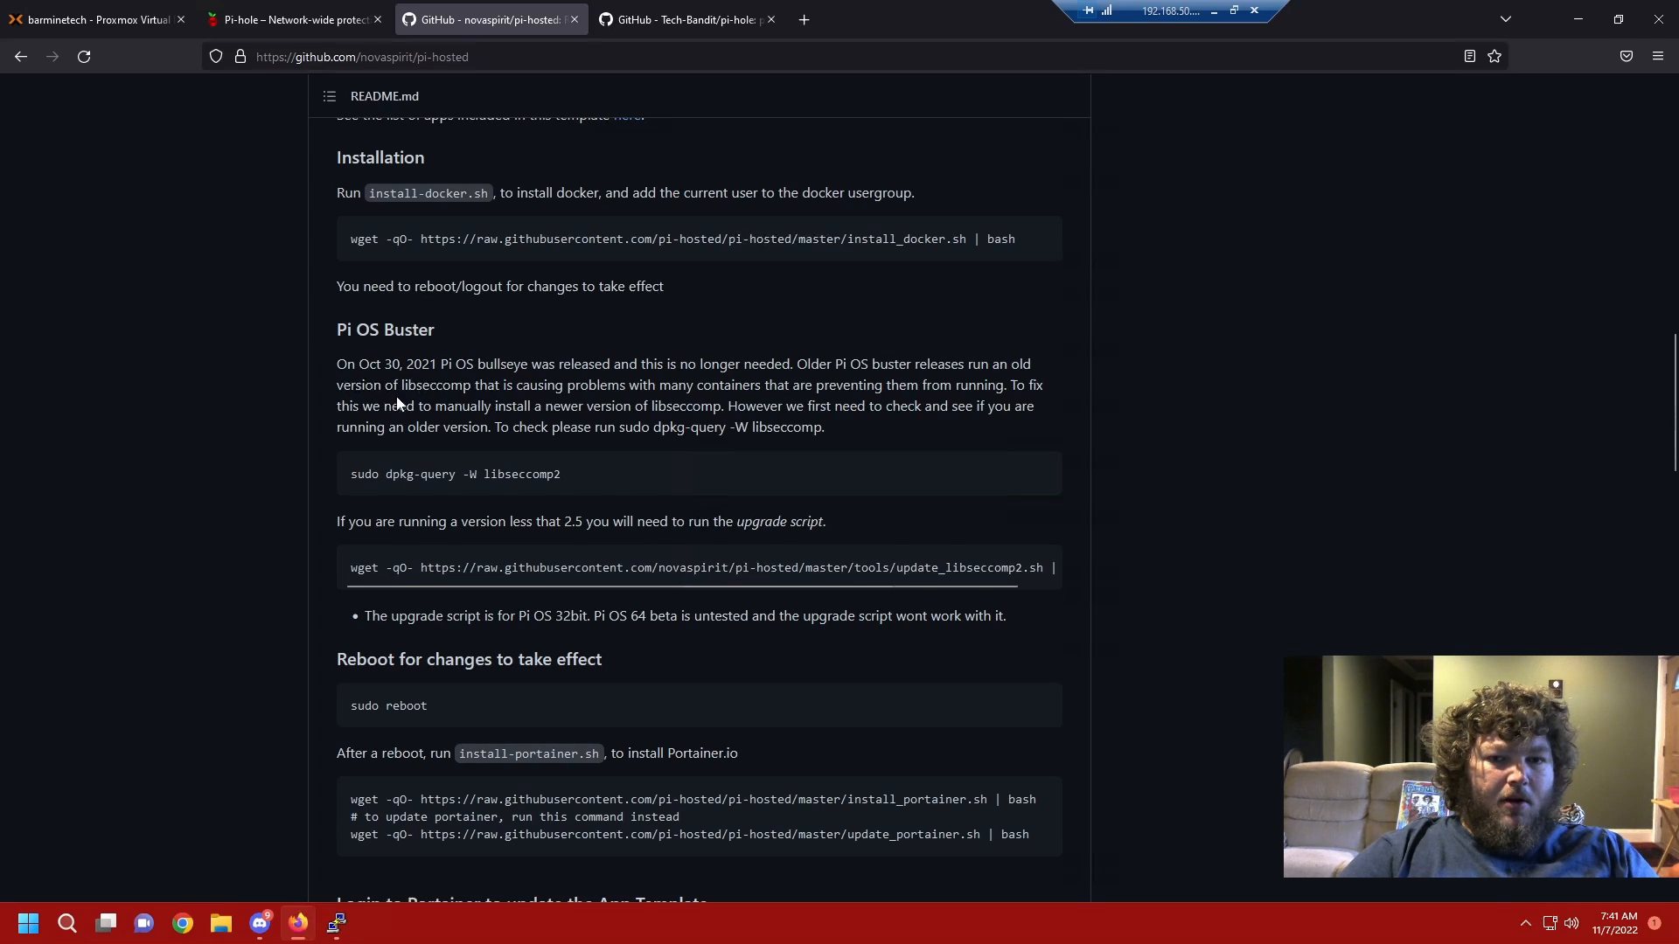
pyautogui.moveTo(395, 573)
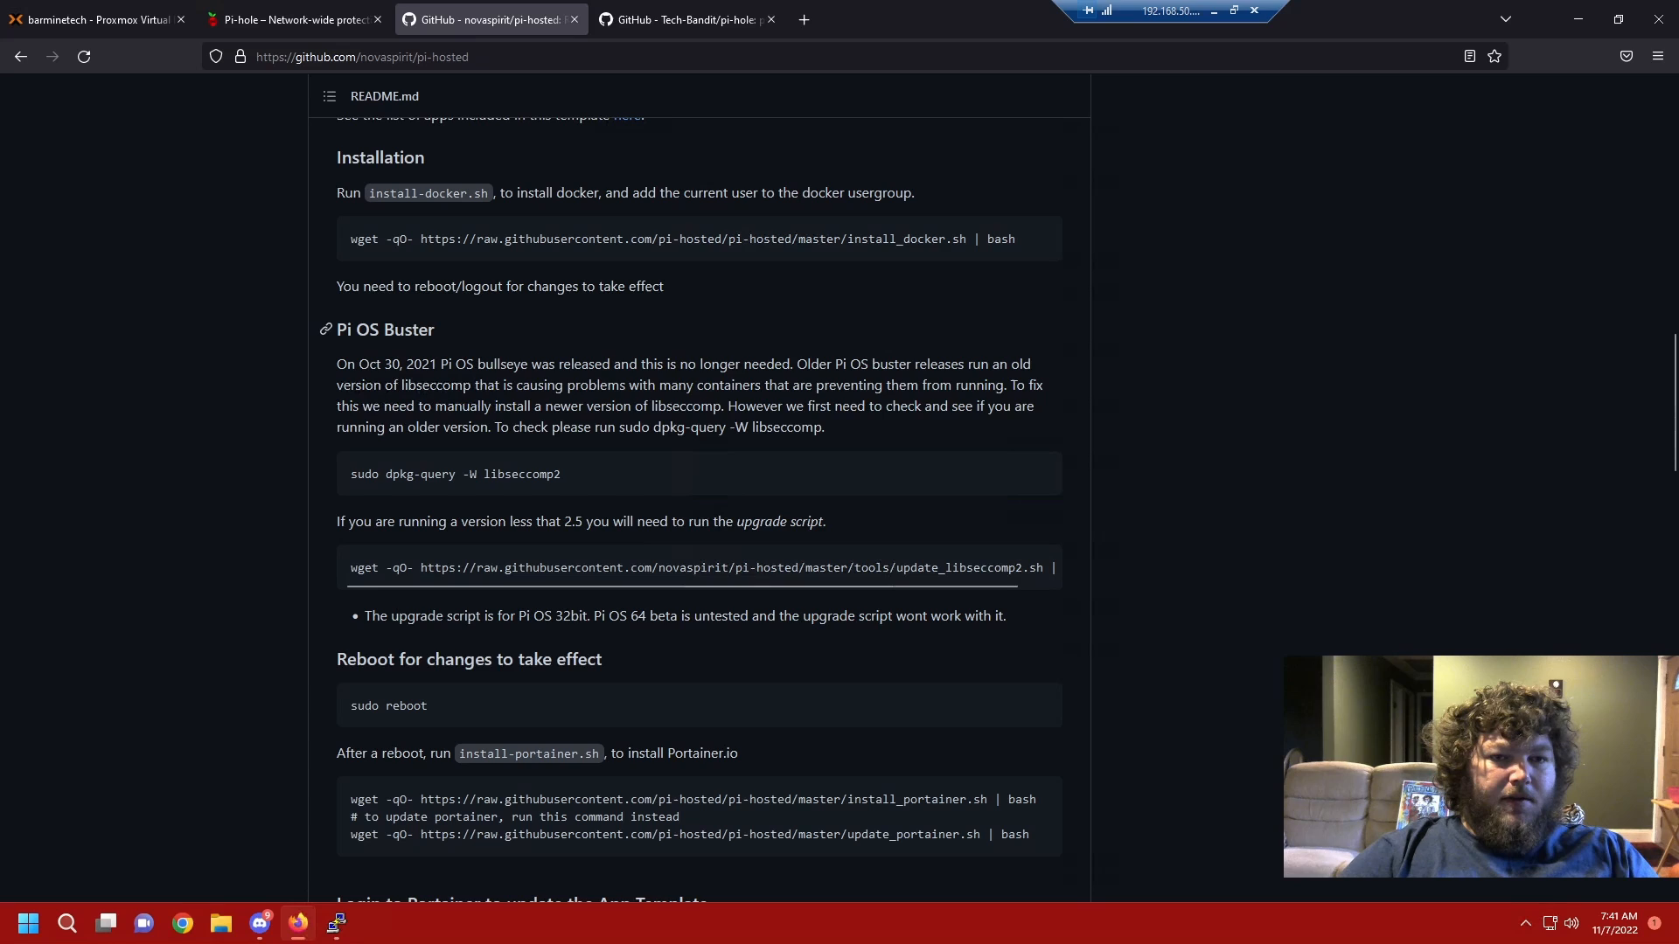
pyautogui.scroll(-3)
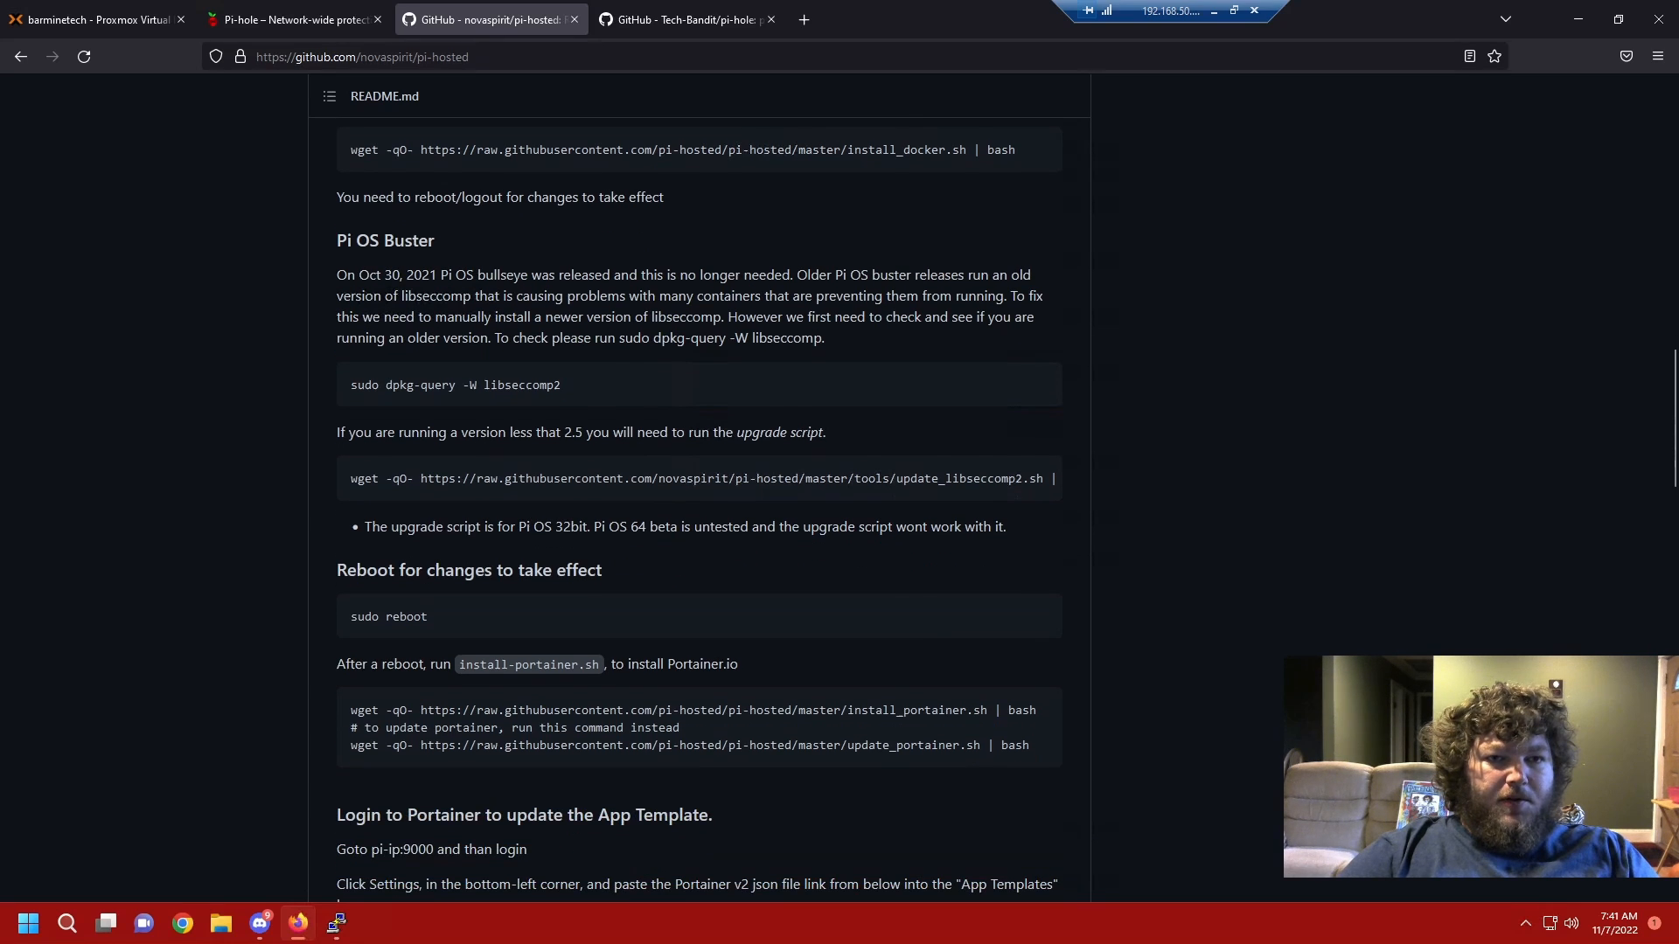
pyautogui.moveTo(423, 388)
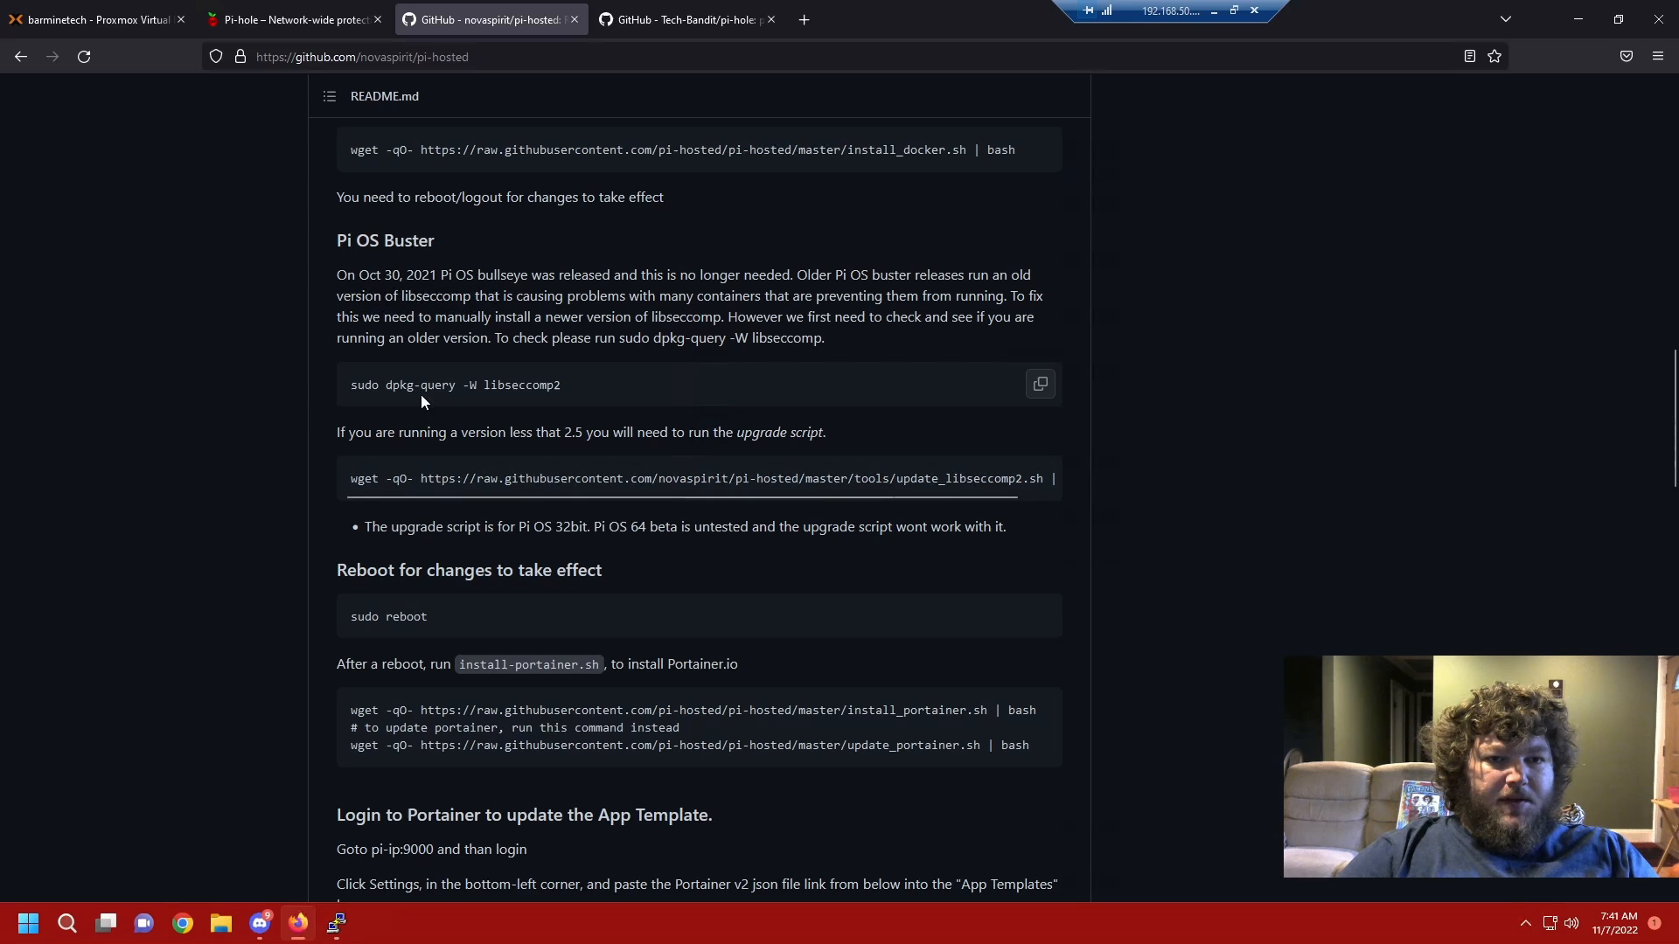
pyautogui.scroll(-3)
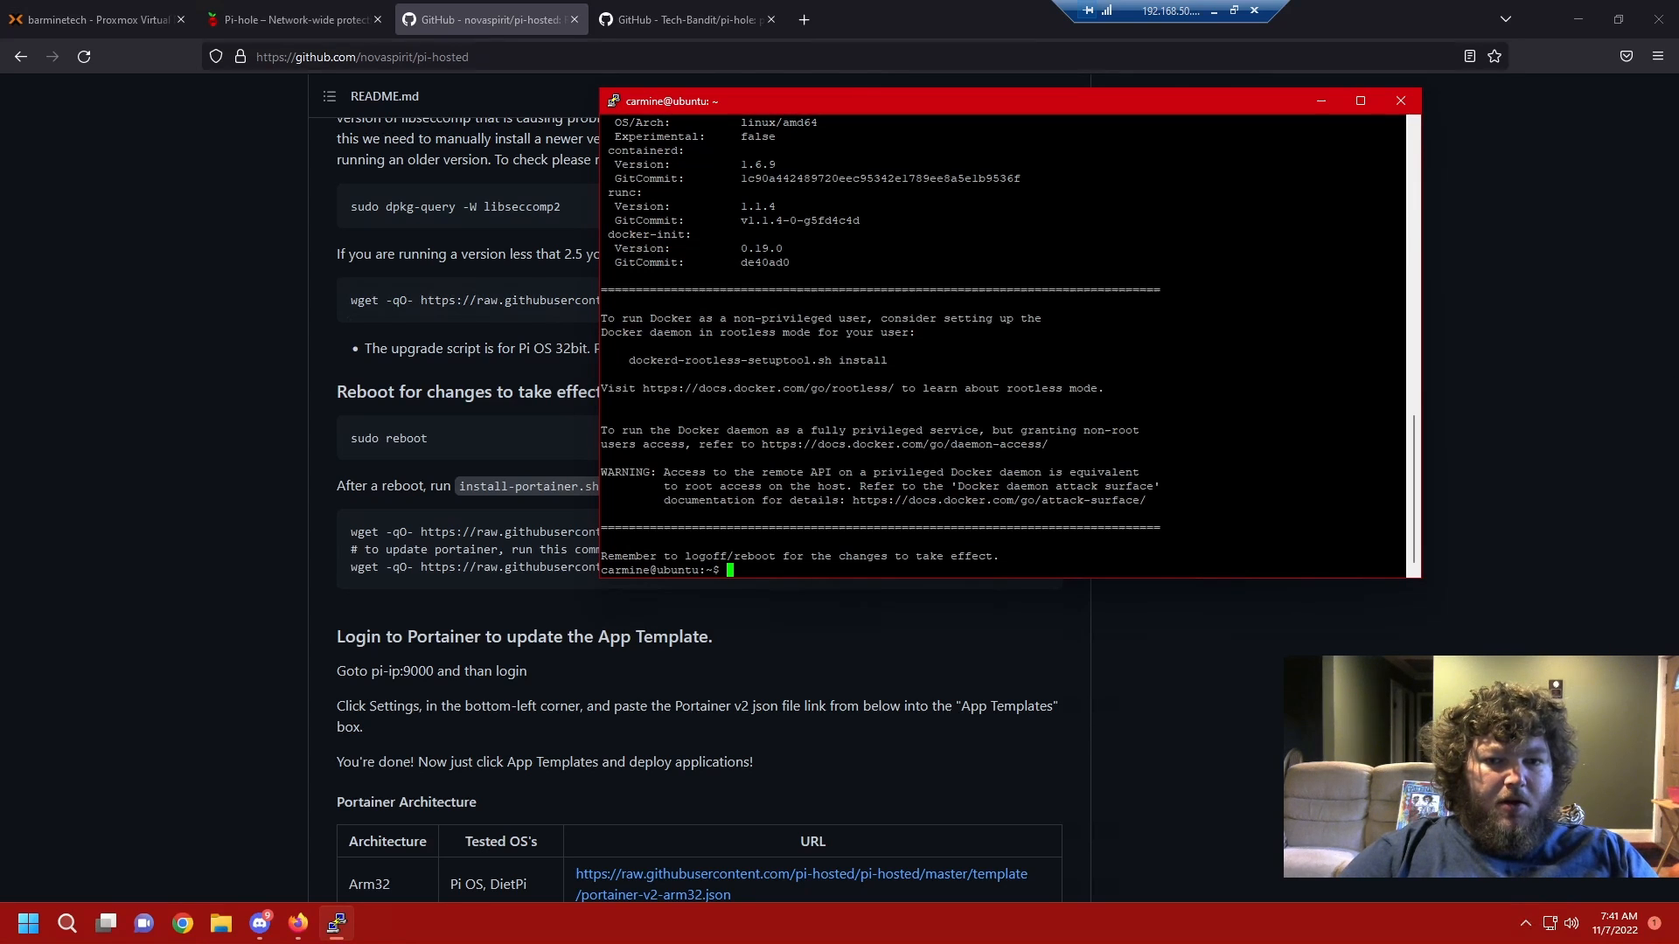
# Run sudo reboot on the Ubuntu VM
pyautogui.write('reb')
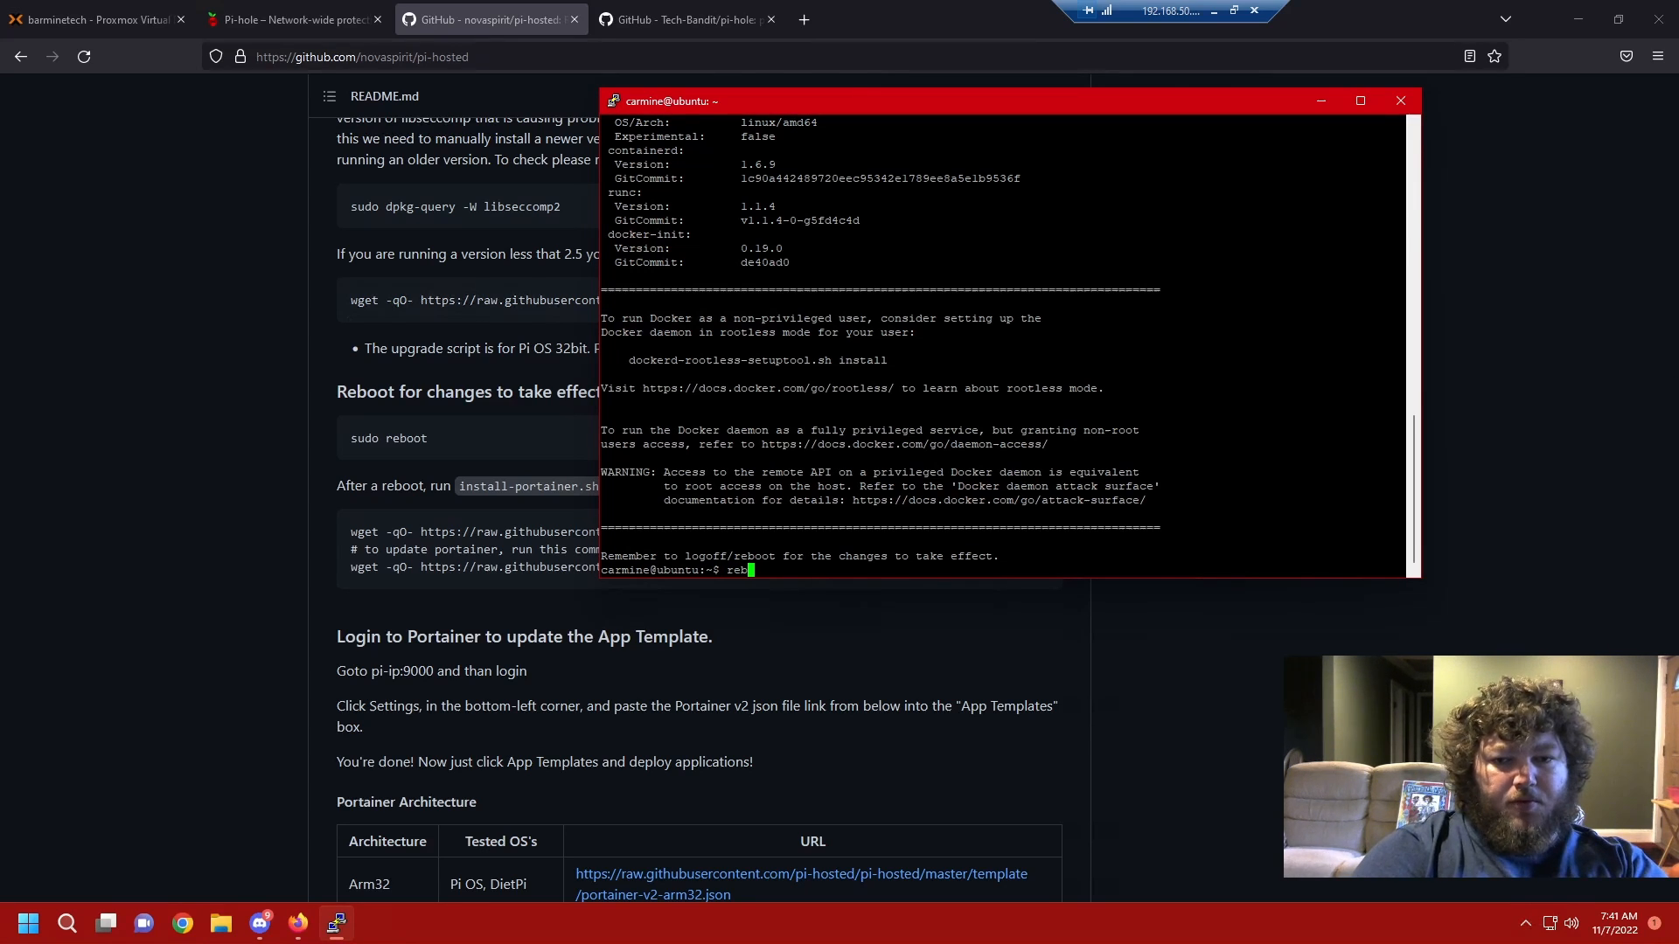
pyautogui.write('sudo reboot')
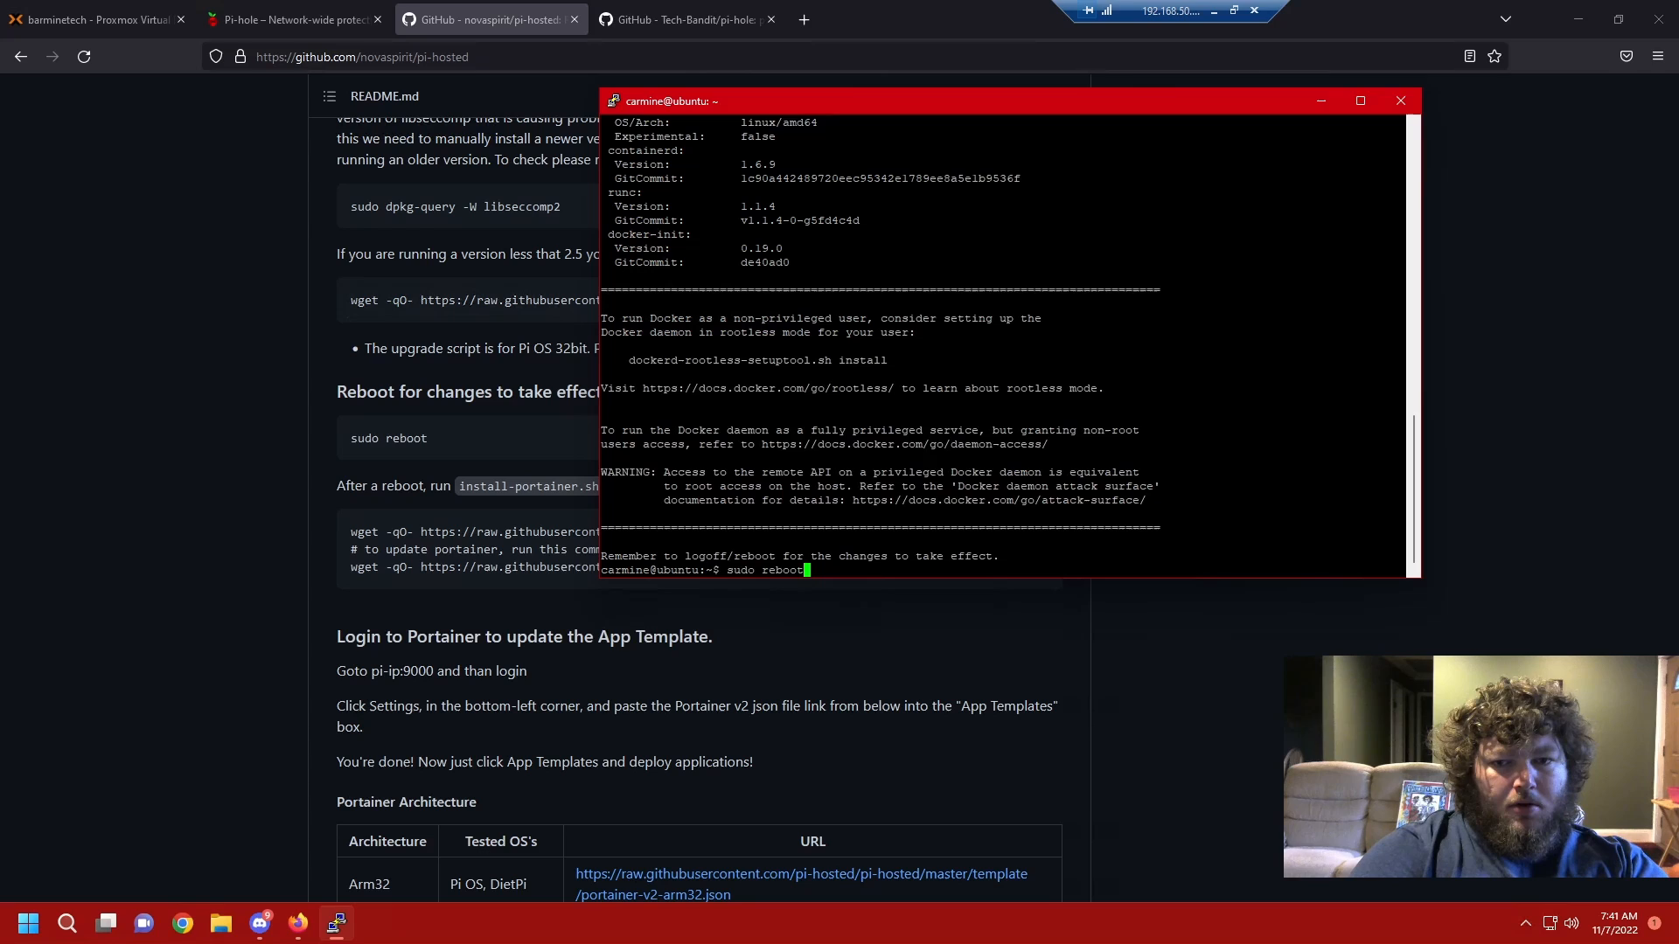
pyautogui.press('Return')
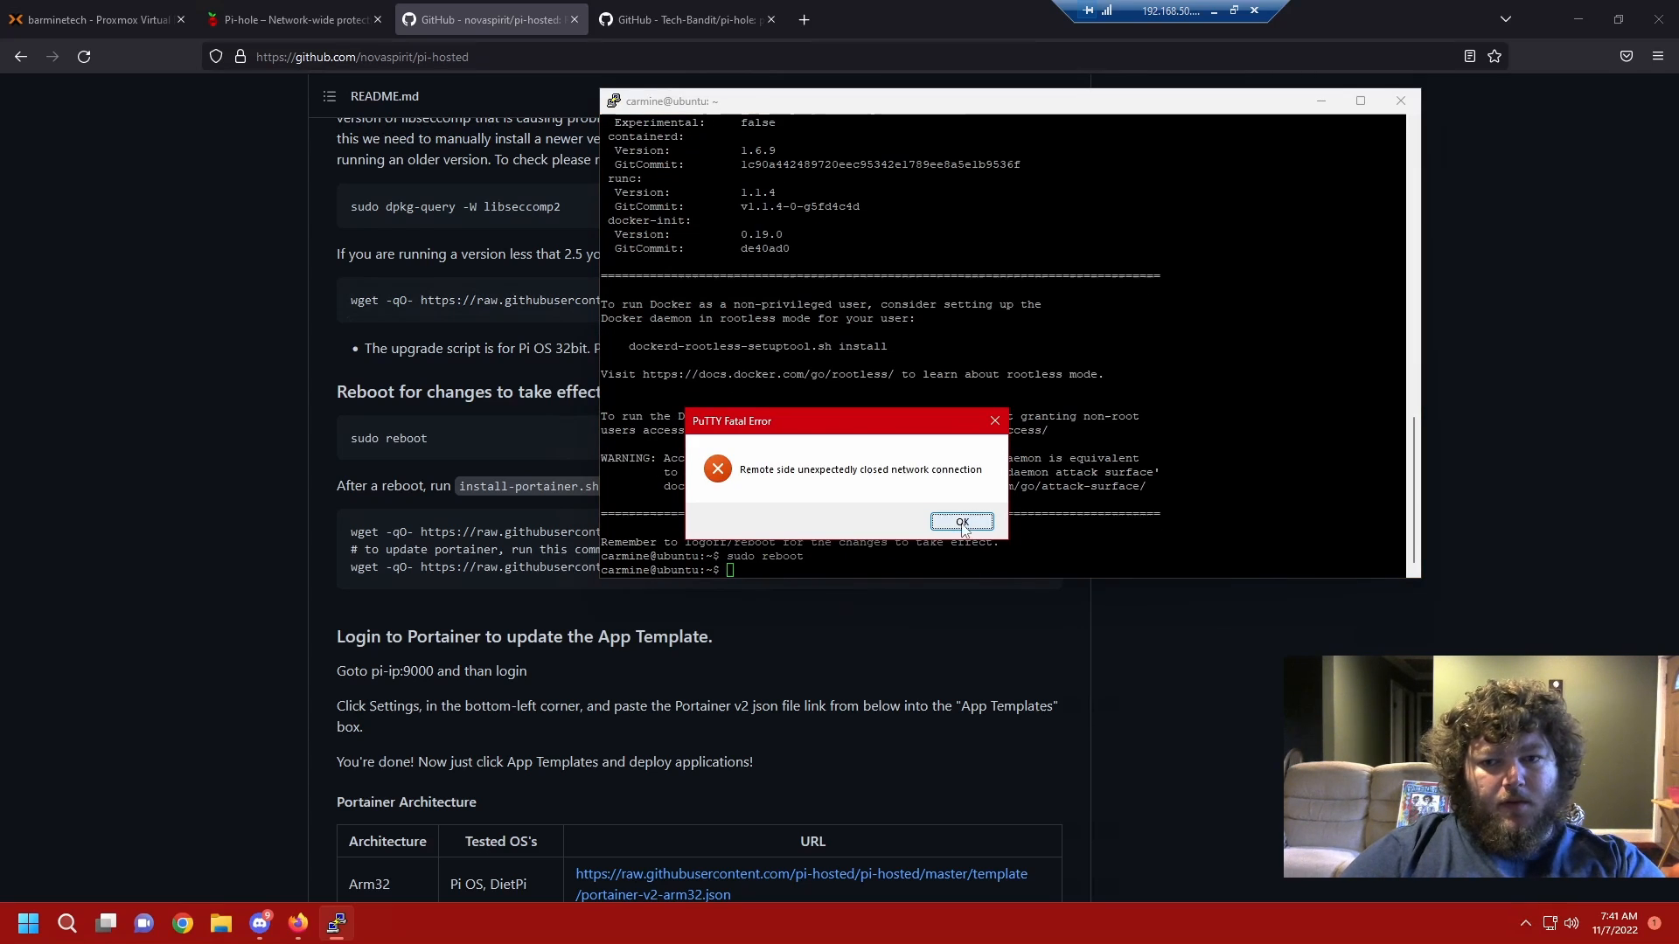
# Dismiss the connection-lost error, close the dead session, and relaunch PuTTY
pyautogui.click(960, 523)
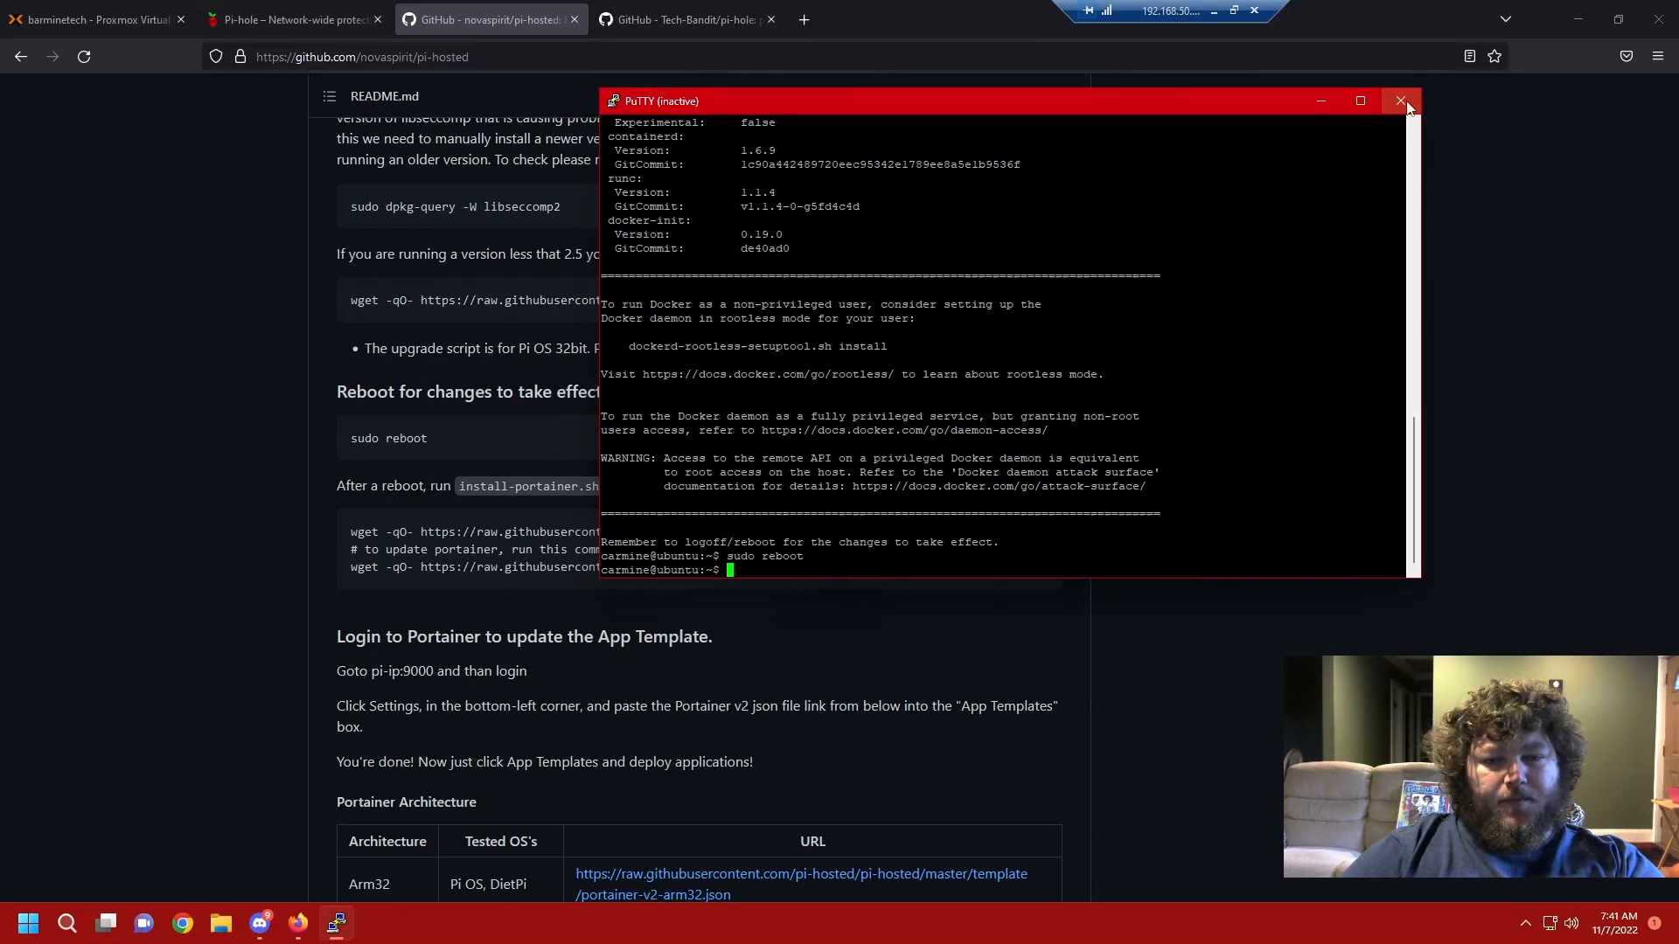
pyautogui.click(1402, 100)
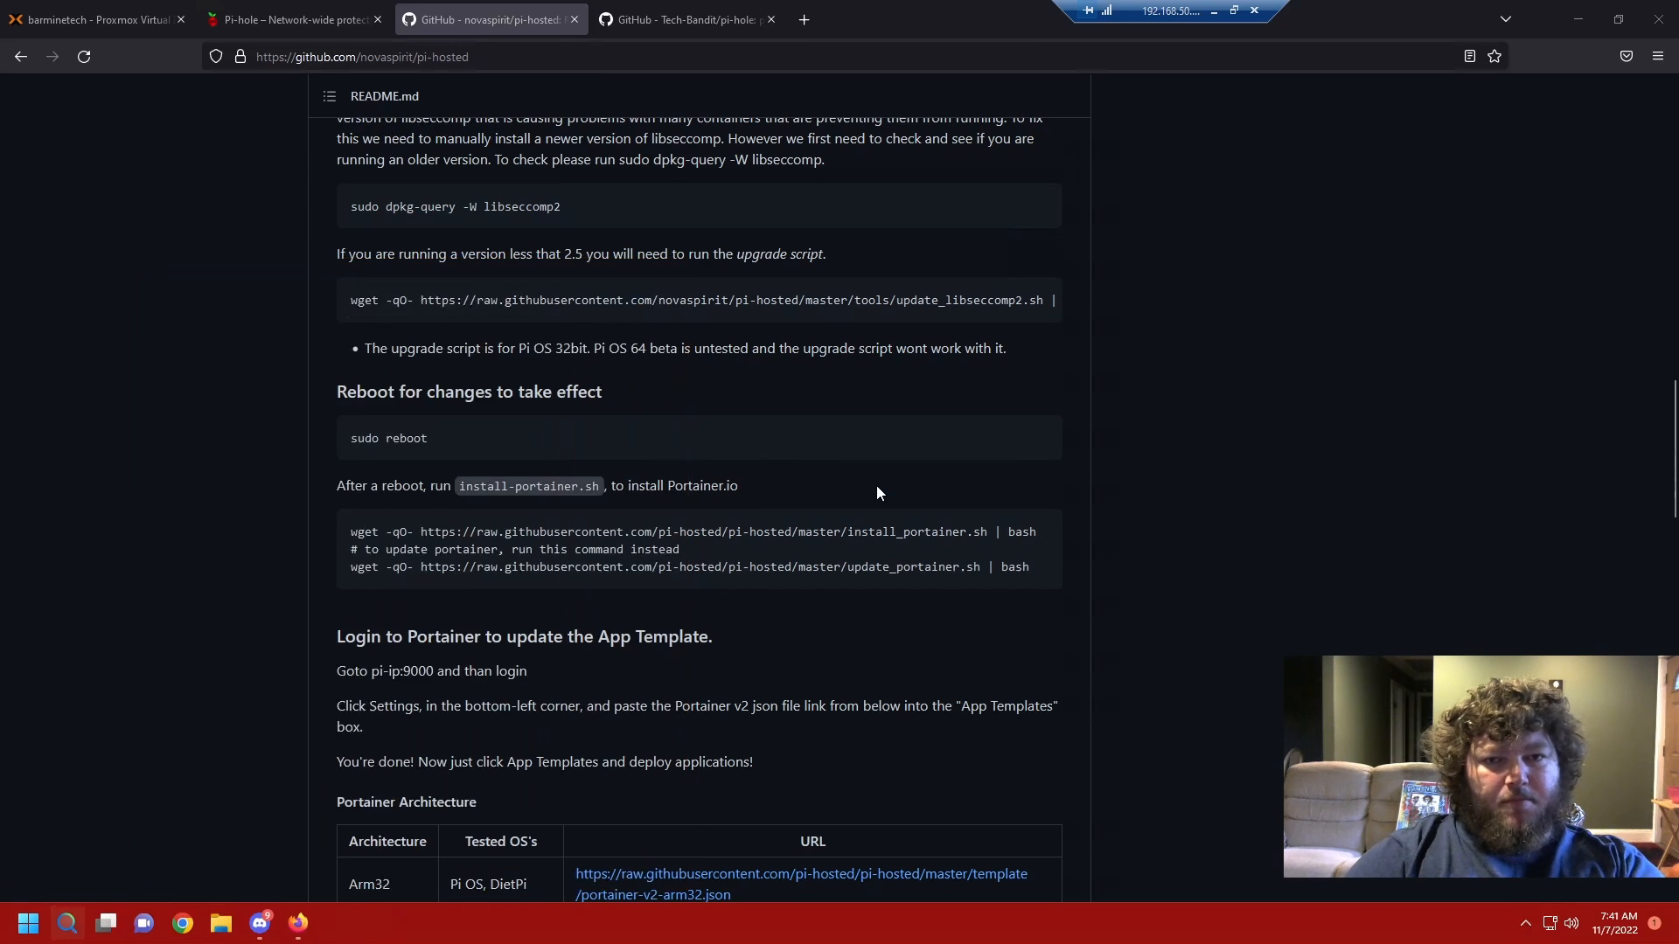
pyautogui.click(335, 921)
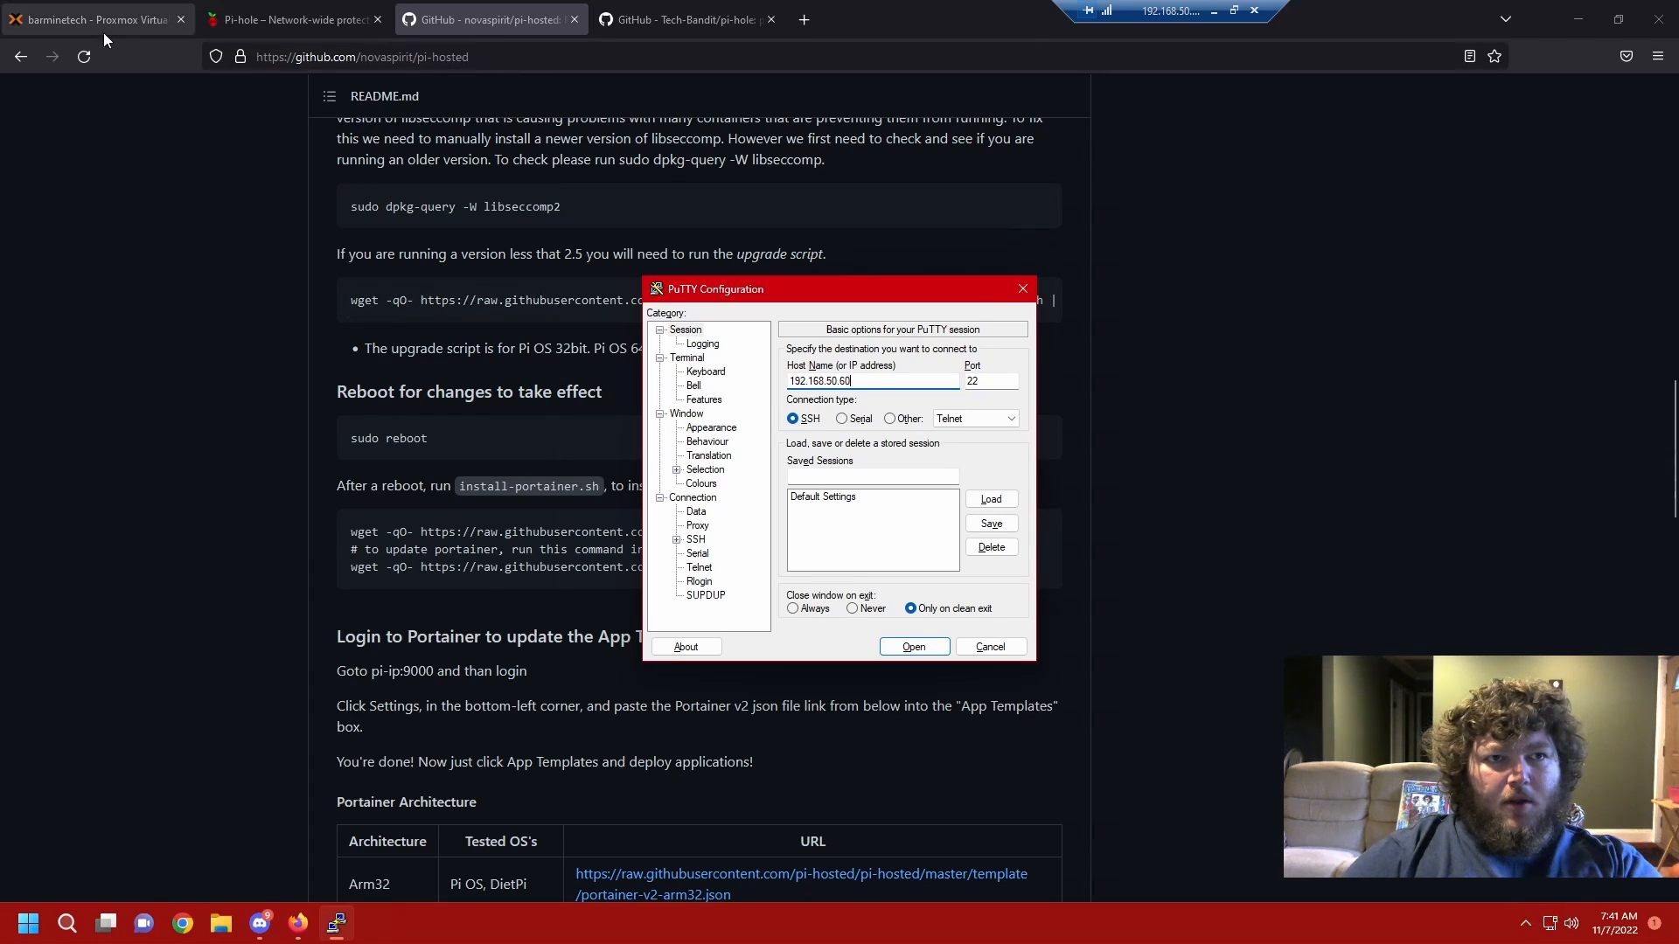
# Reopen the 192.168.50.60 session and log back in as carmine
pyautogui.click(96, 19)
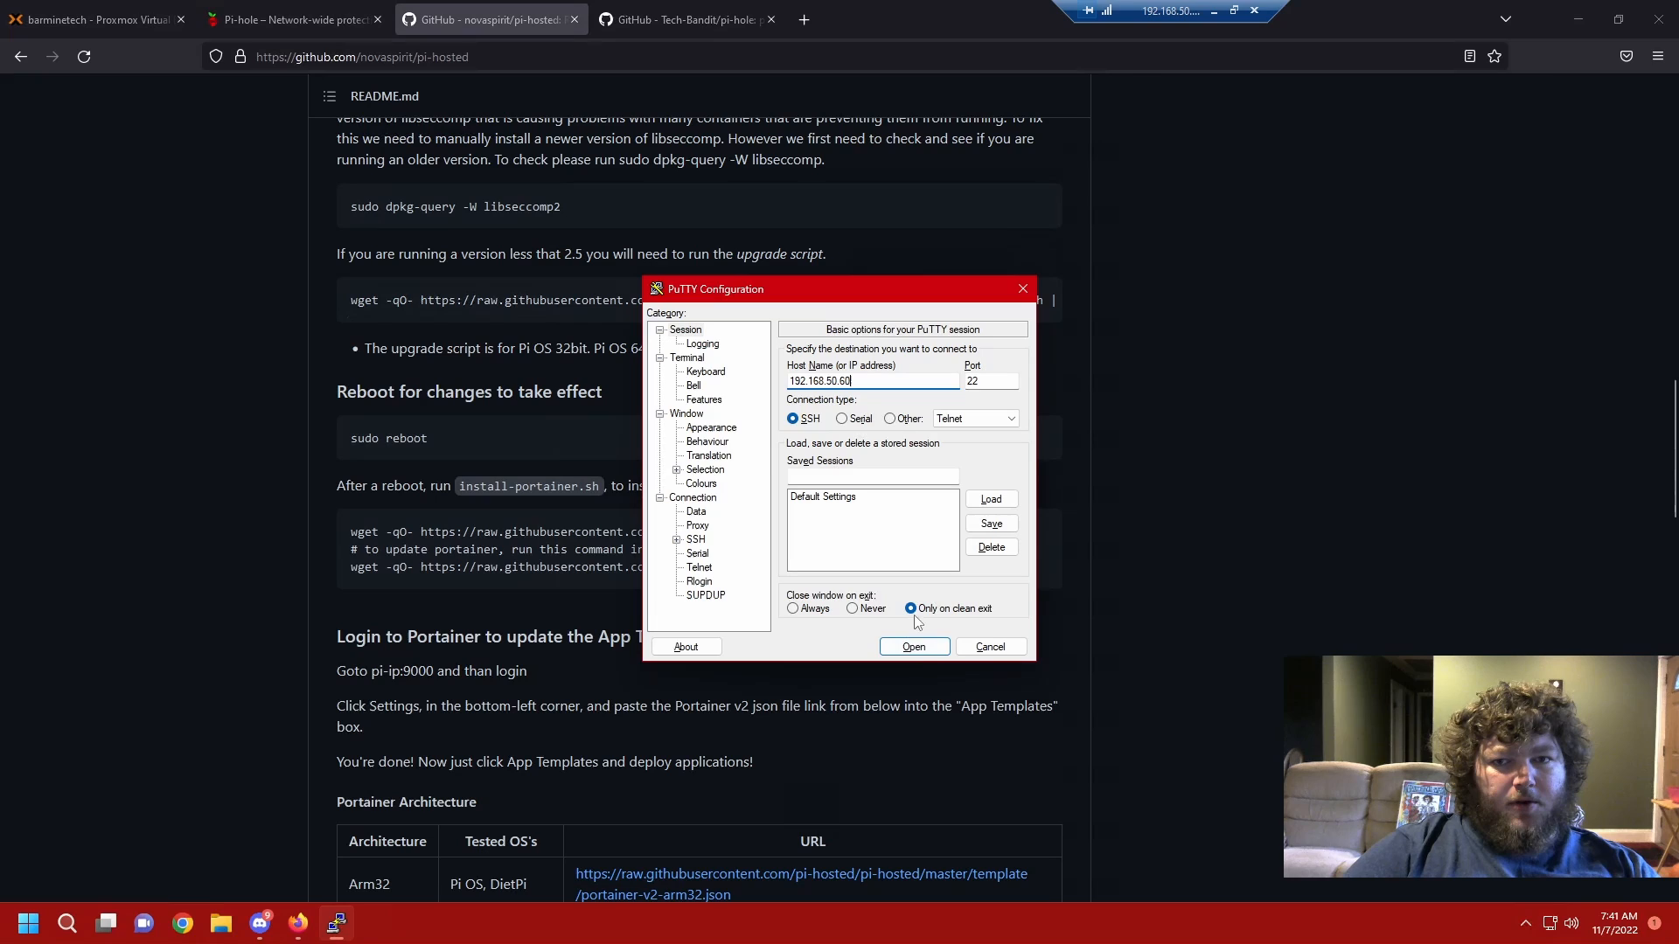
pyautogui.click(911, 647)
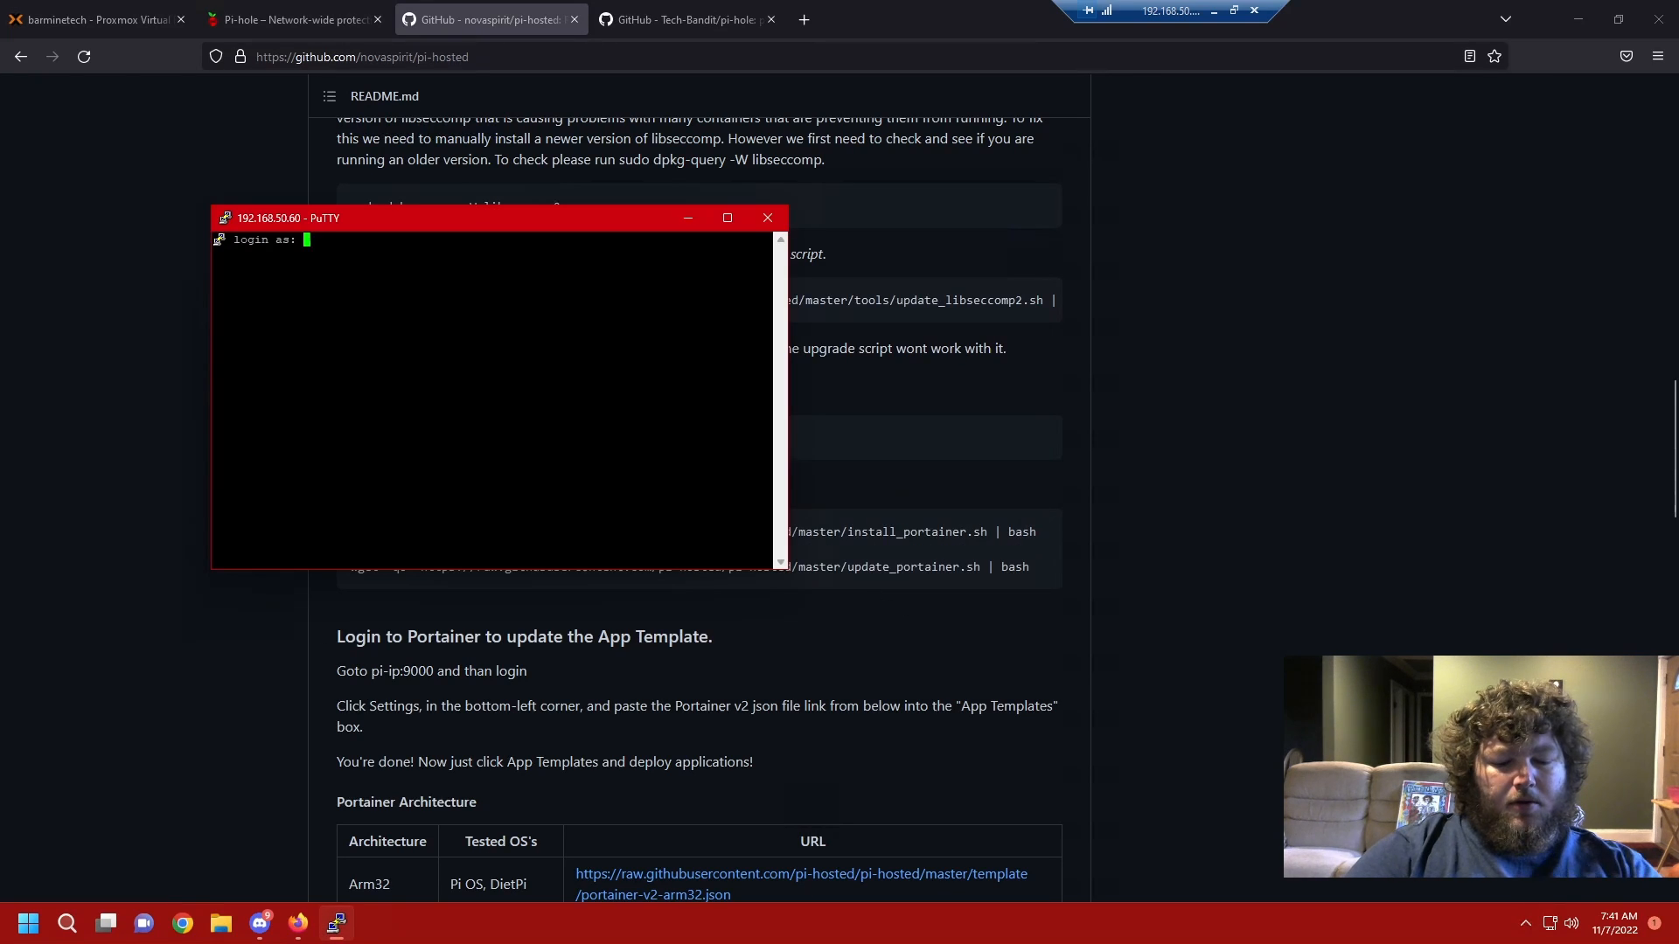
pyautogui.write('carmine')
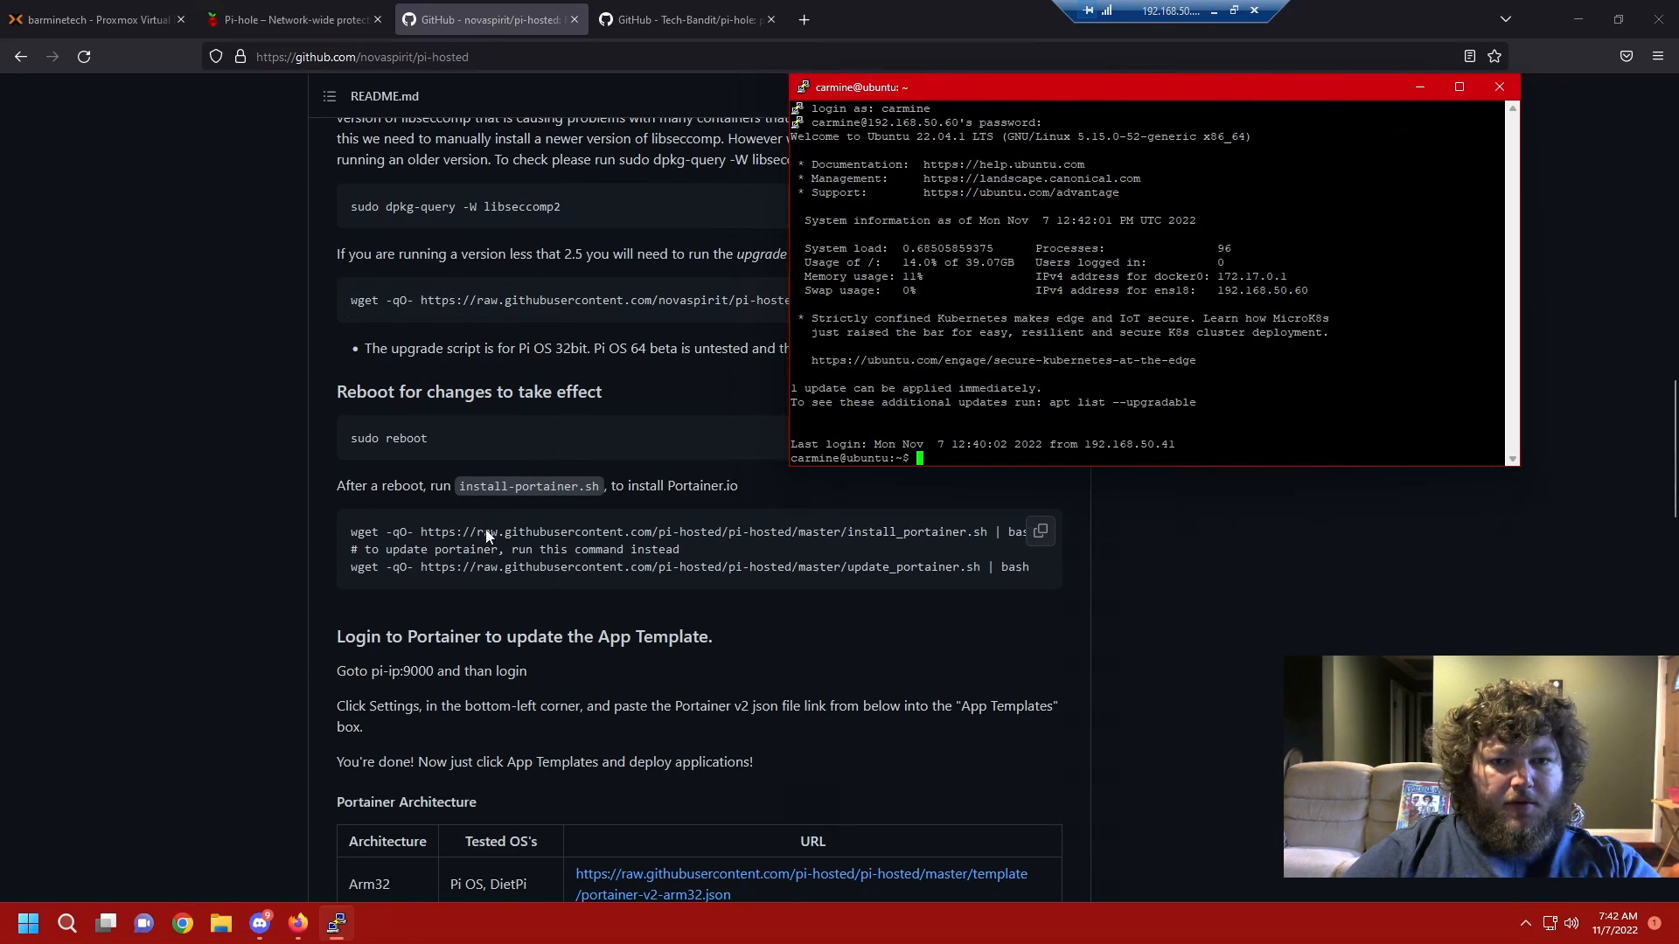
# Scroll the README around the install_portainer.sh command and open a new browser tab
pyautogui.scroll(3)
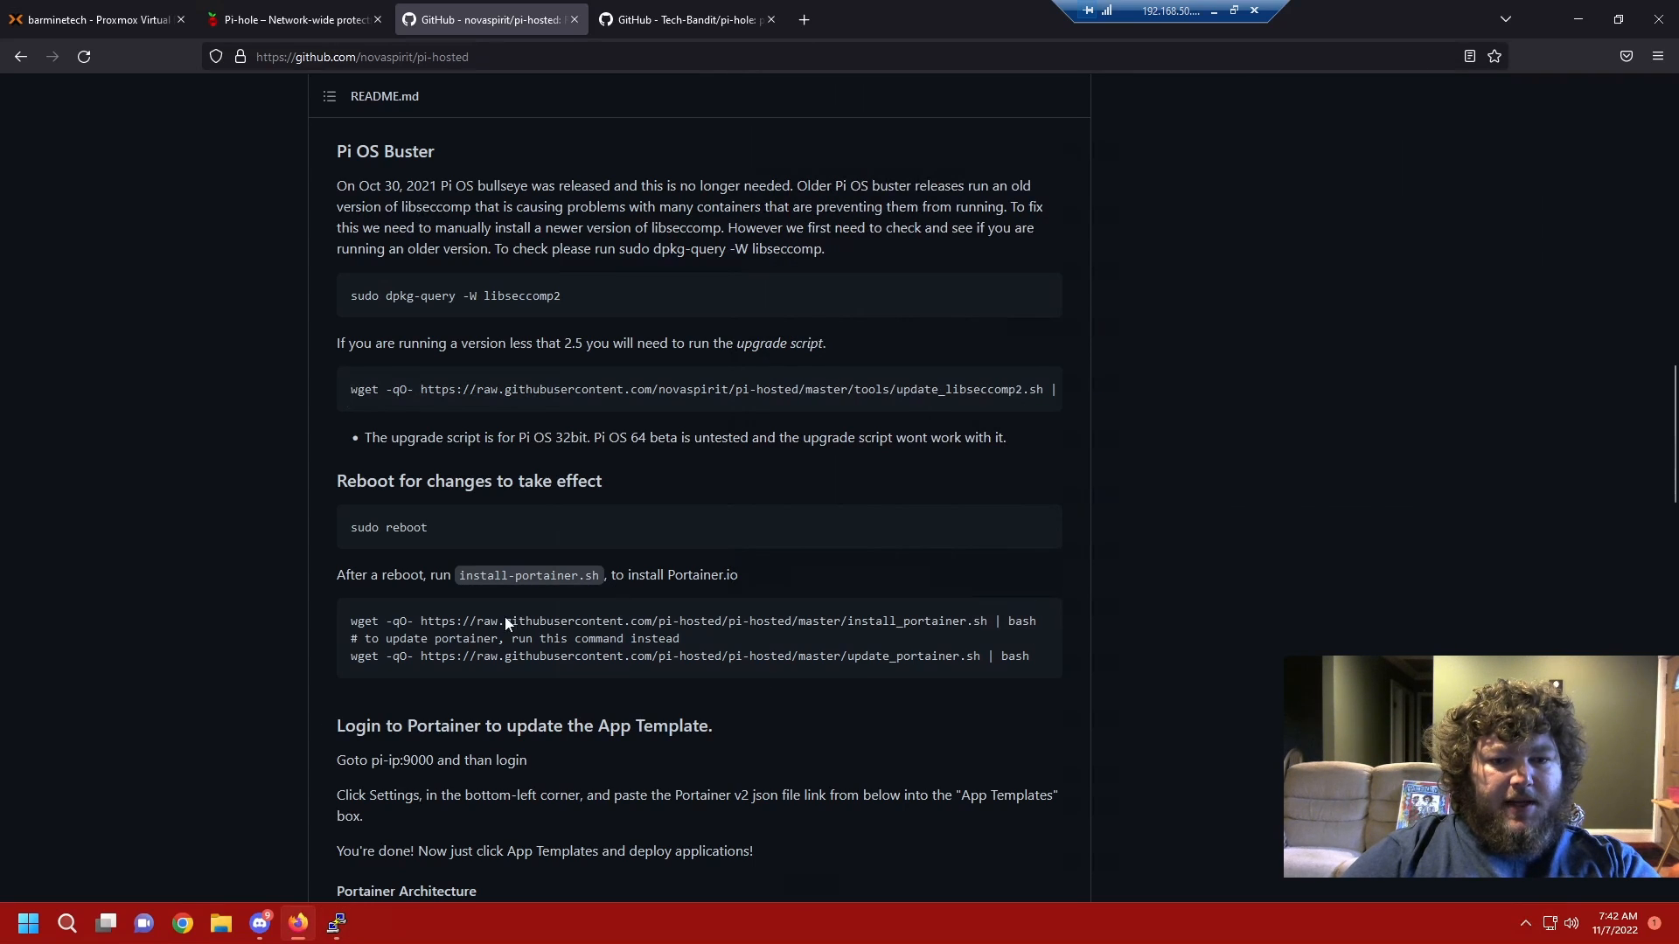
pyautogui.moveTo(362, 892)
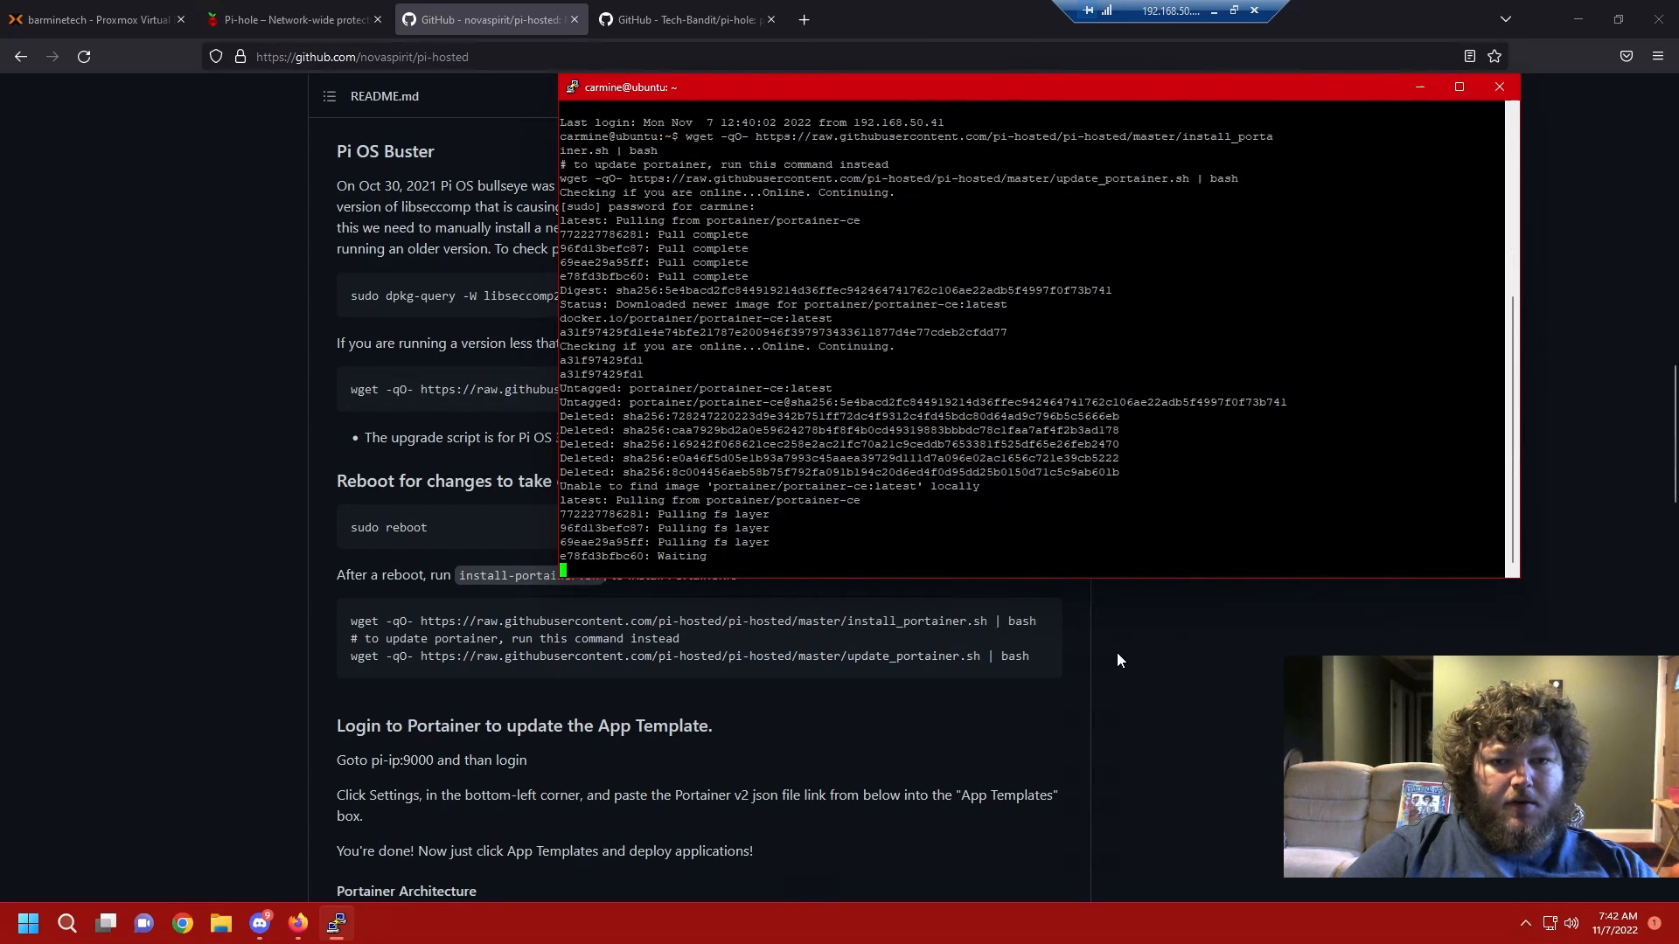
pyautogui.moveTo(1189, 654)
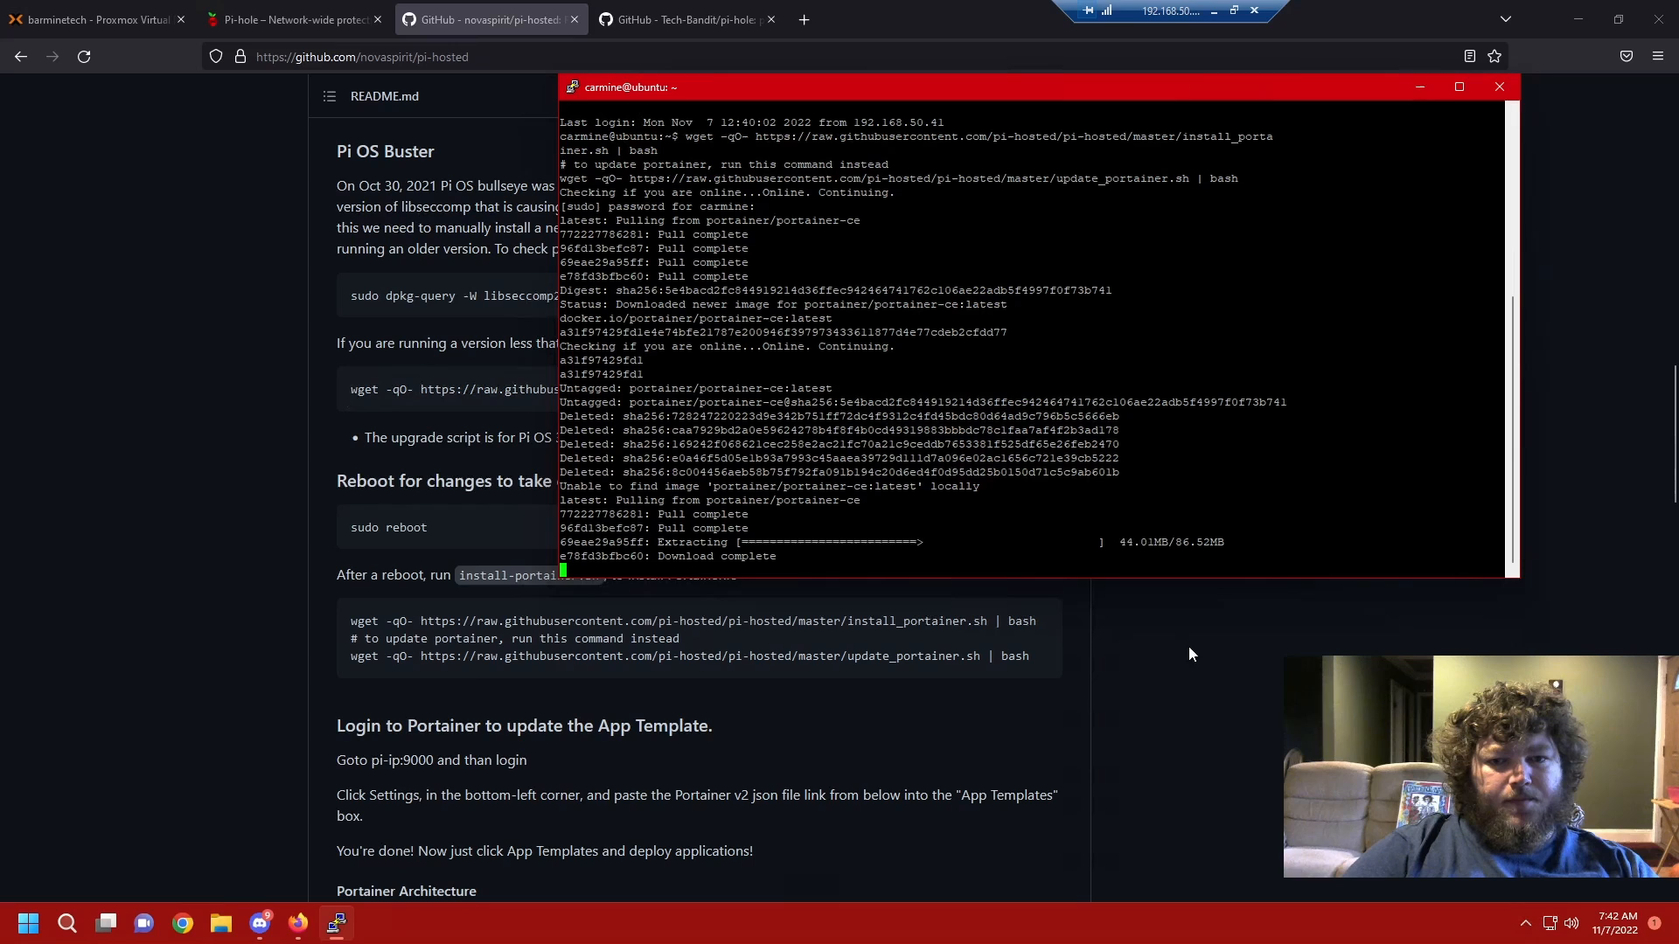
pyautogui.moveTo(1156, 654)
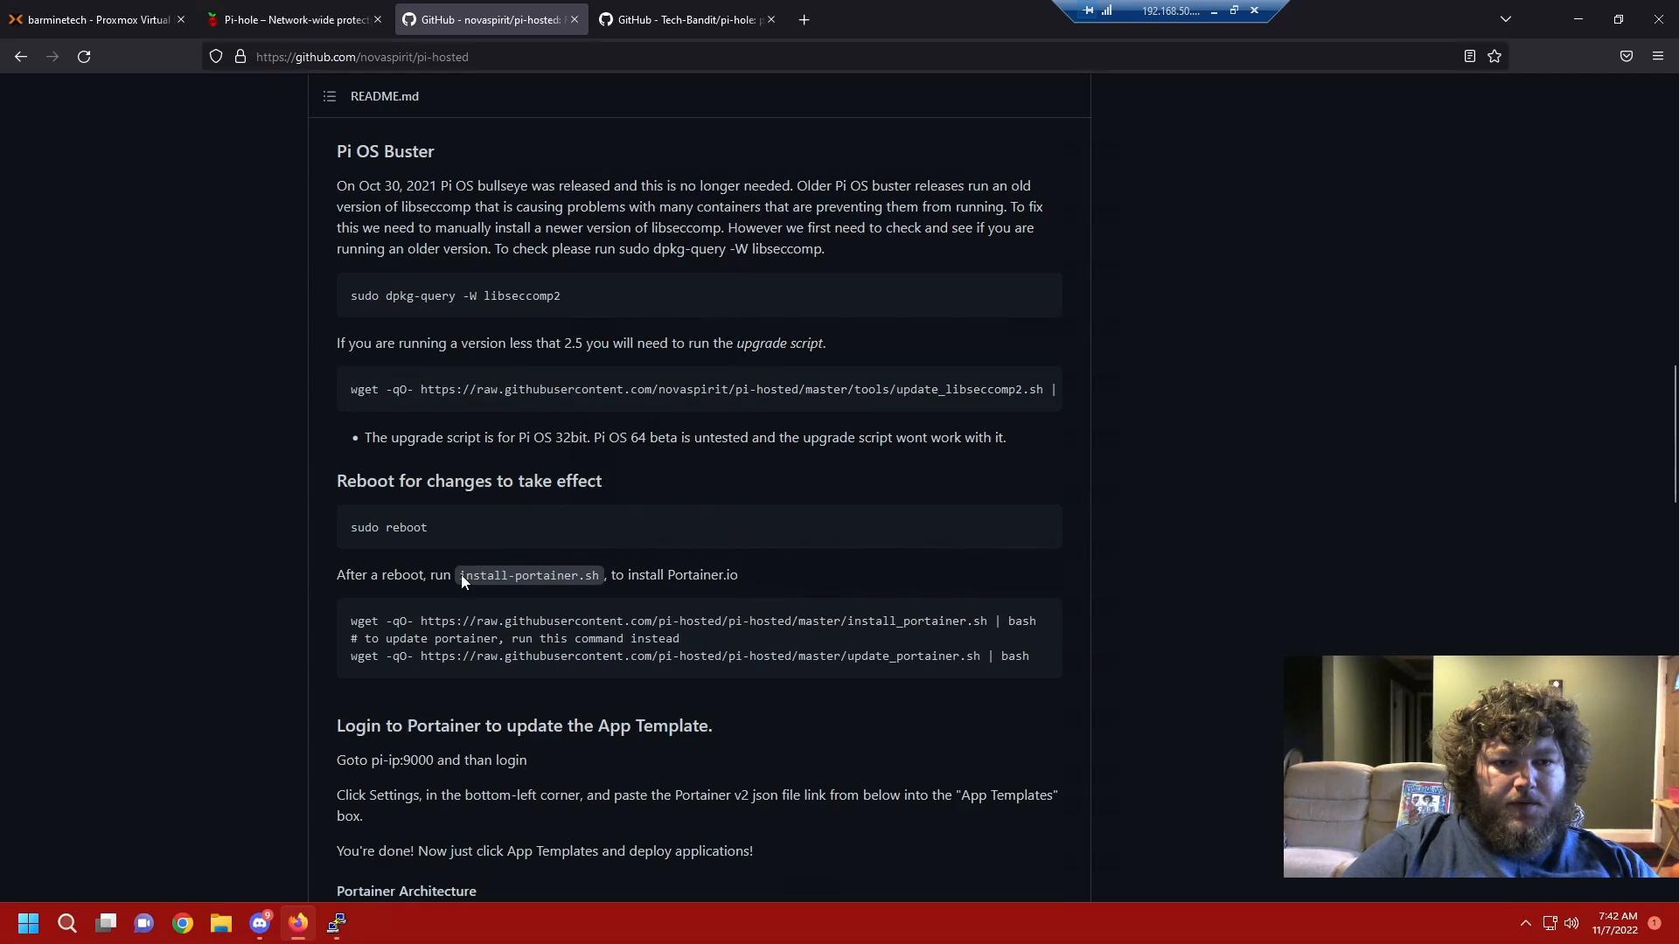
pyautogui.scroll(-3)
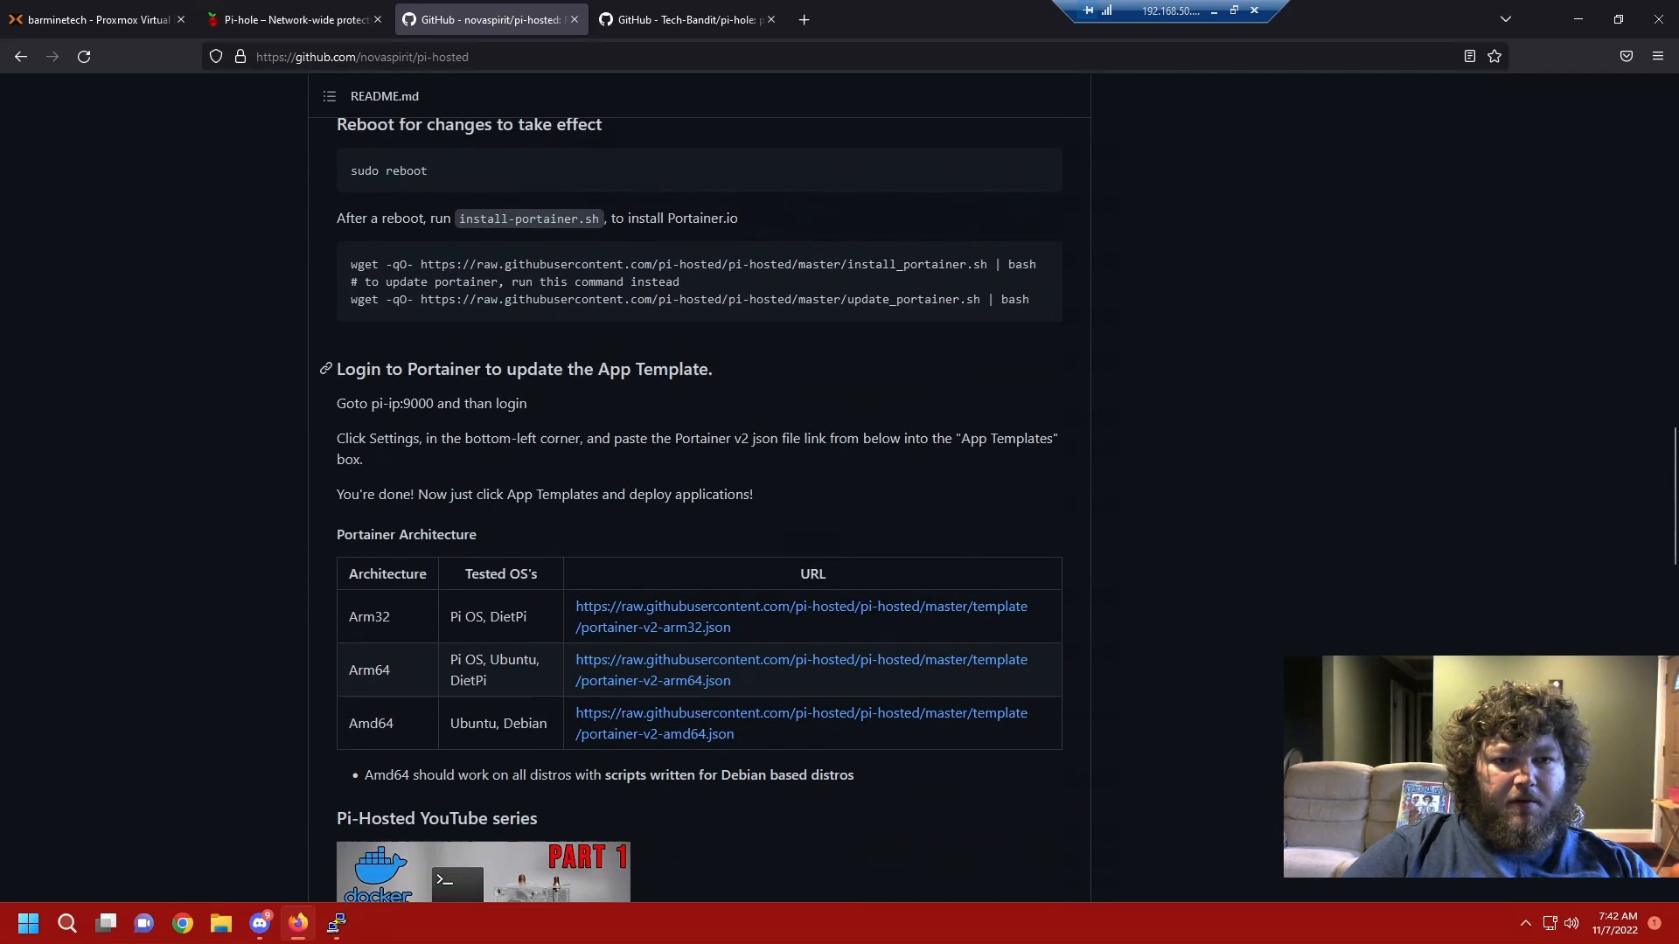
pyautogui.moveTo(743, 318)
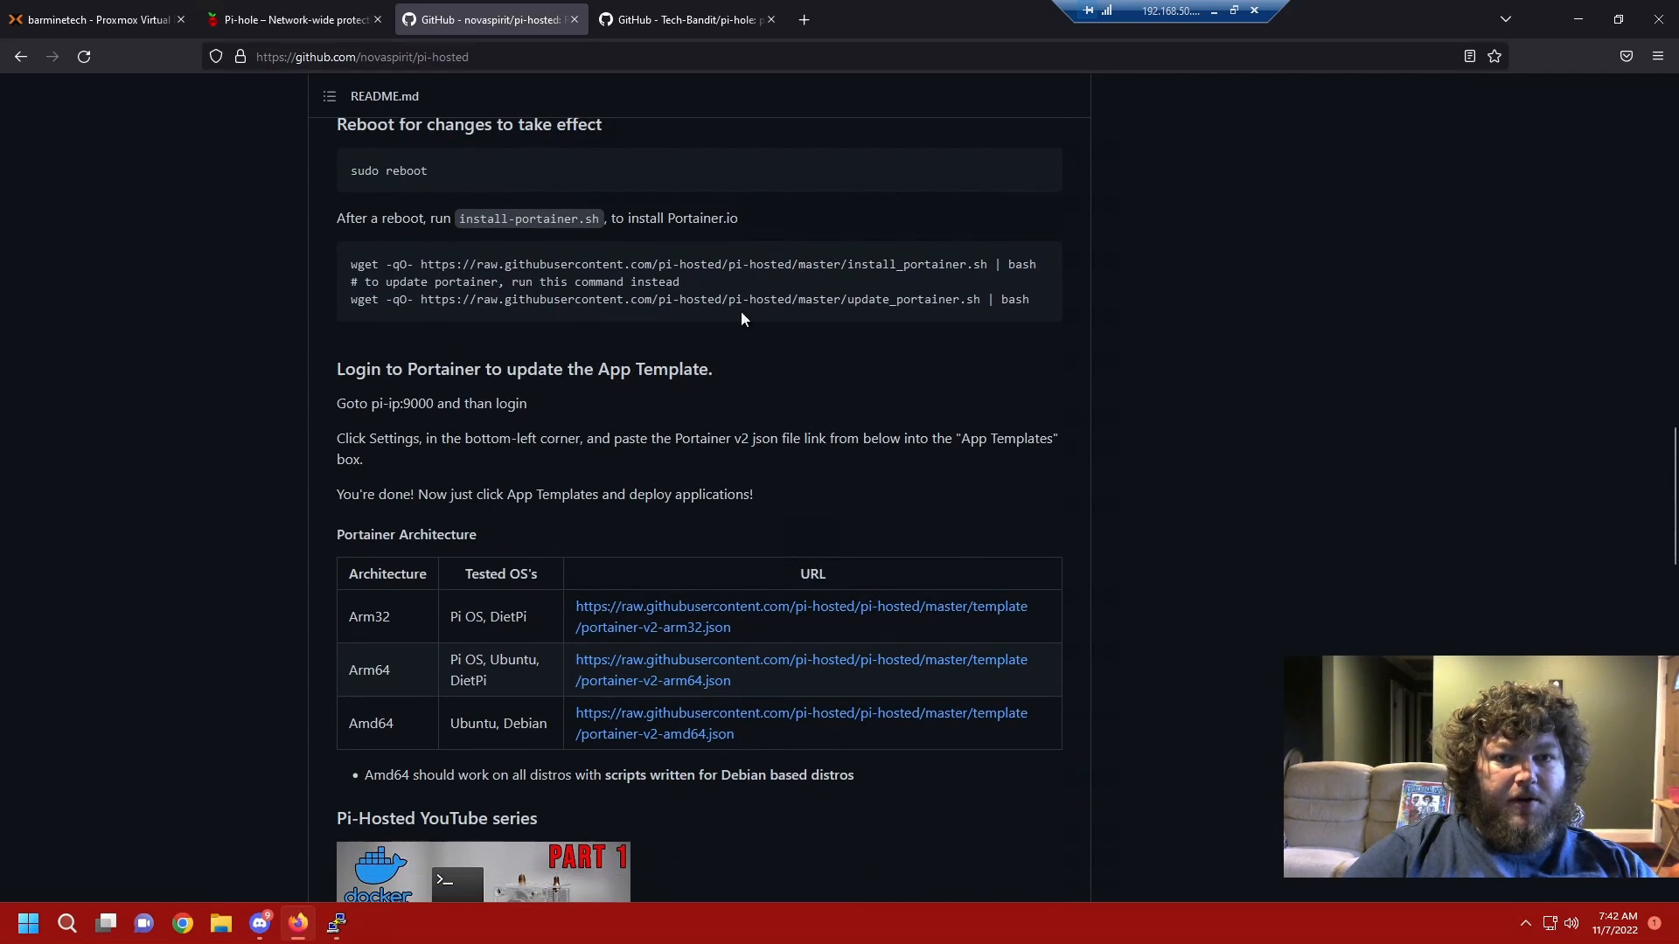
pyautogui.click(1000, 19)
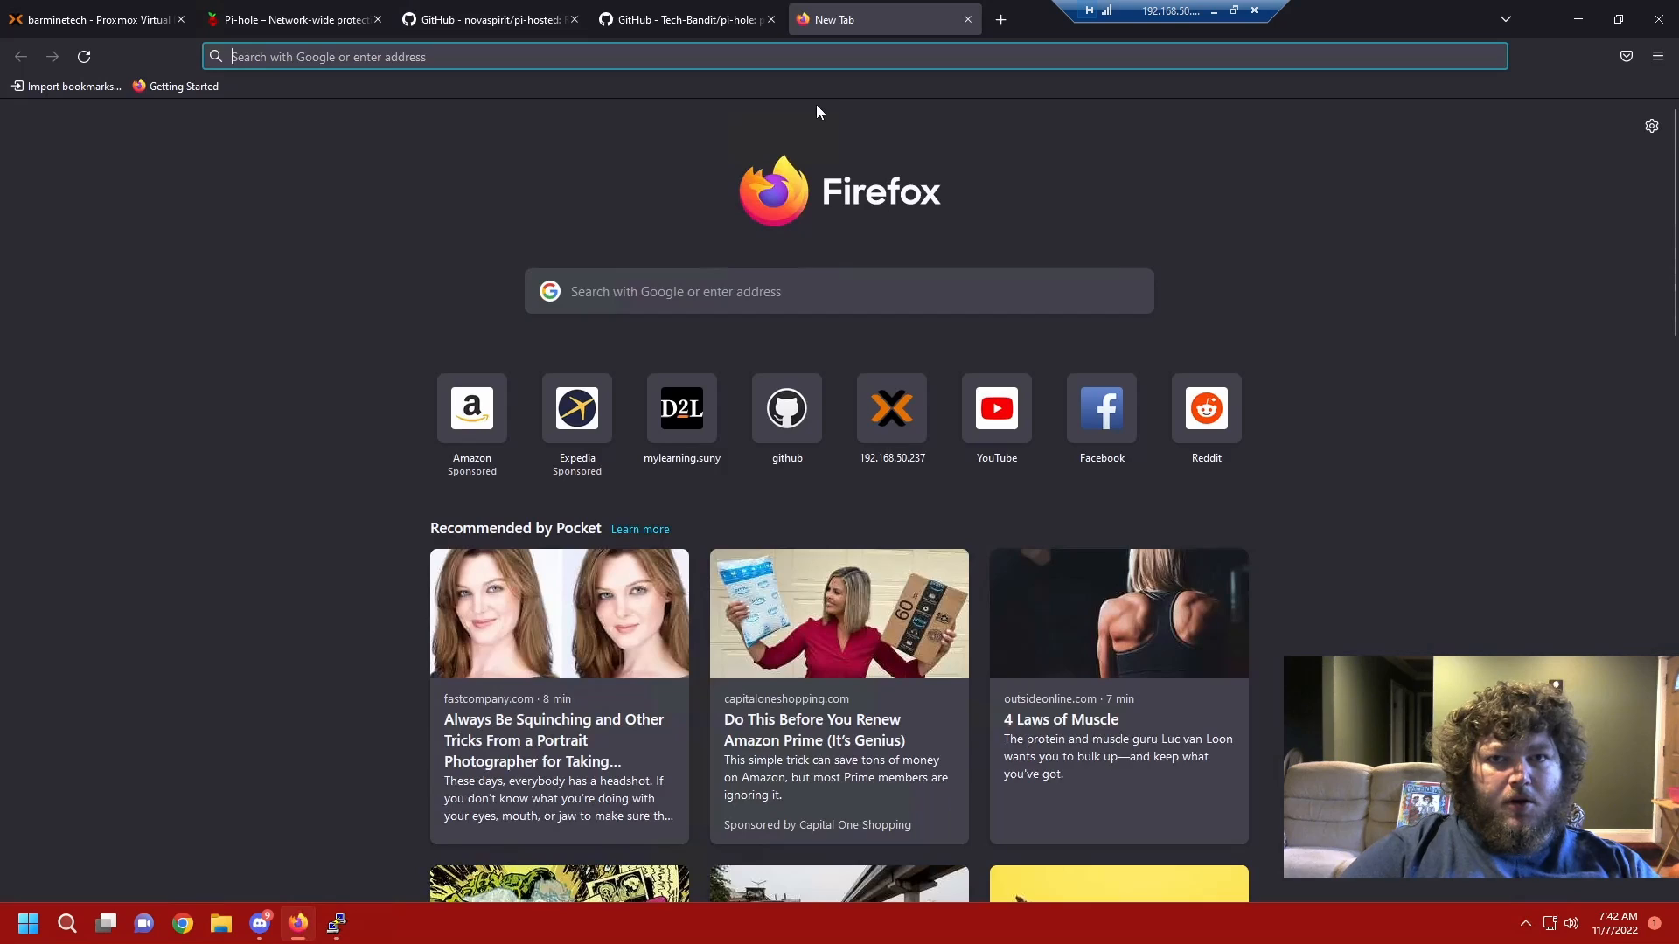
pyautogui.write('htto')
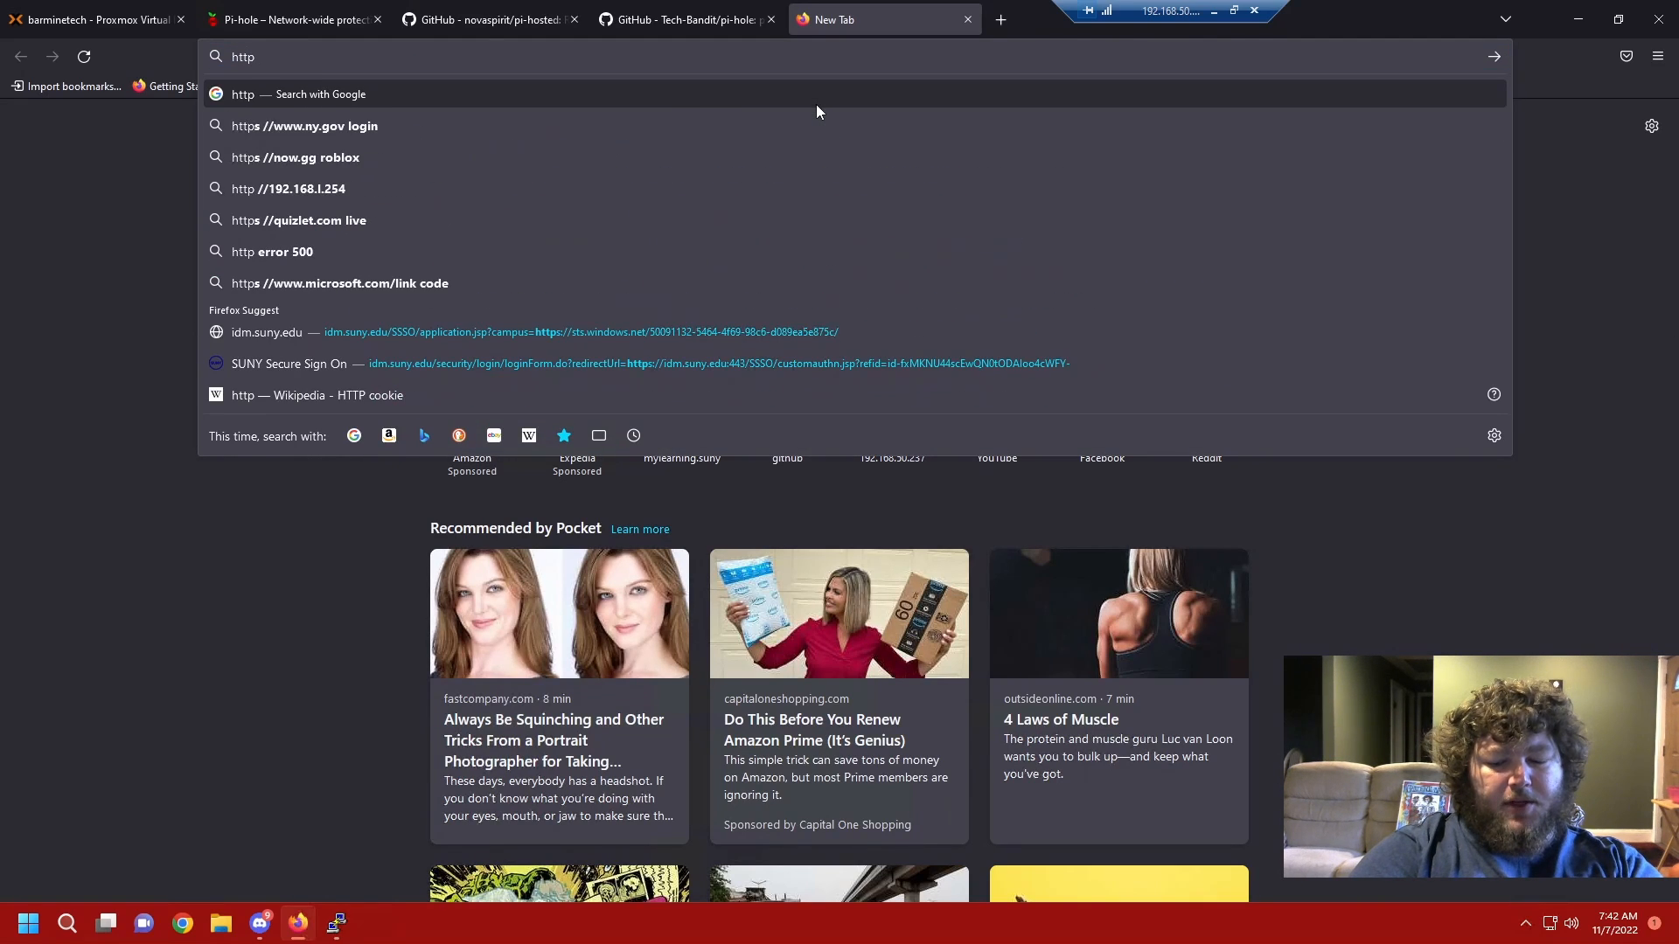
pyautogui.write('://1')
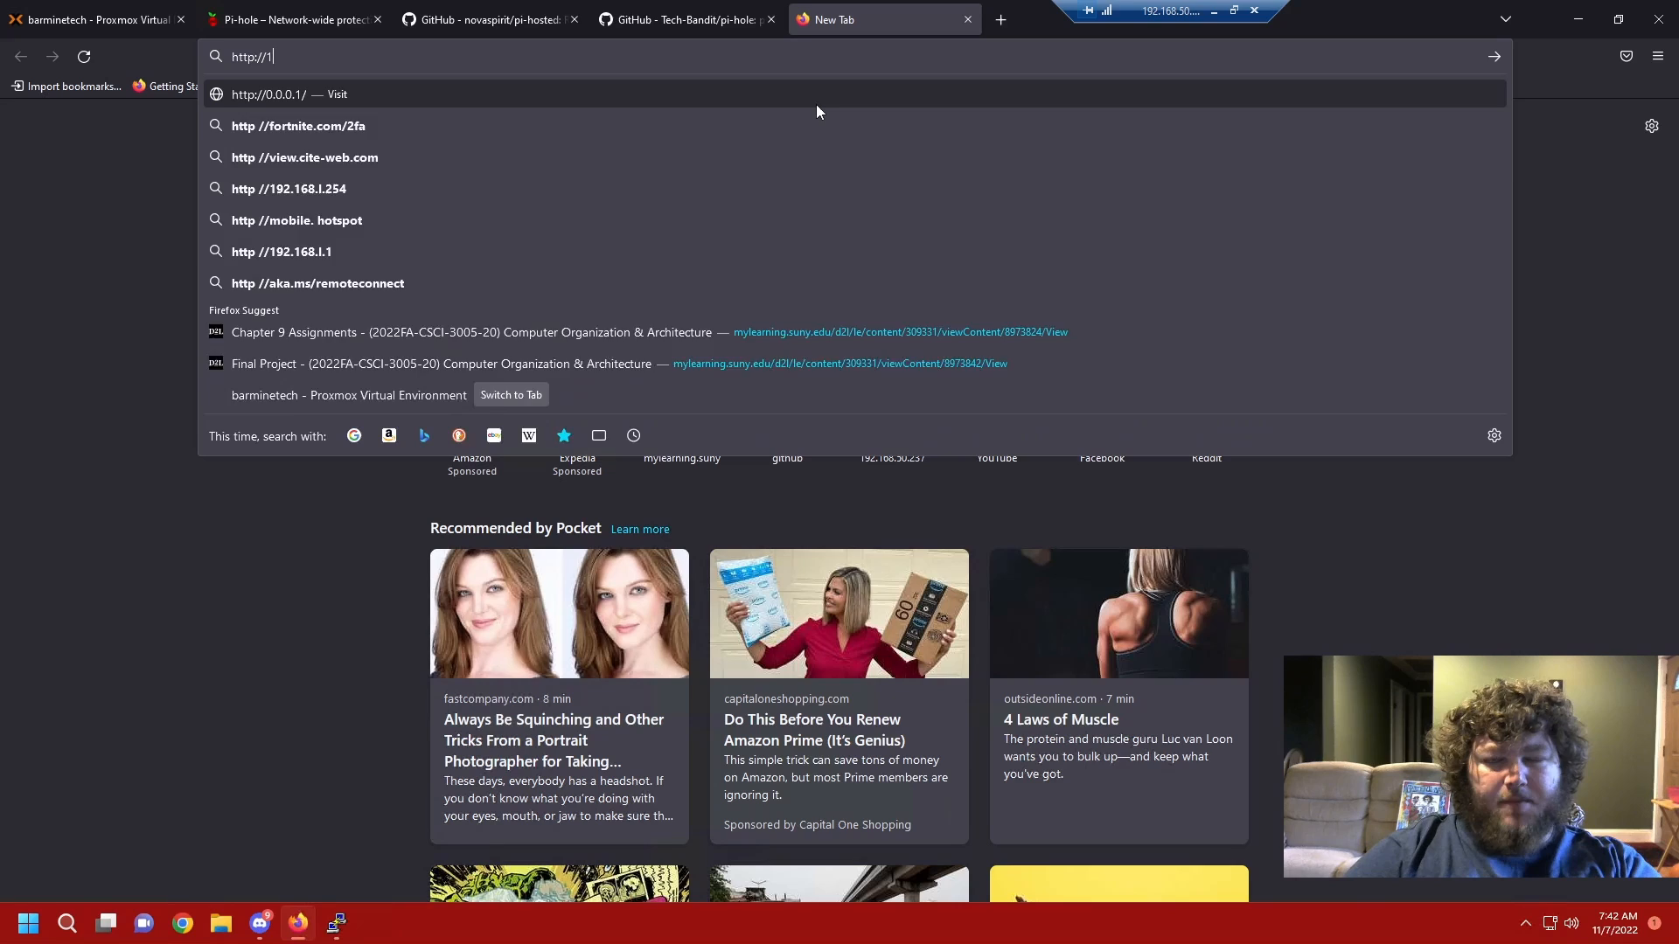
pyautogui.write('92.168.50')
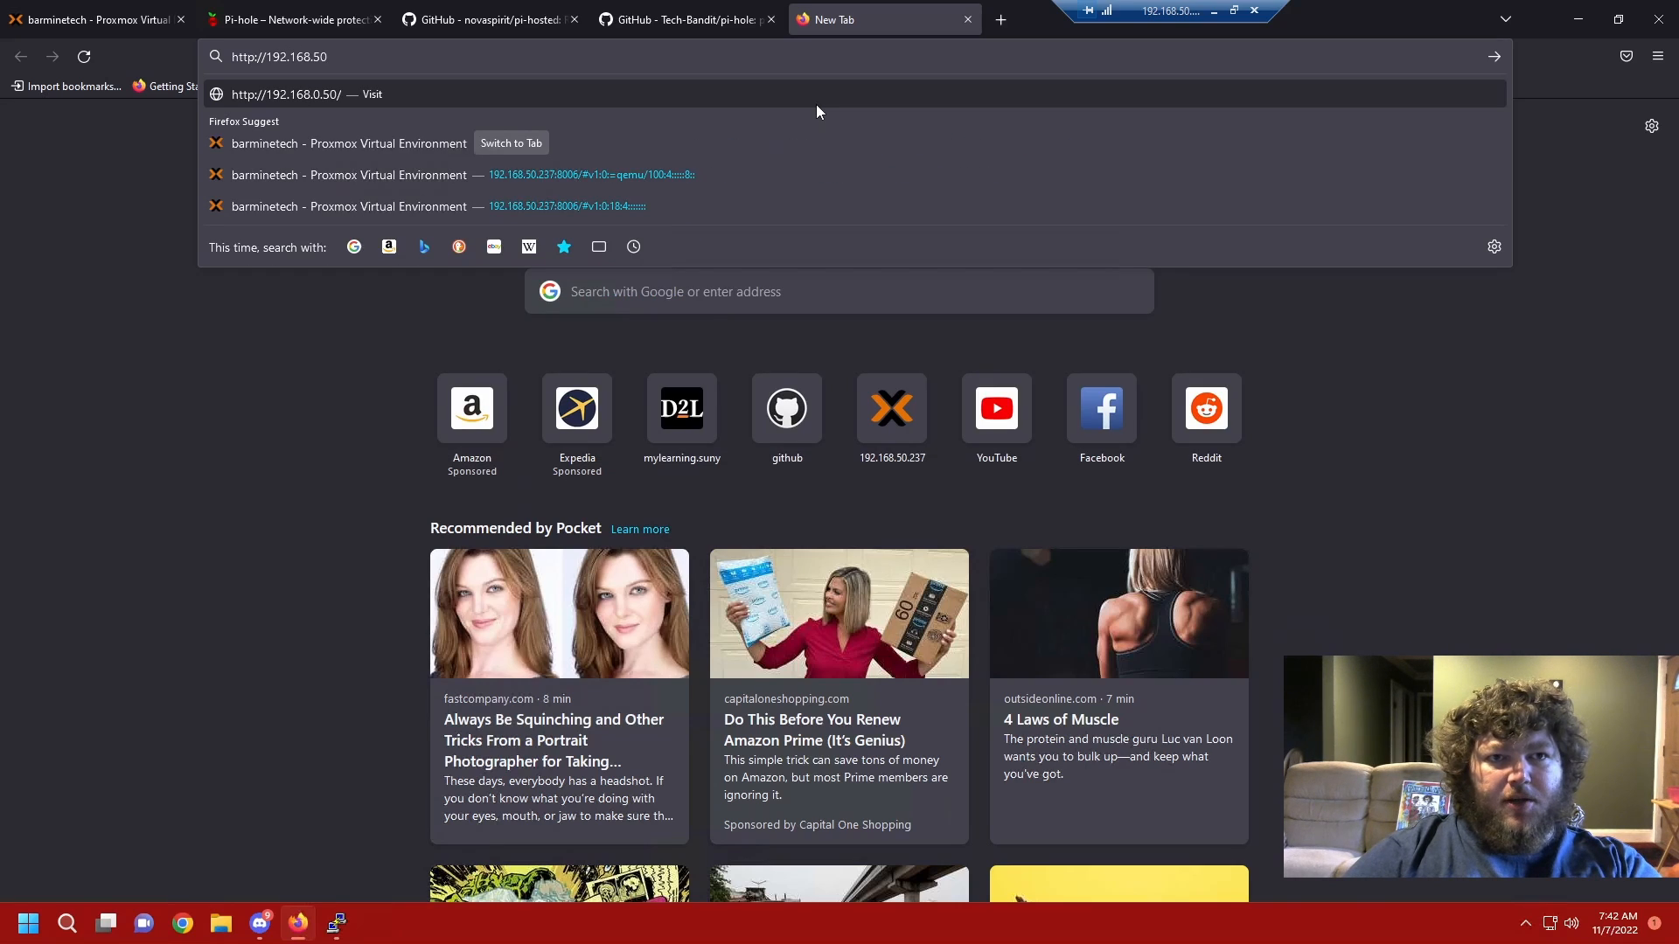
pyautogui.write('.60:')
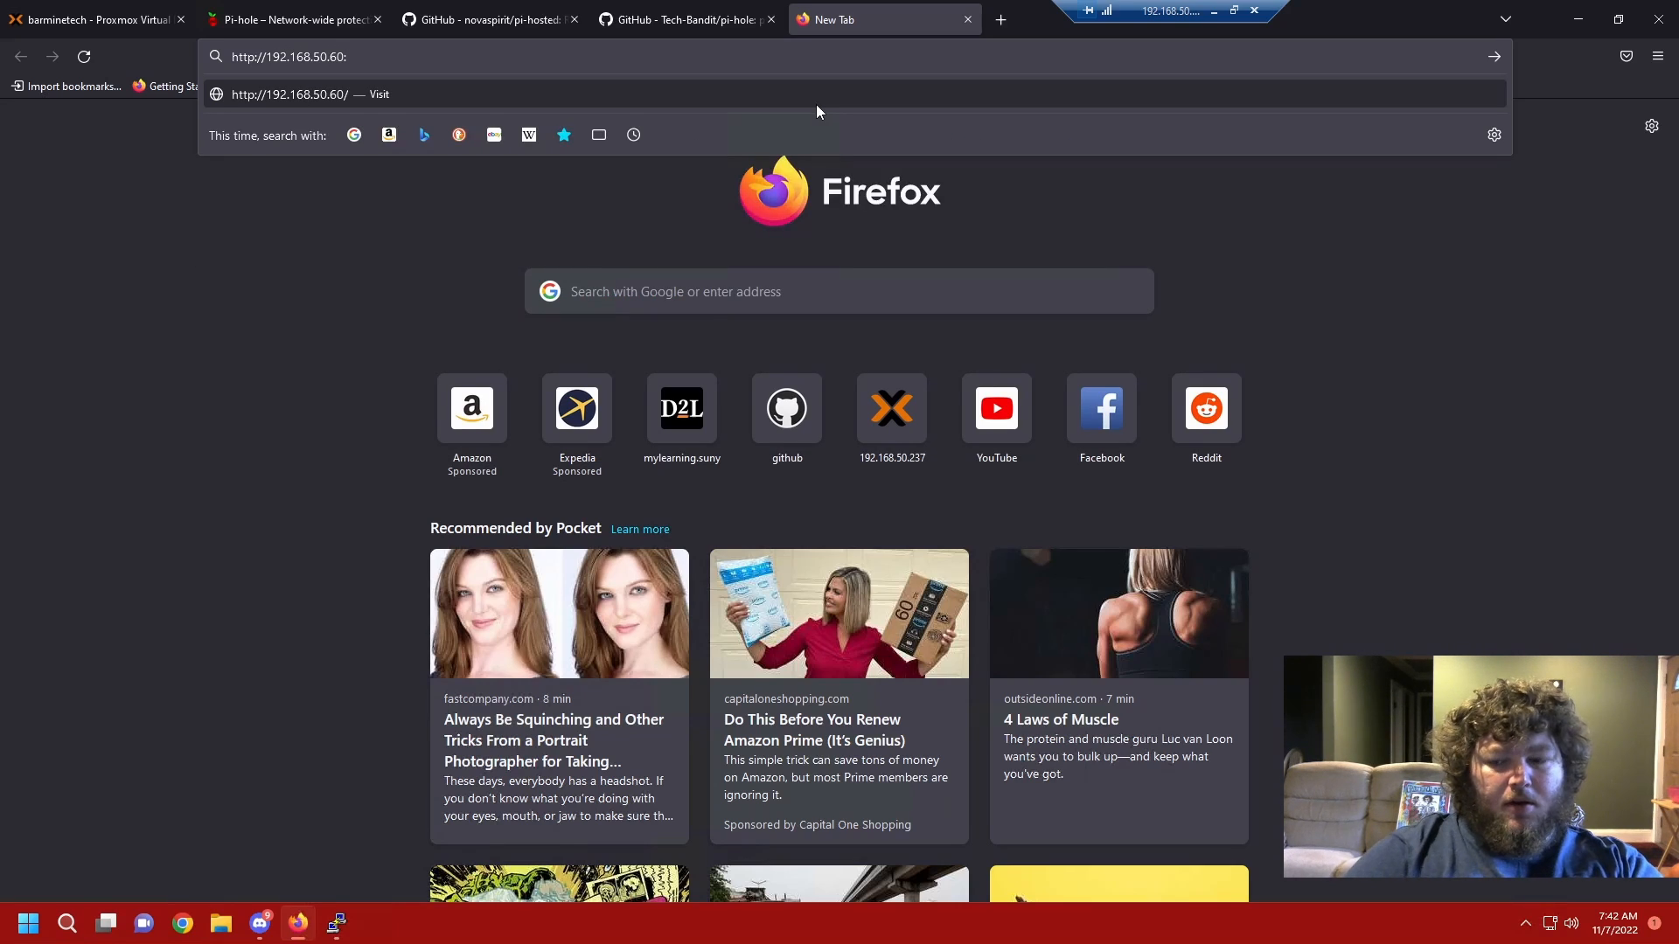
pyautogui.write('9000/#!/init/admin')
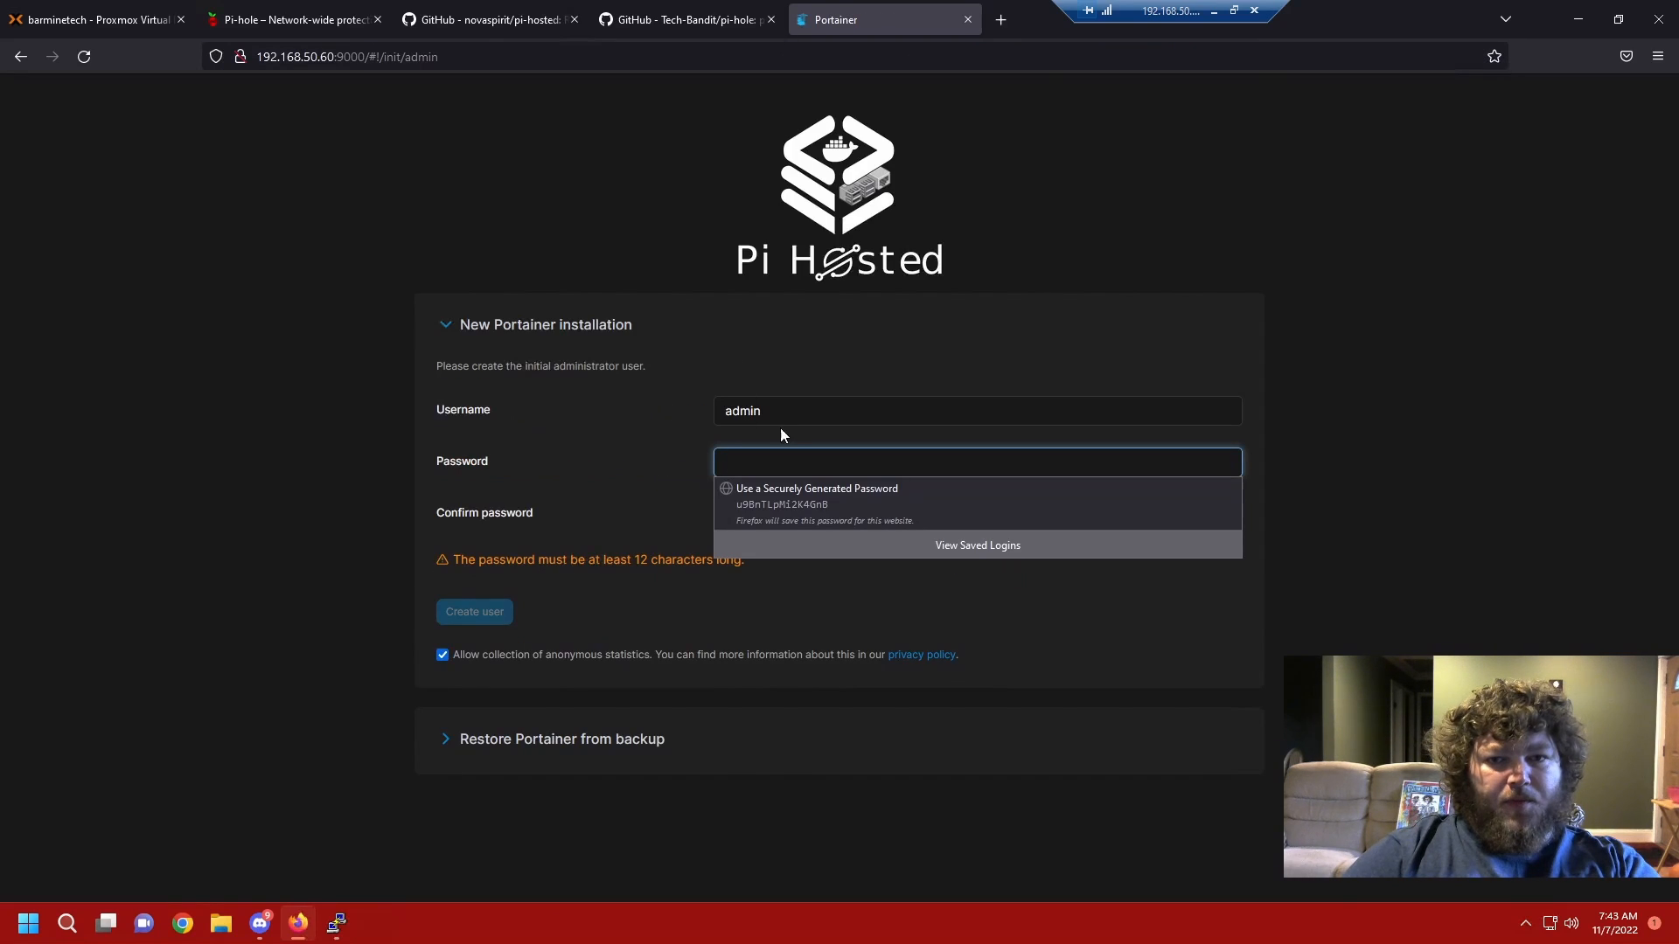
pyautogui.moveTo(793, 450)
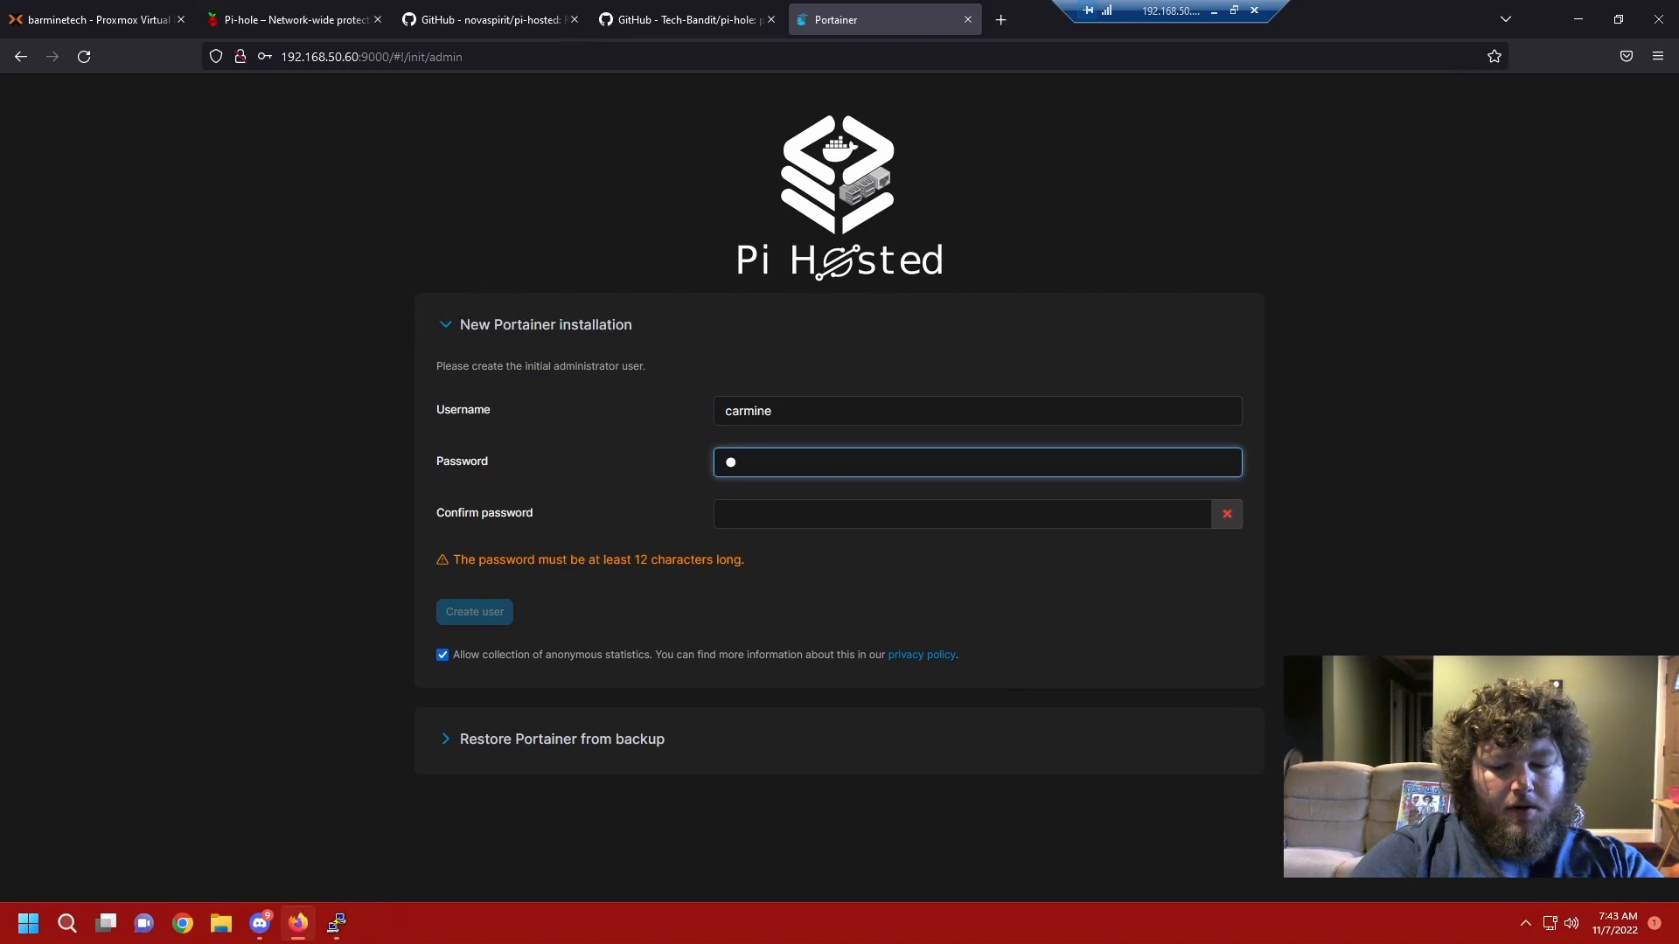
# Enter and confirm the admin password, then create the administrator user
pyautogui.write('password')
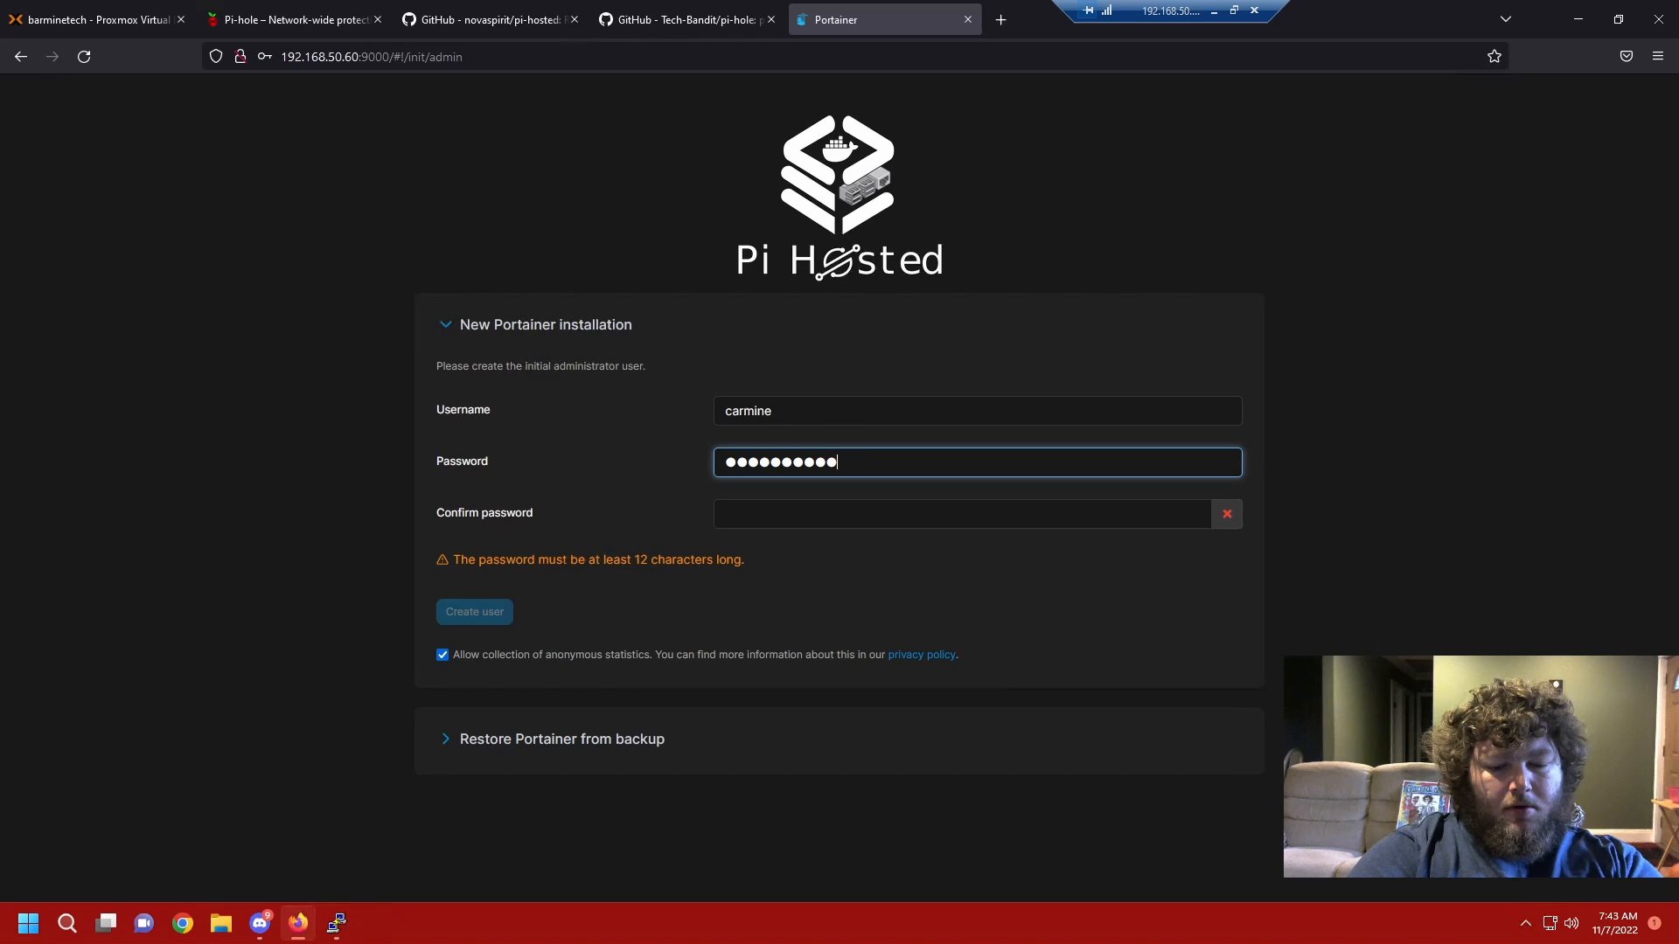
pyautogui.click(962, 513)
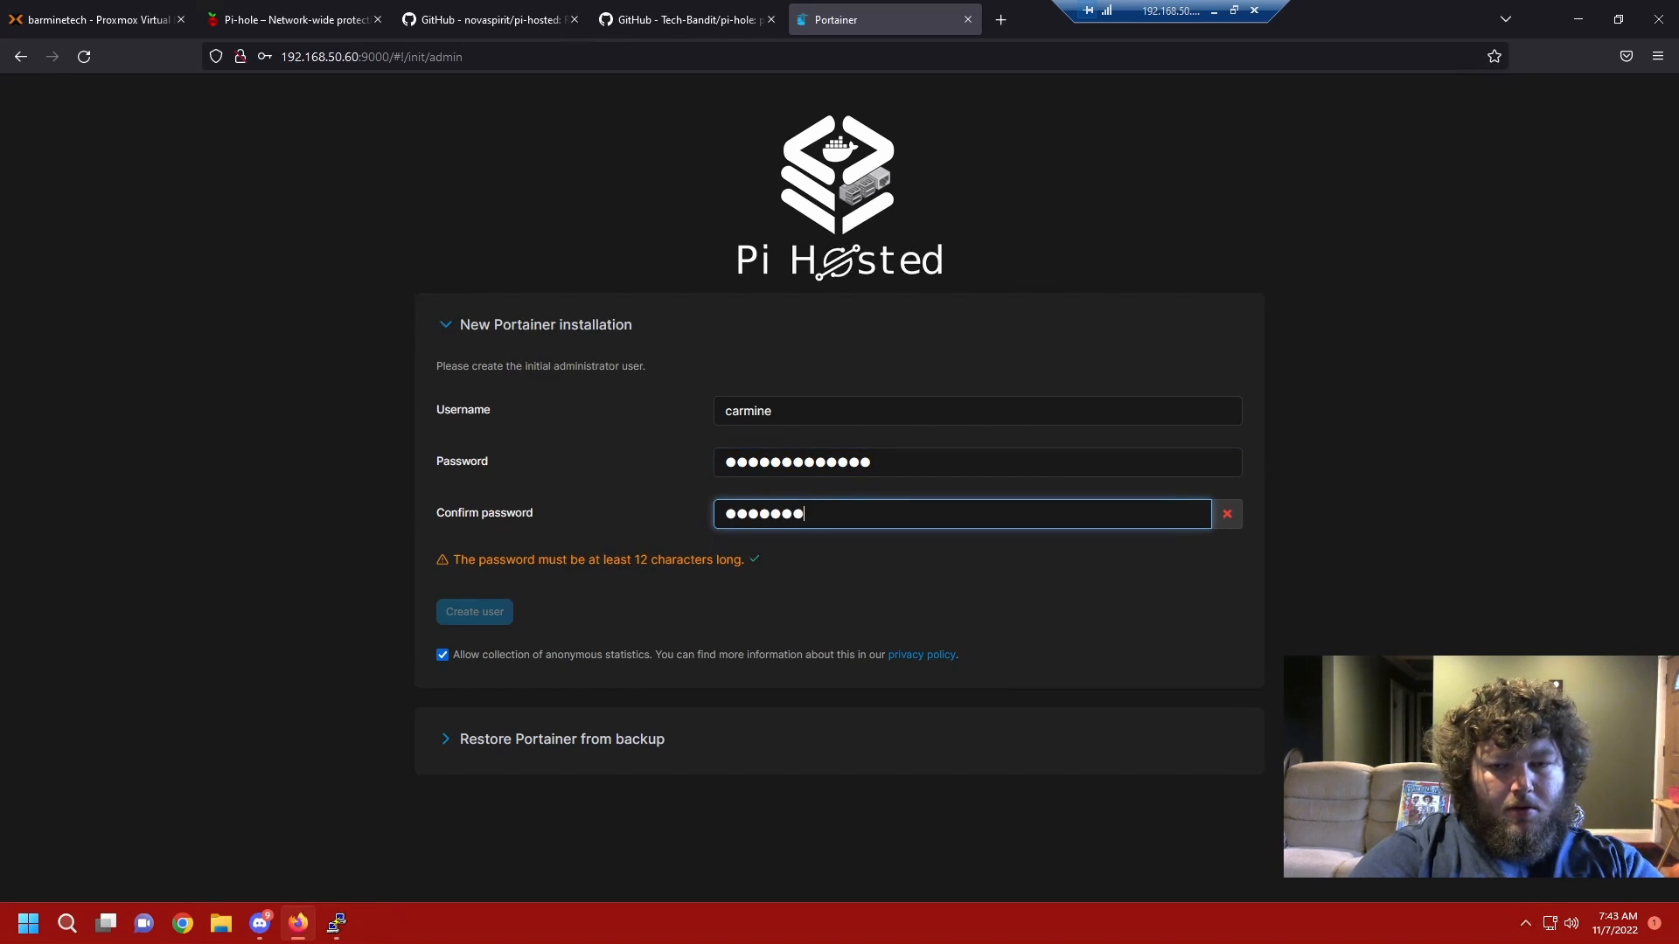
pyautogui.press('Backspace')
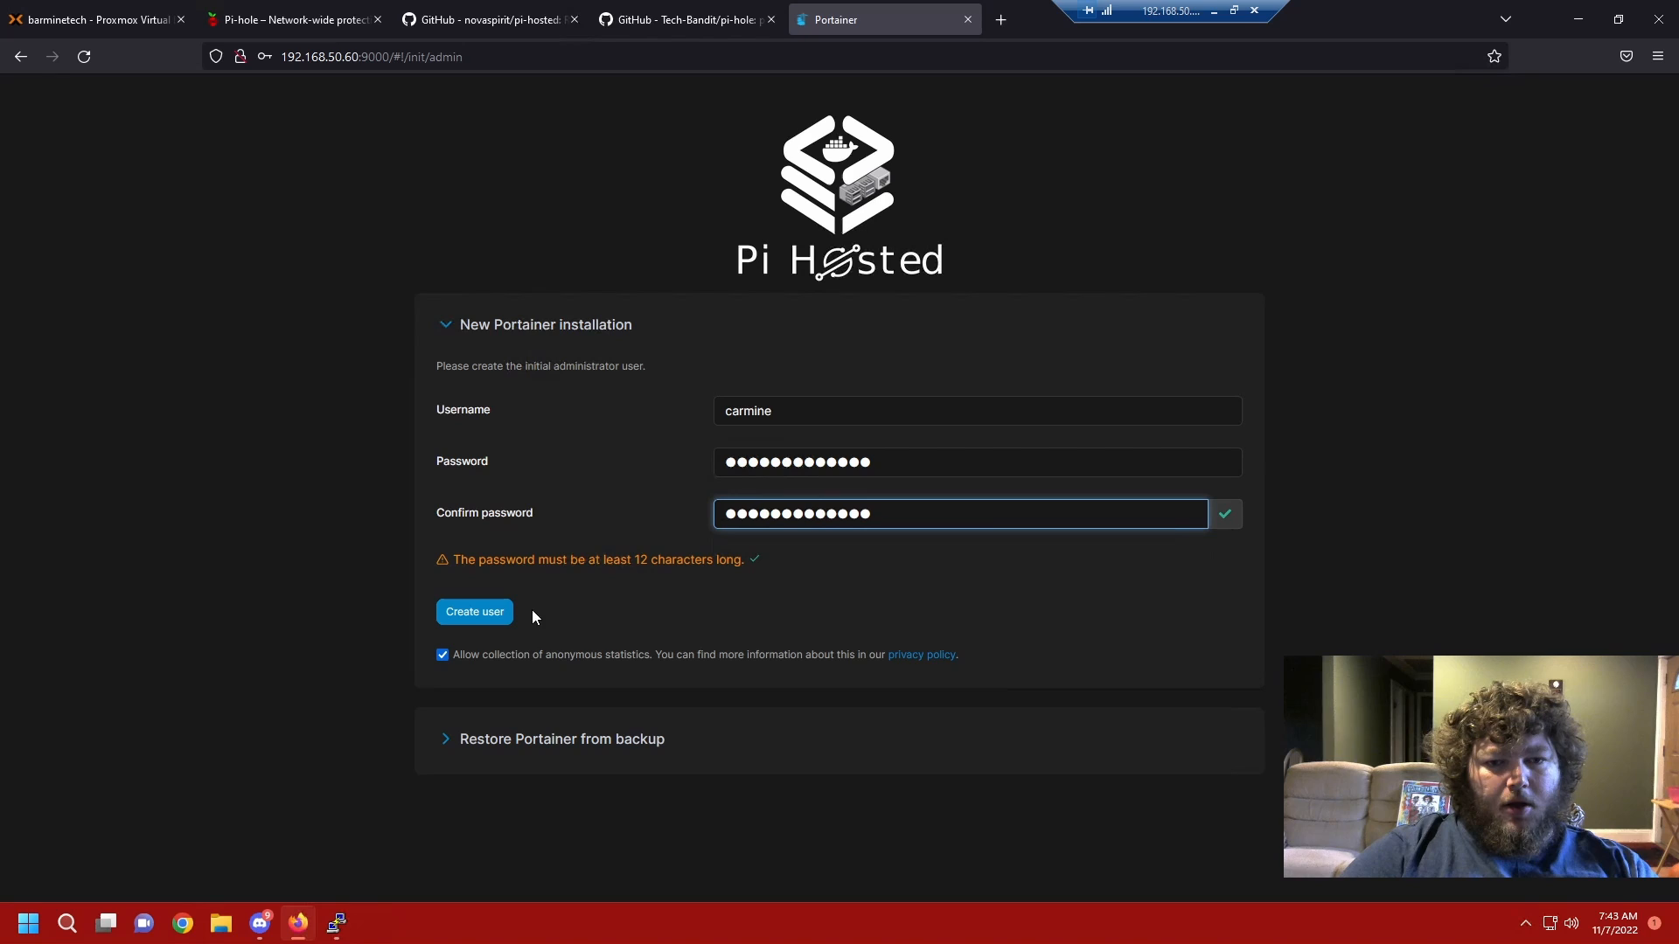
pyautogui.moveTo(491, 746)
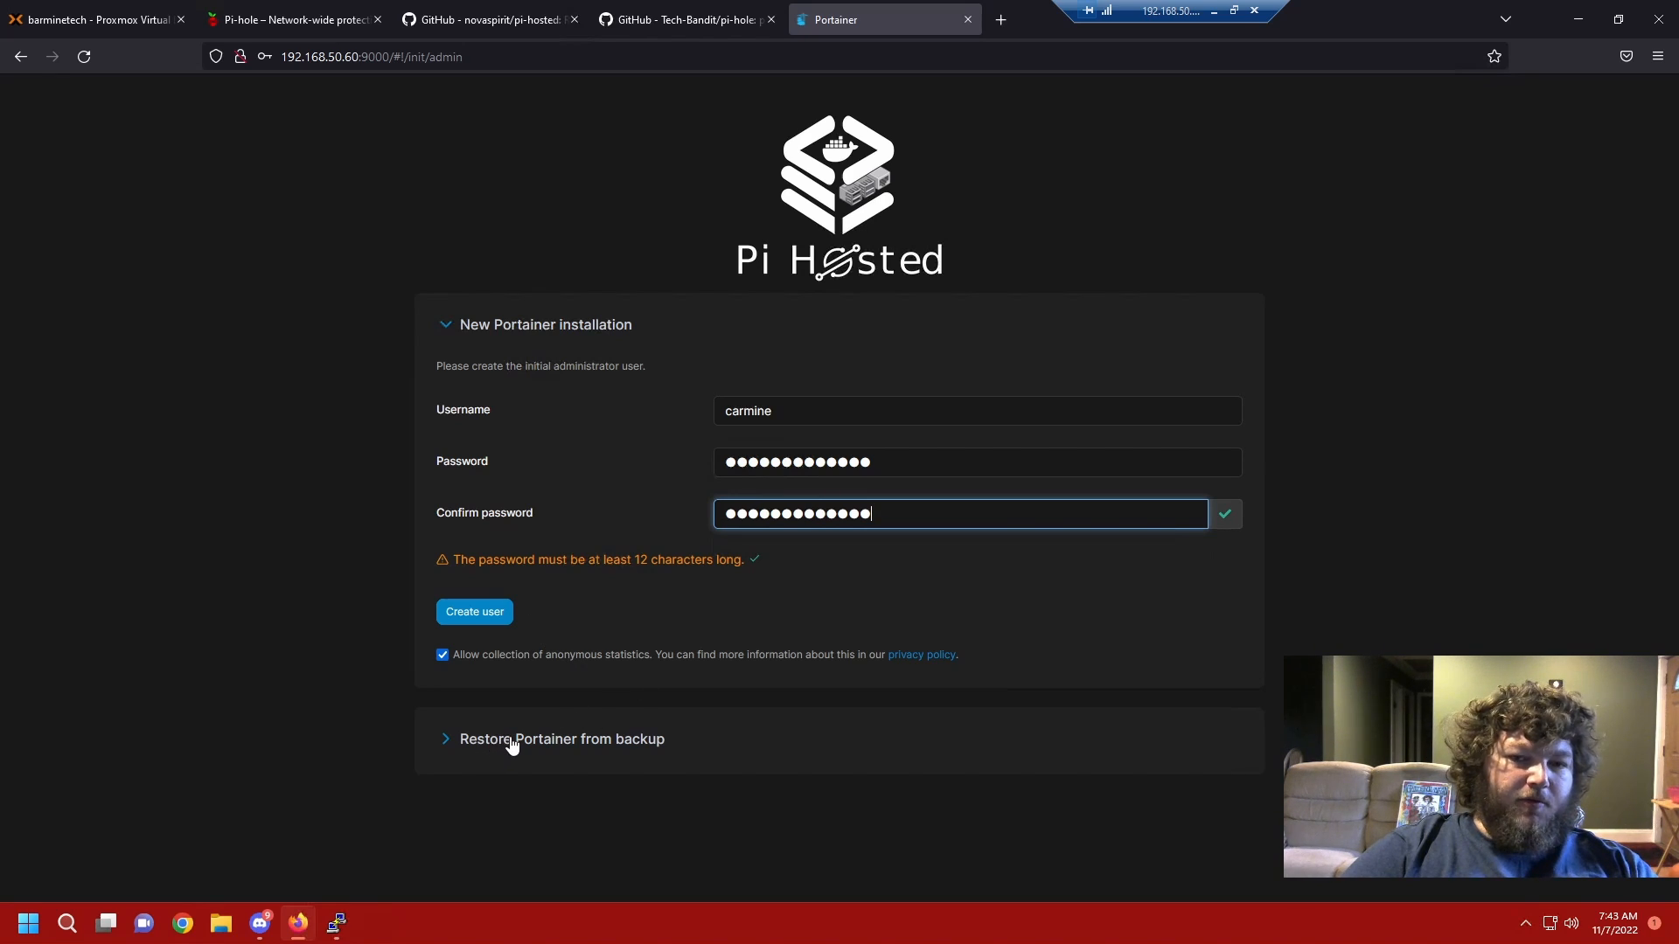
pyautogui.moveTo(533, 744)
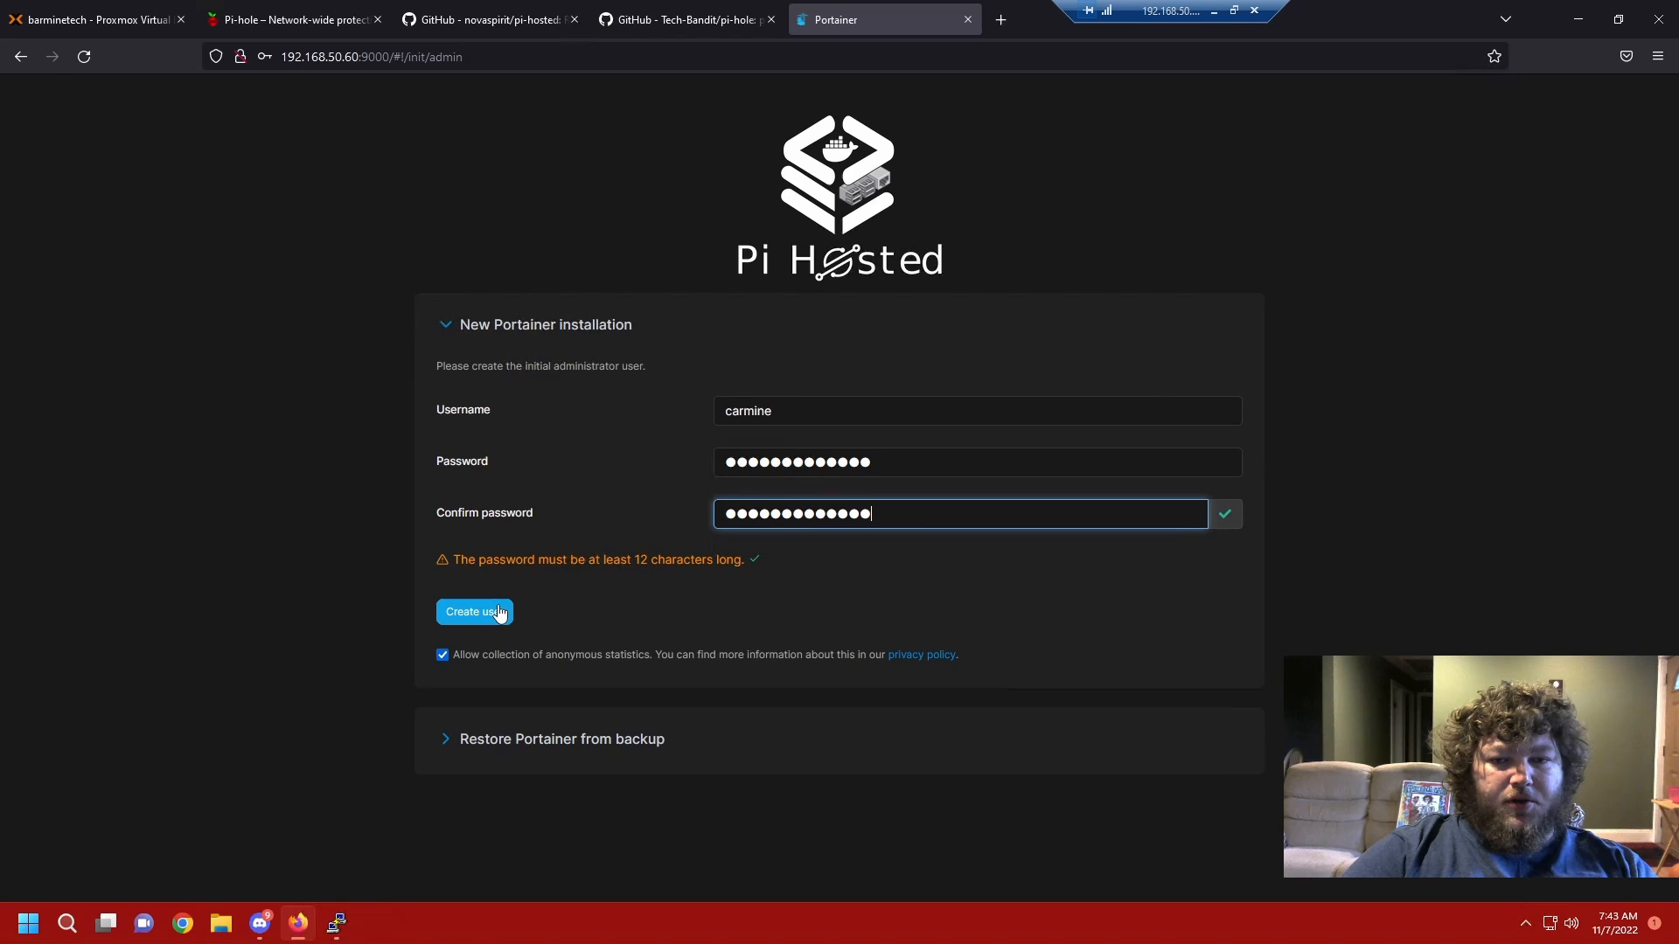
pyautogui.moveTo(478, 630)
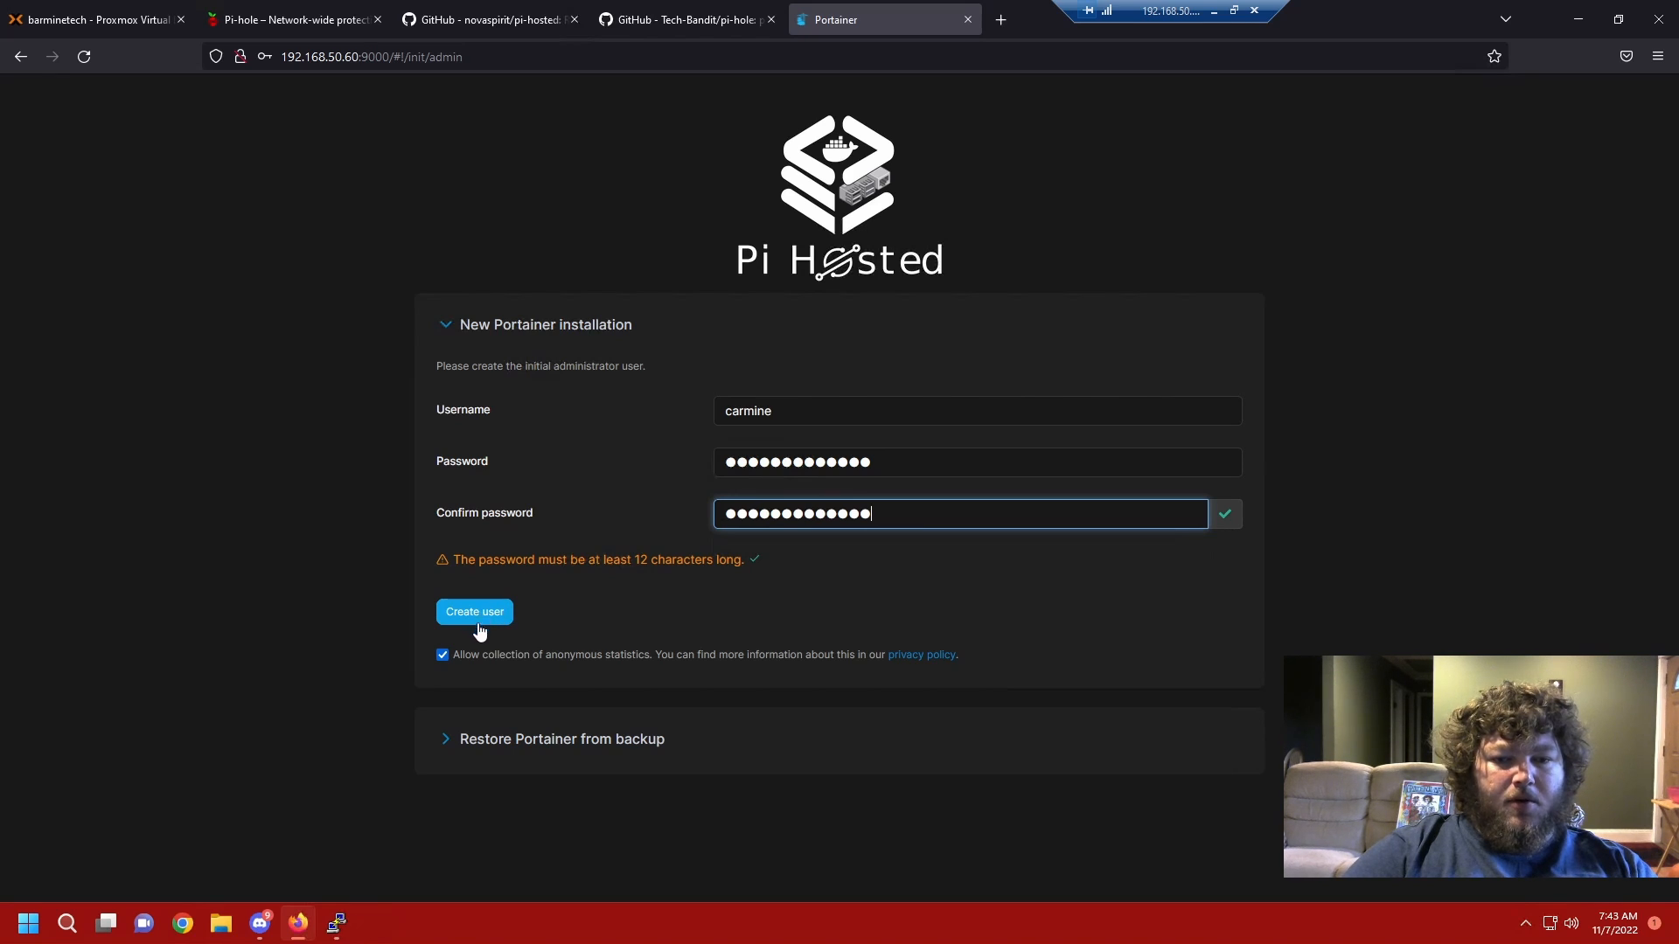
pyautogui.click(474, 611)
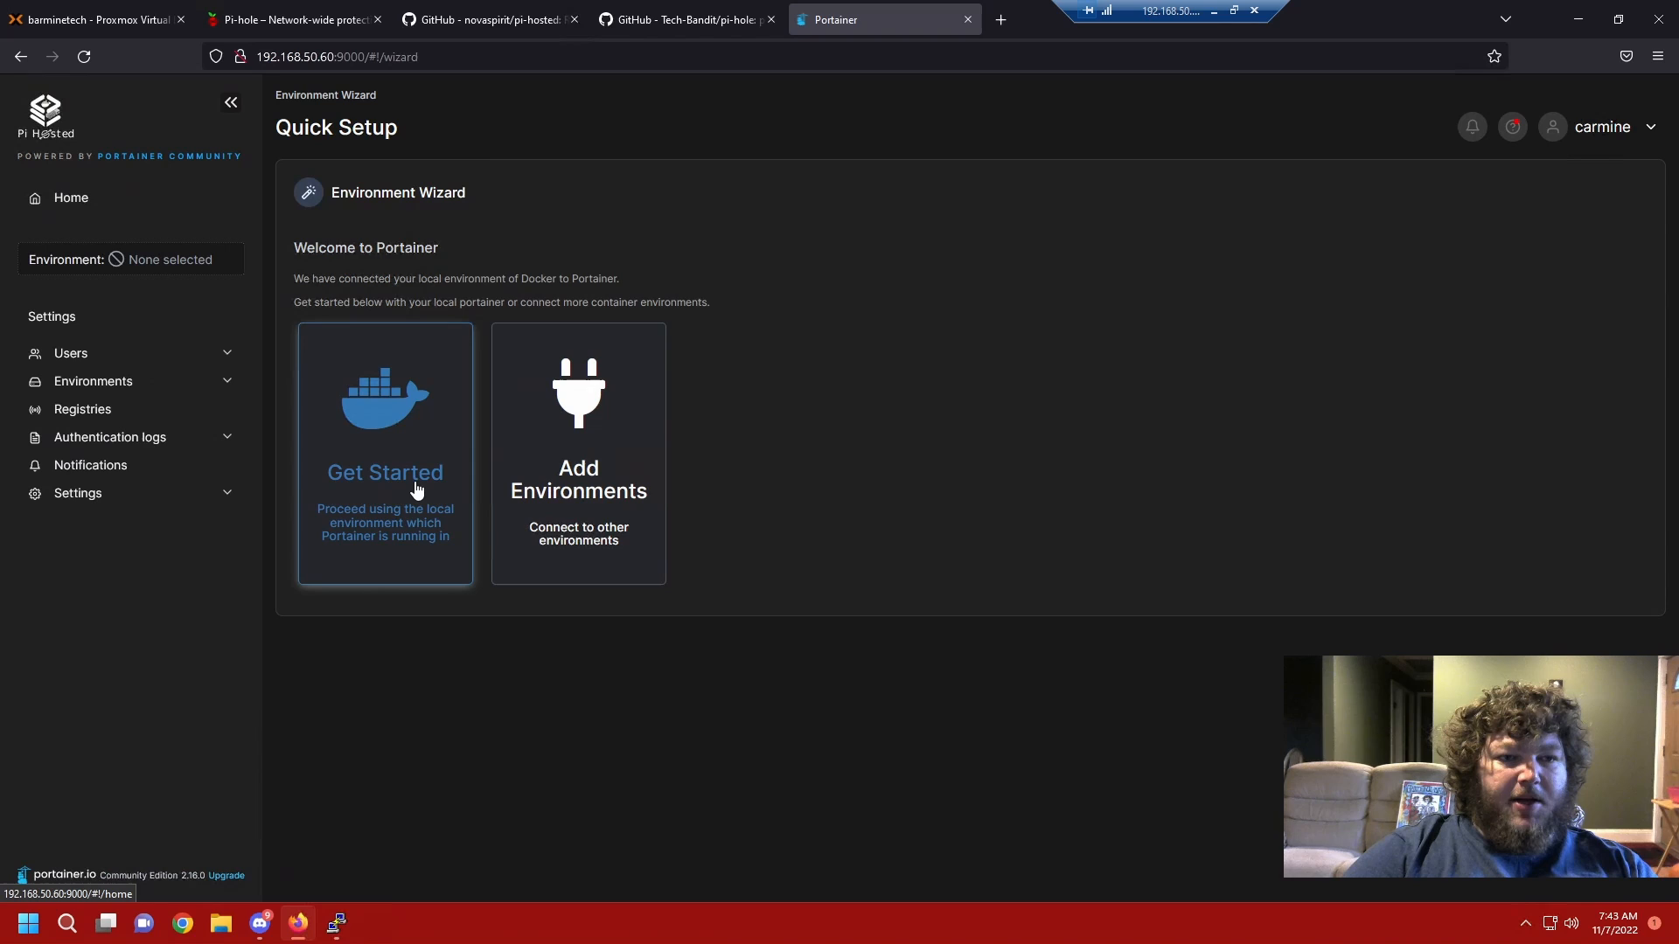
pyautogui.moveTo(410, 474)
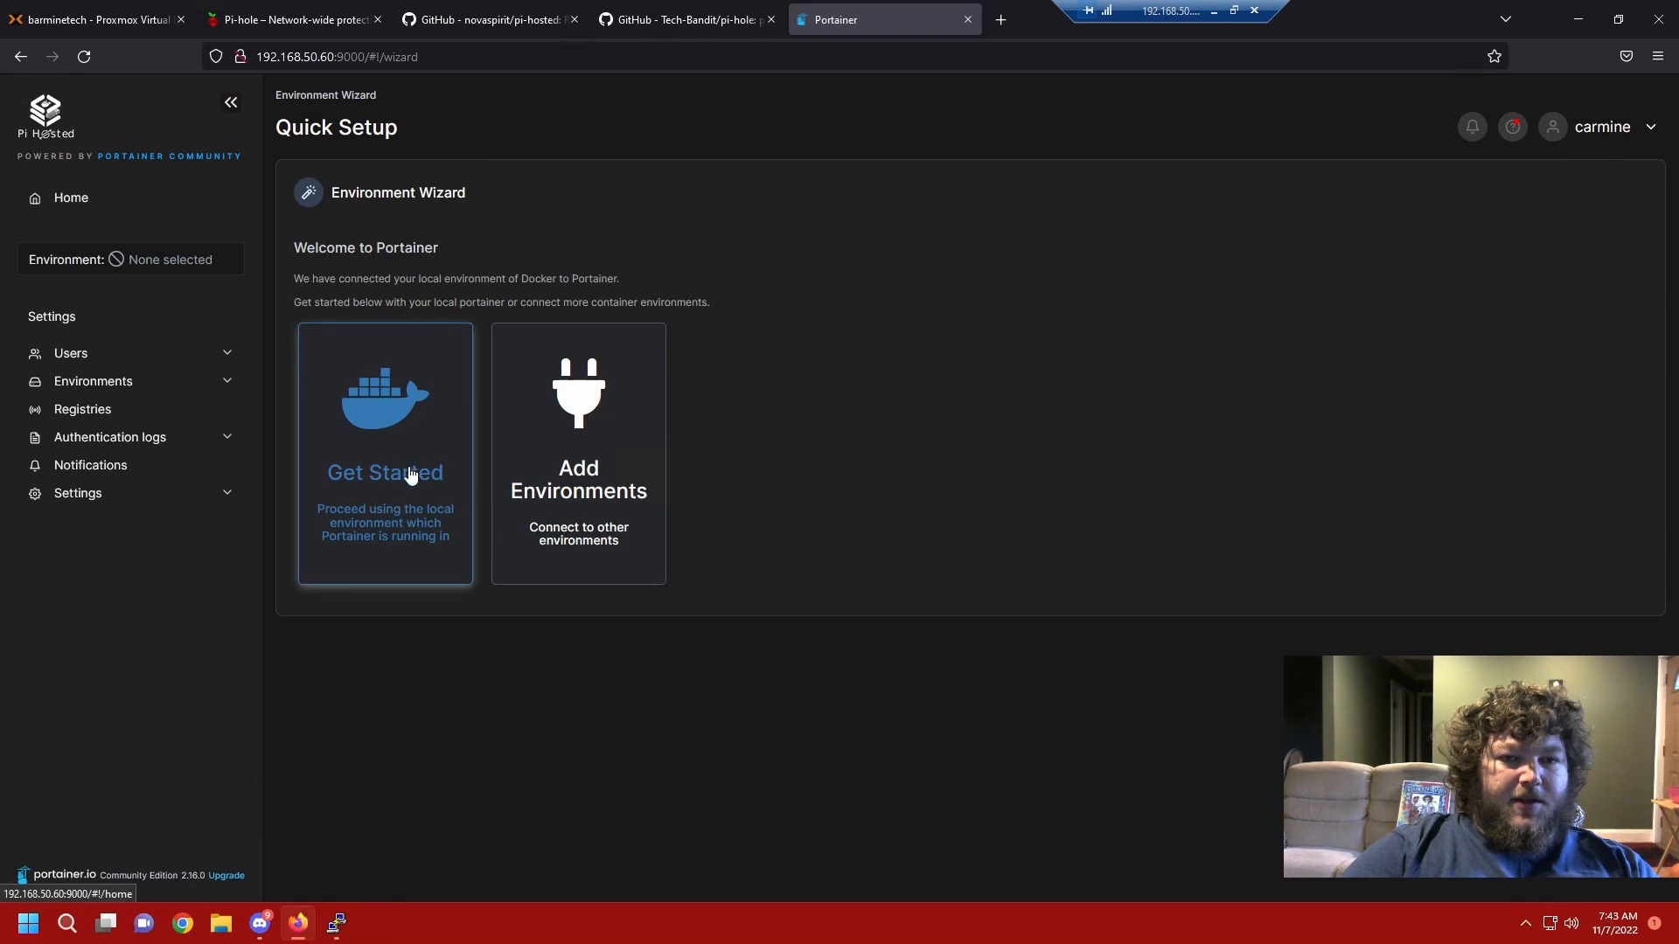
pyautogui.moveTo(397, 493)
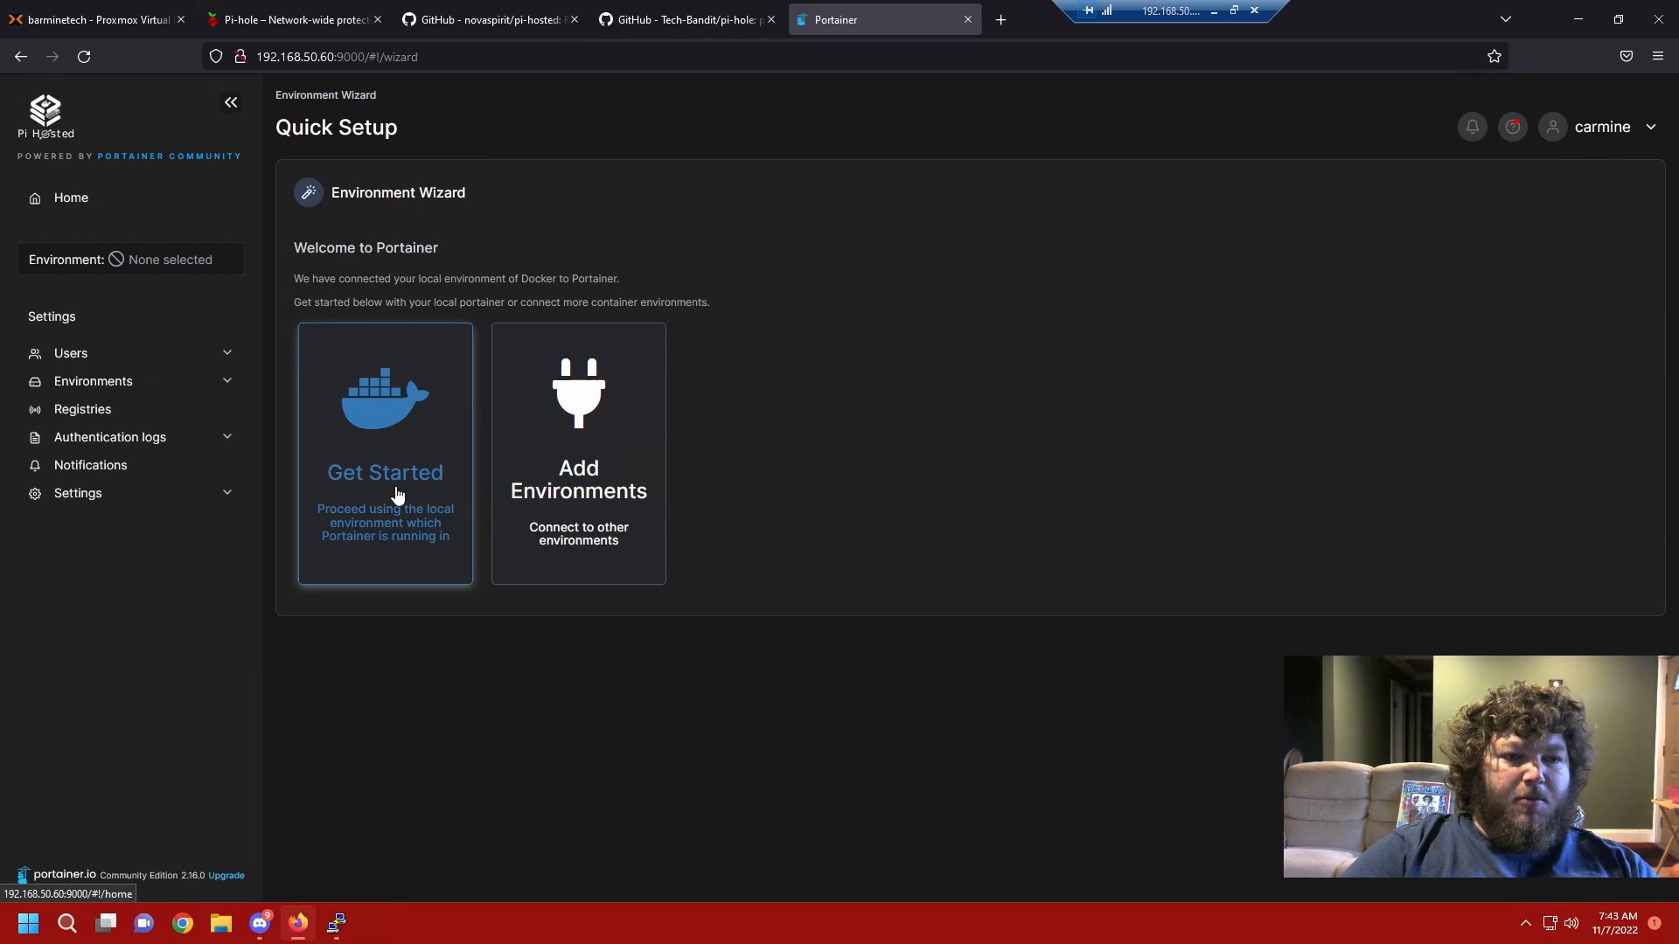
# Choose Get Started to use the local Docker environment
pyautogui.click(385, 472)
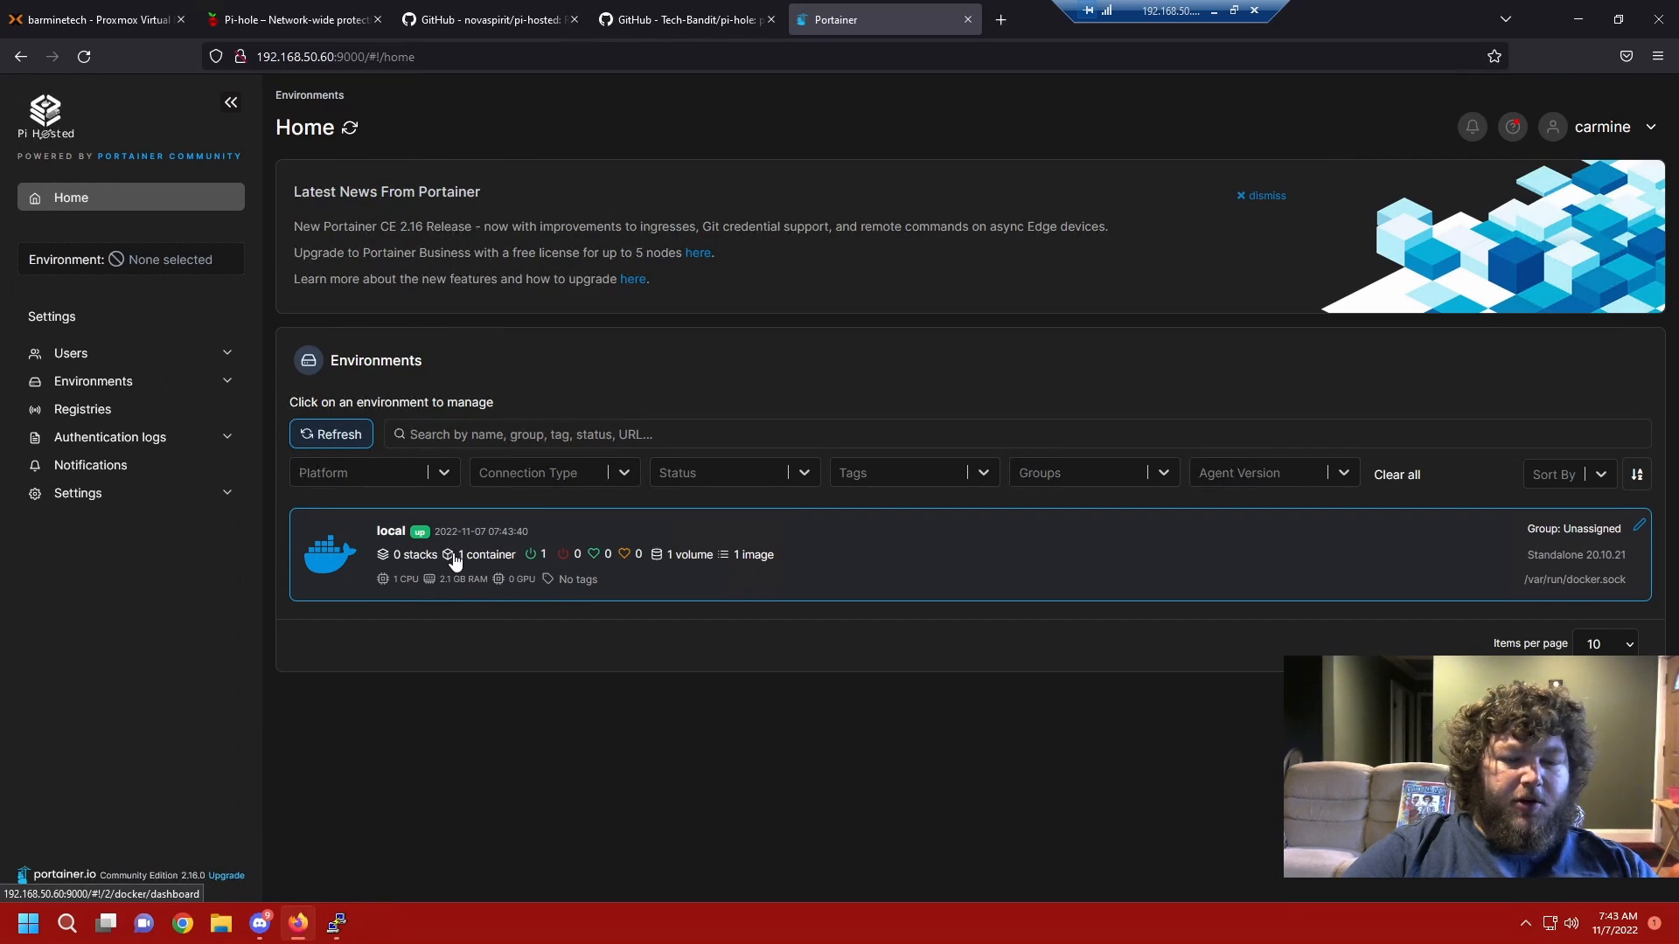
pyautogui.moveTo(416, 555)
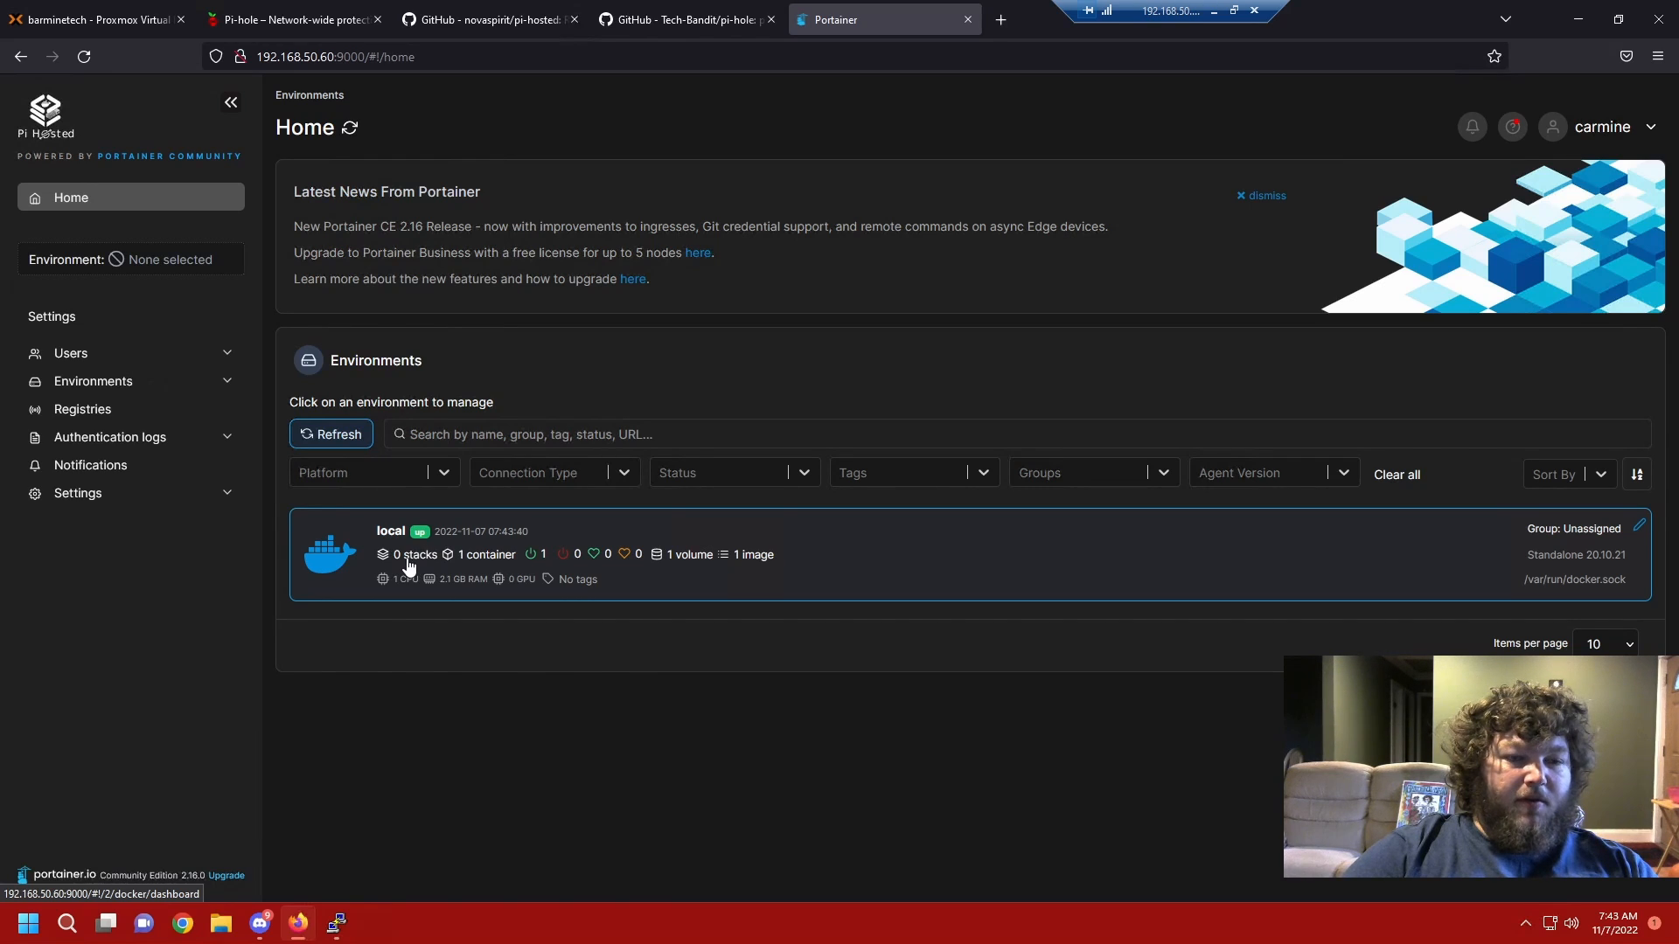
pyautogui.moveTo(673, 385)
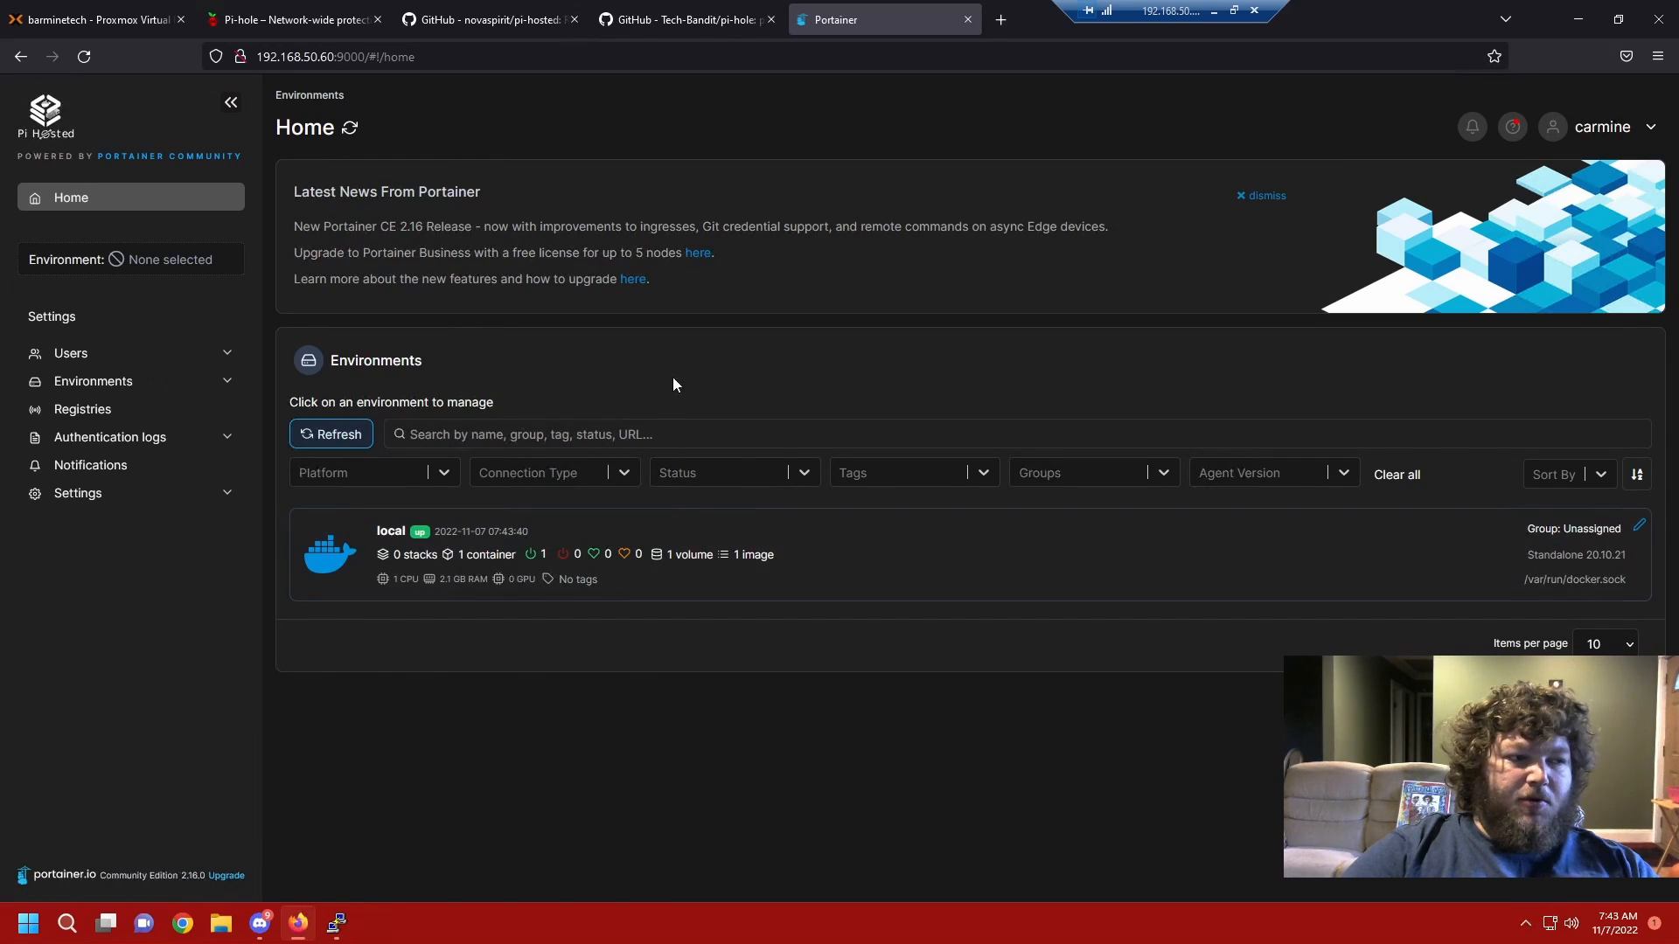
pyautogui.moveTo(380, 564)
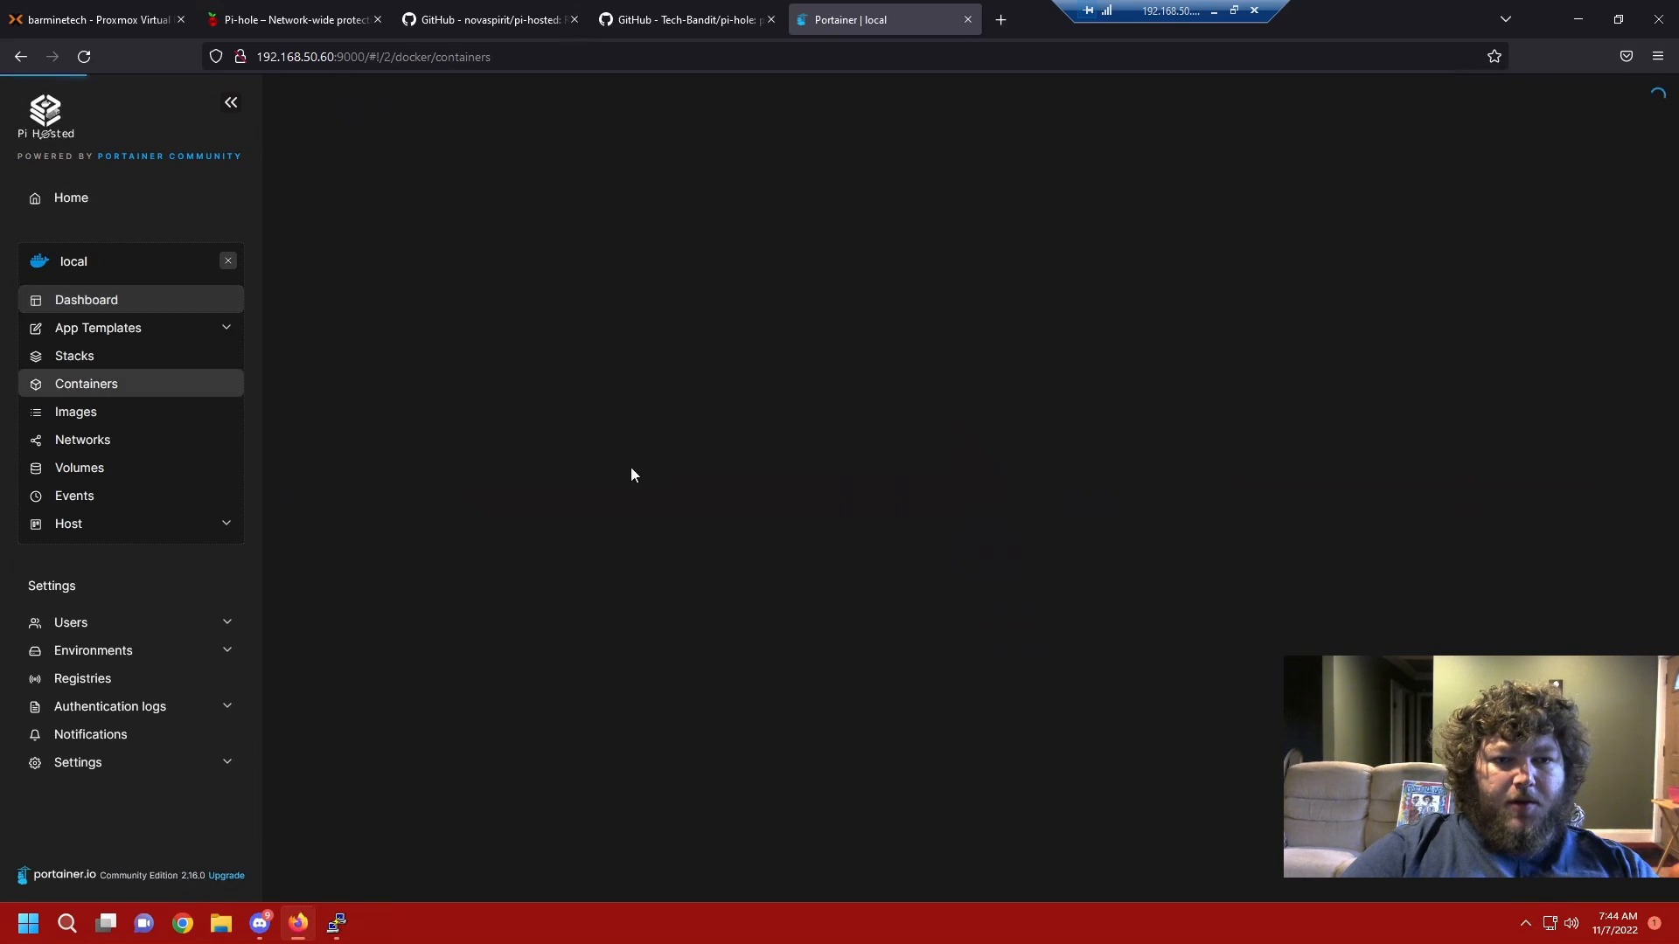
# View the App Templates section of Portainer Settings, then return to the pi-hosted README
pyautogui.click(86, 383)
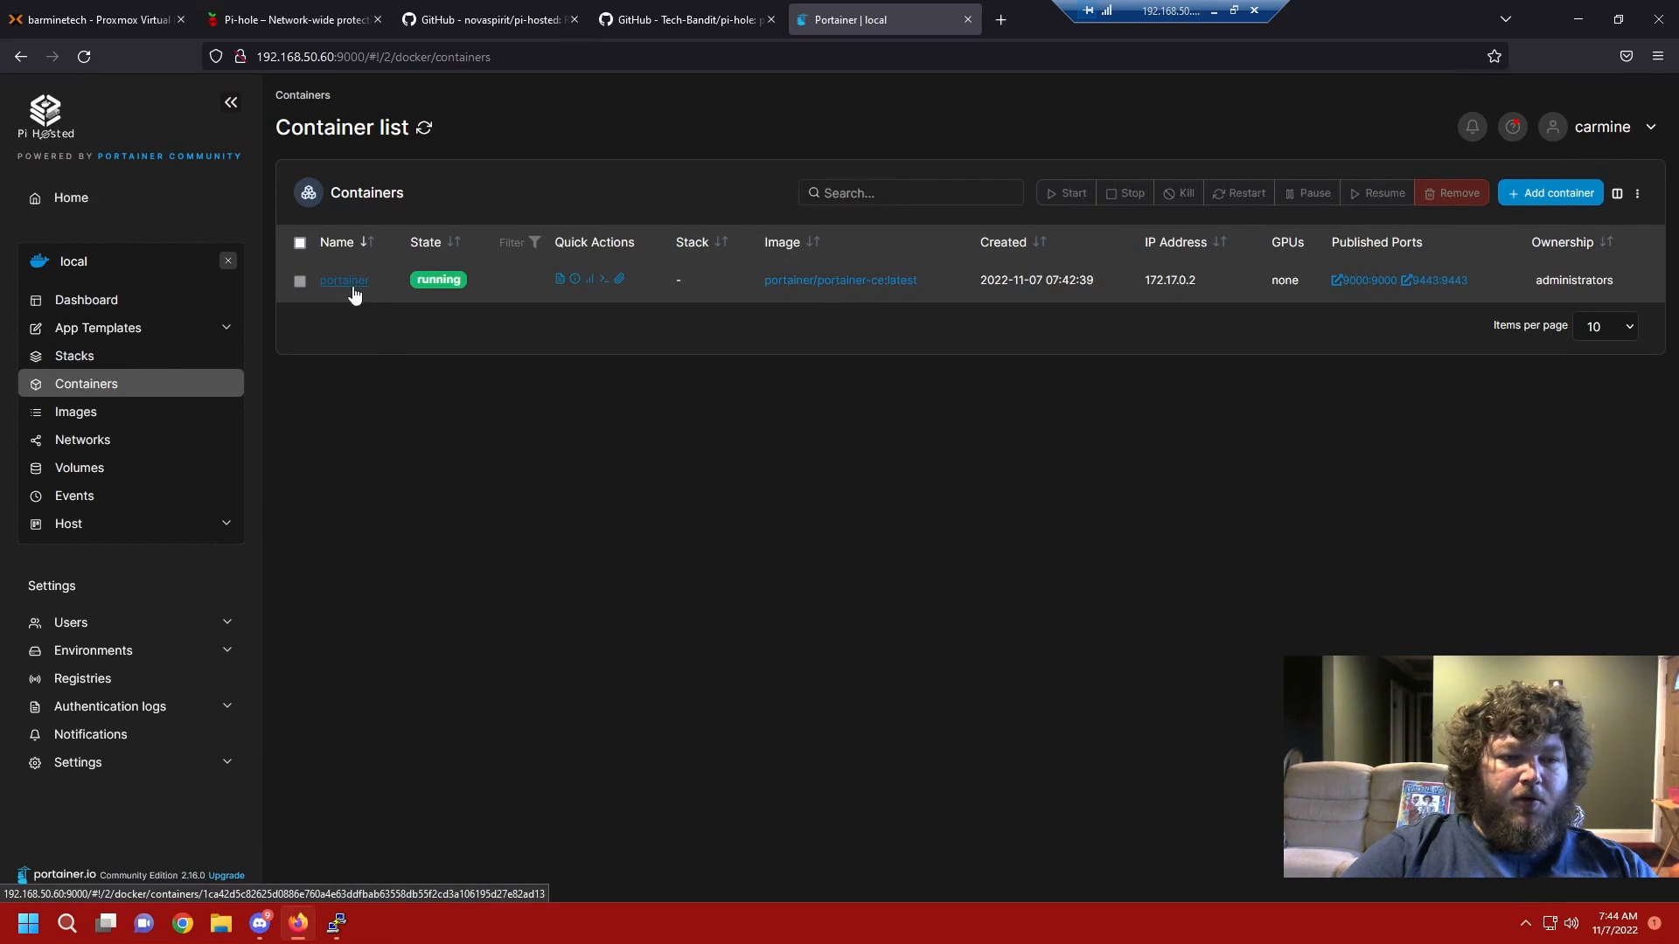
pyautogui.moveTo(696, 210)
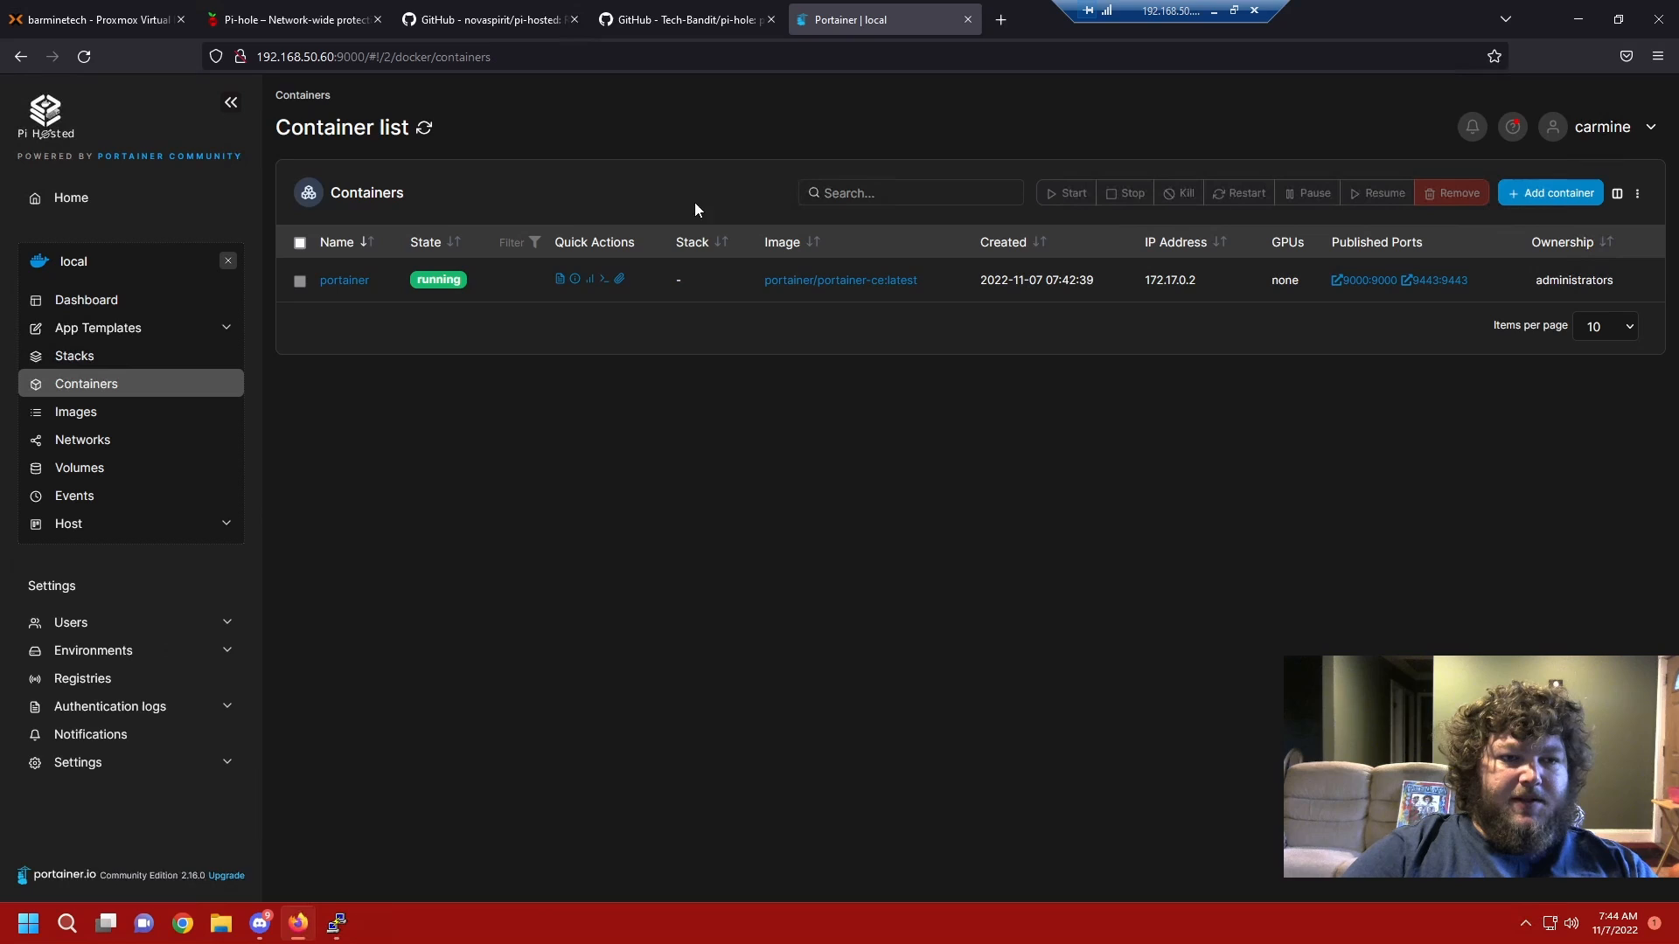
pyautogui.moveTo(296, 359)
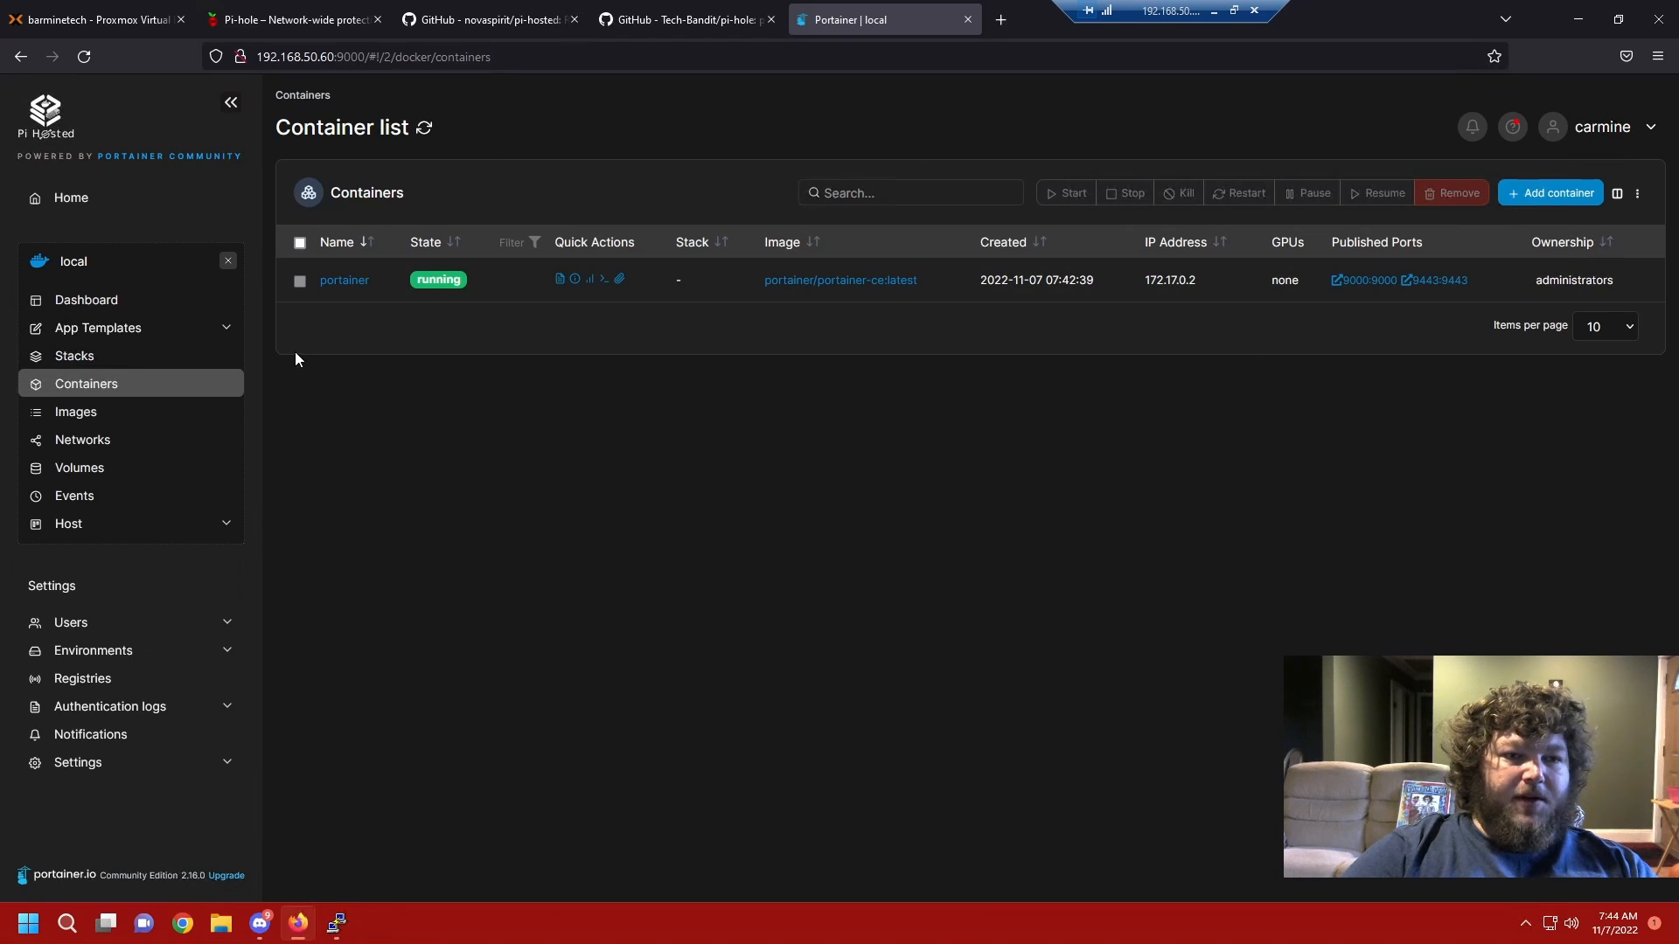
pyautogui.moveTo(133, 328)
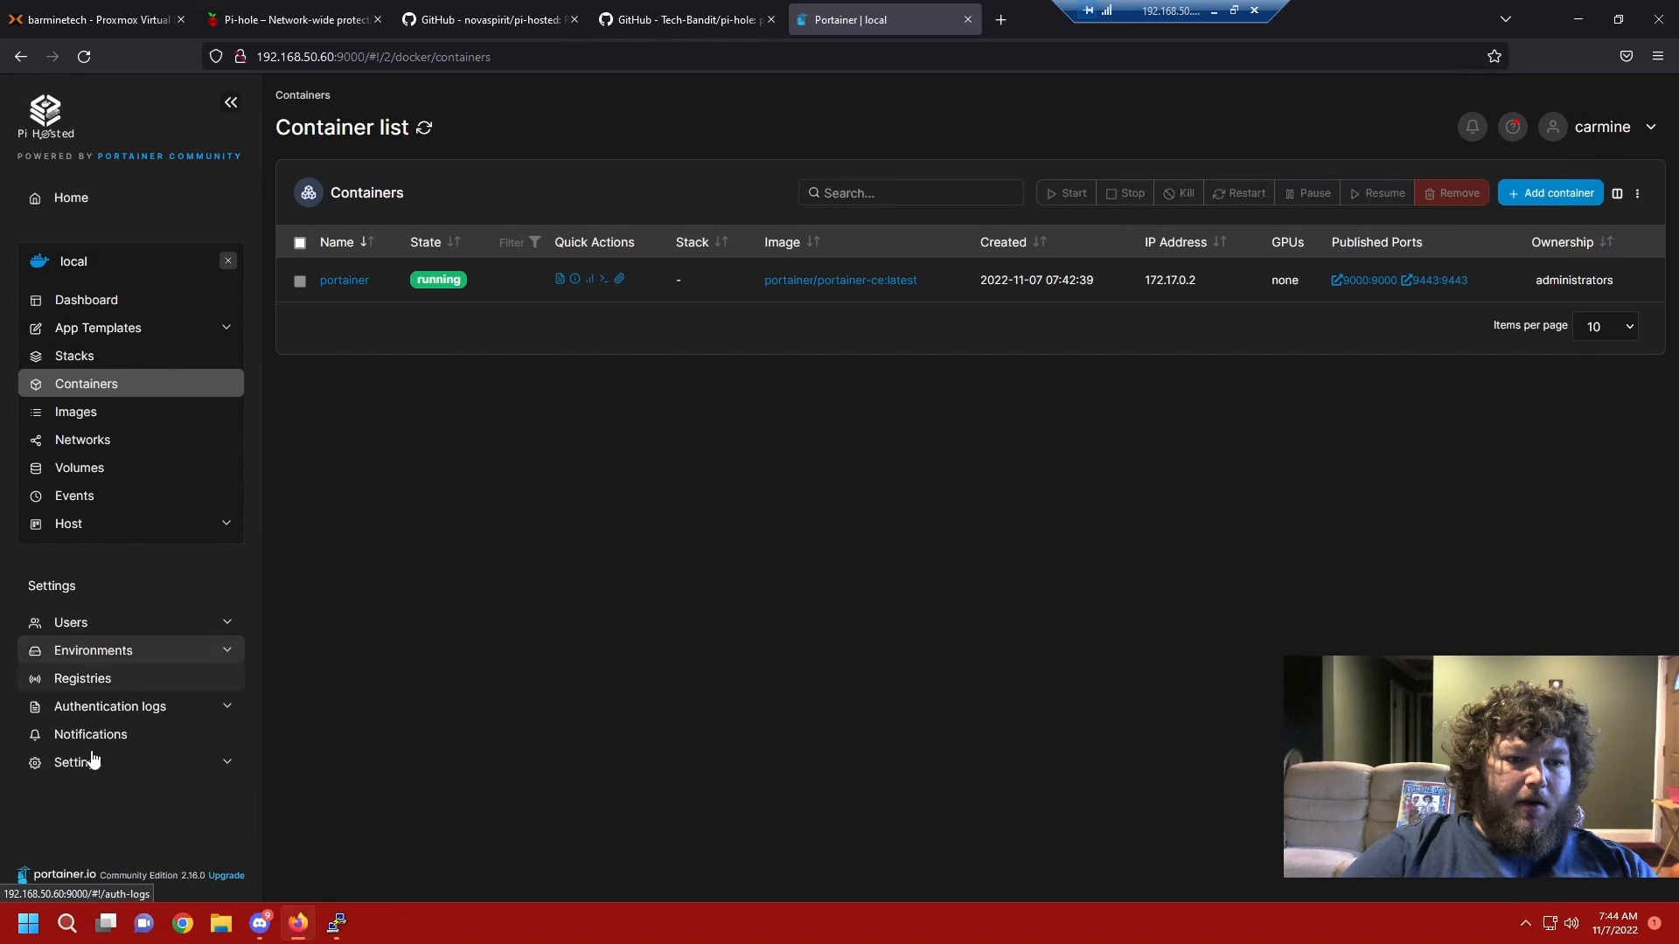
pyautogui.click(77, 763)
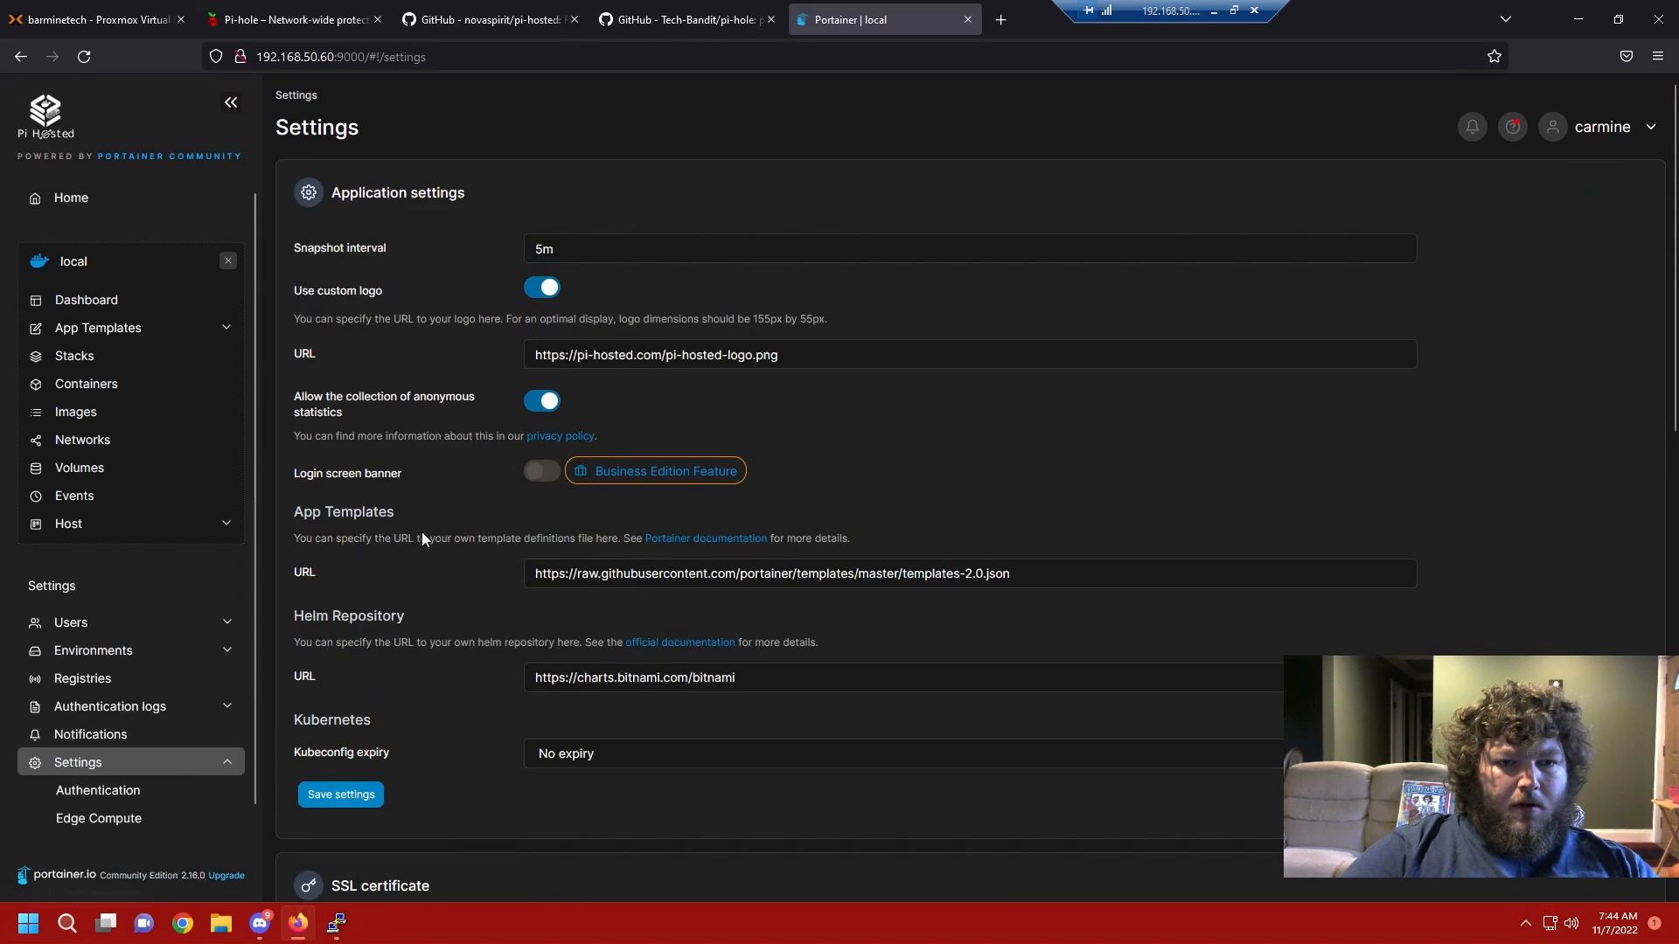
pyautogui.scroll(-3)
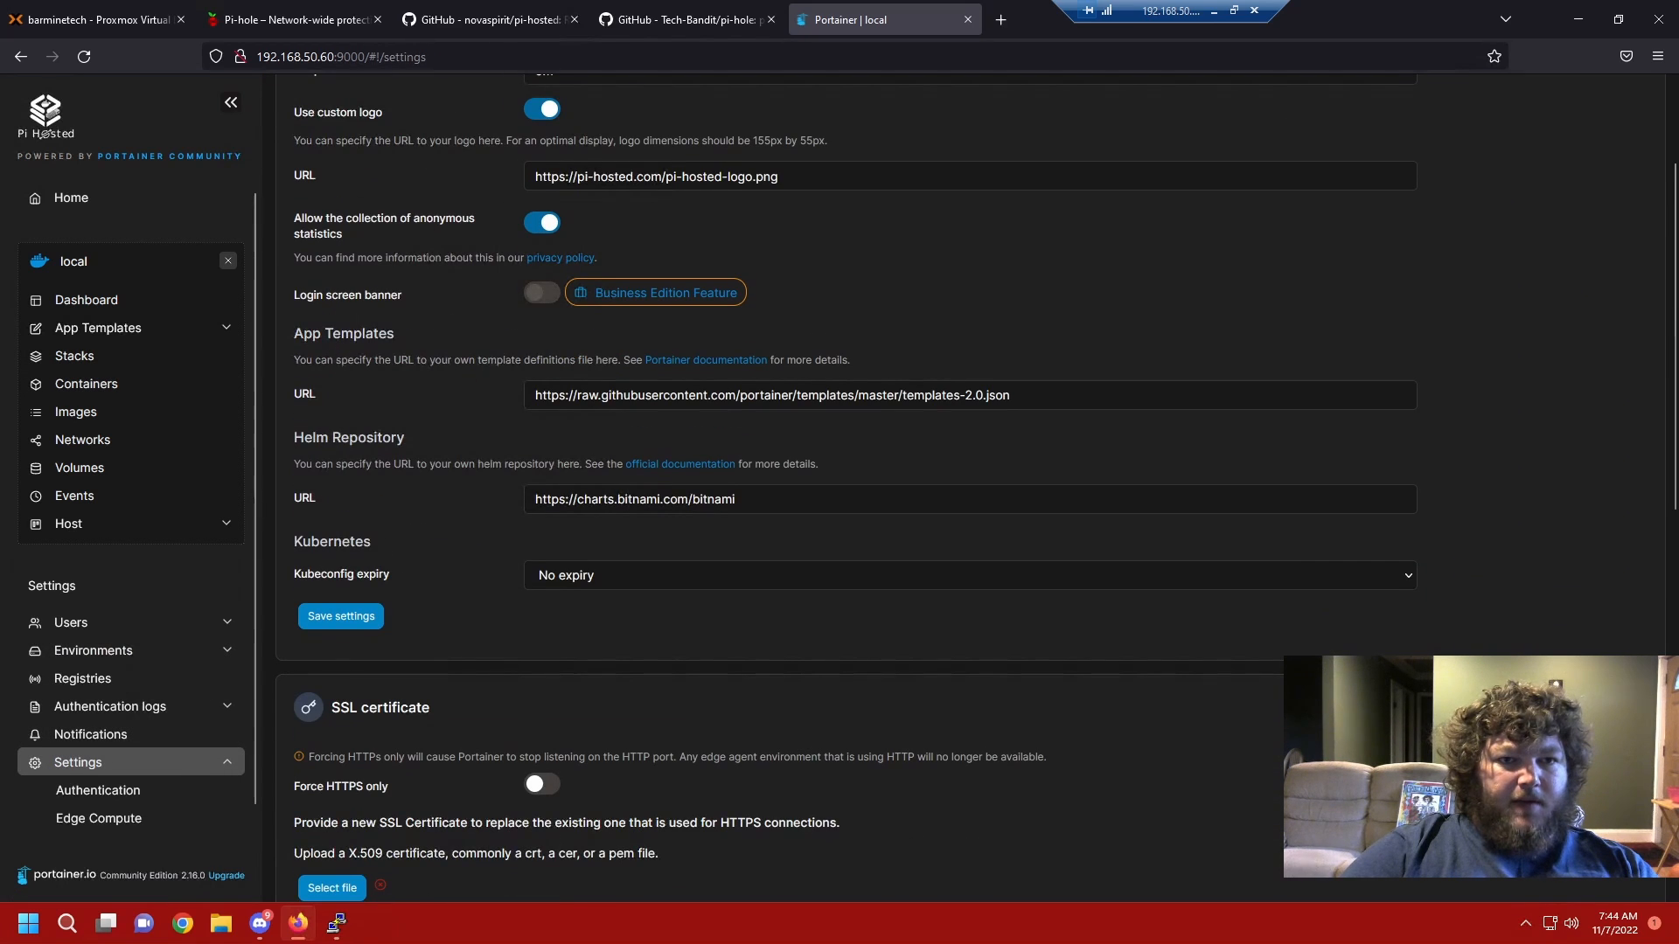
pyautogui.click(488, 19)
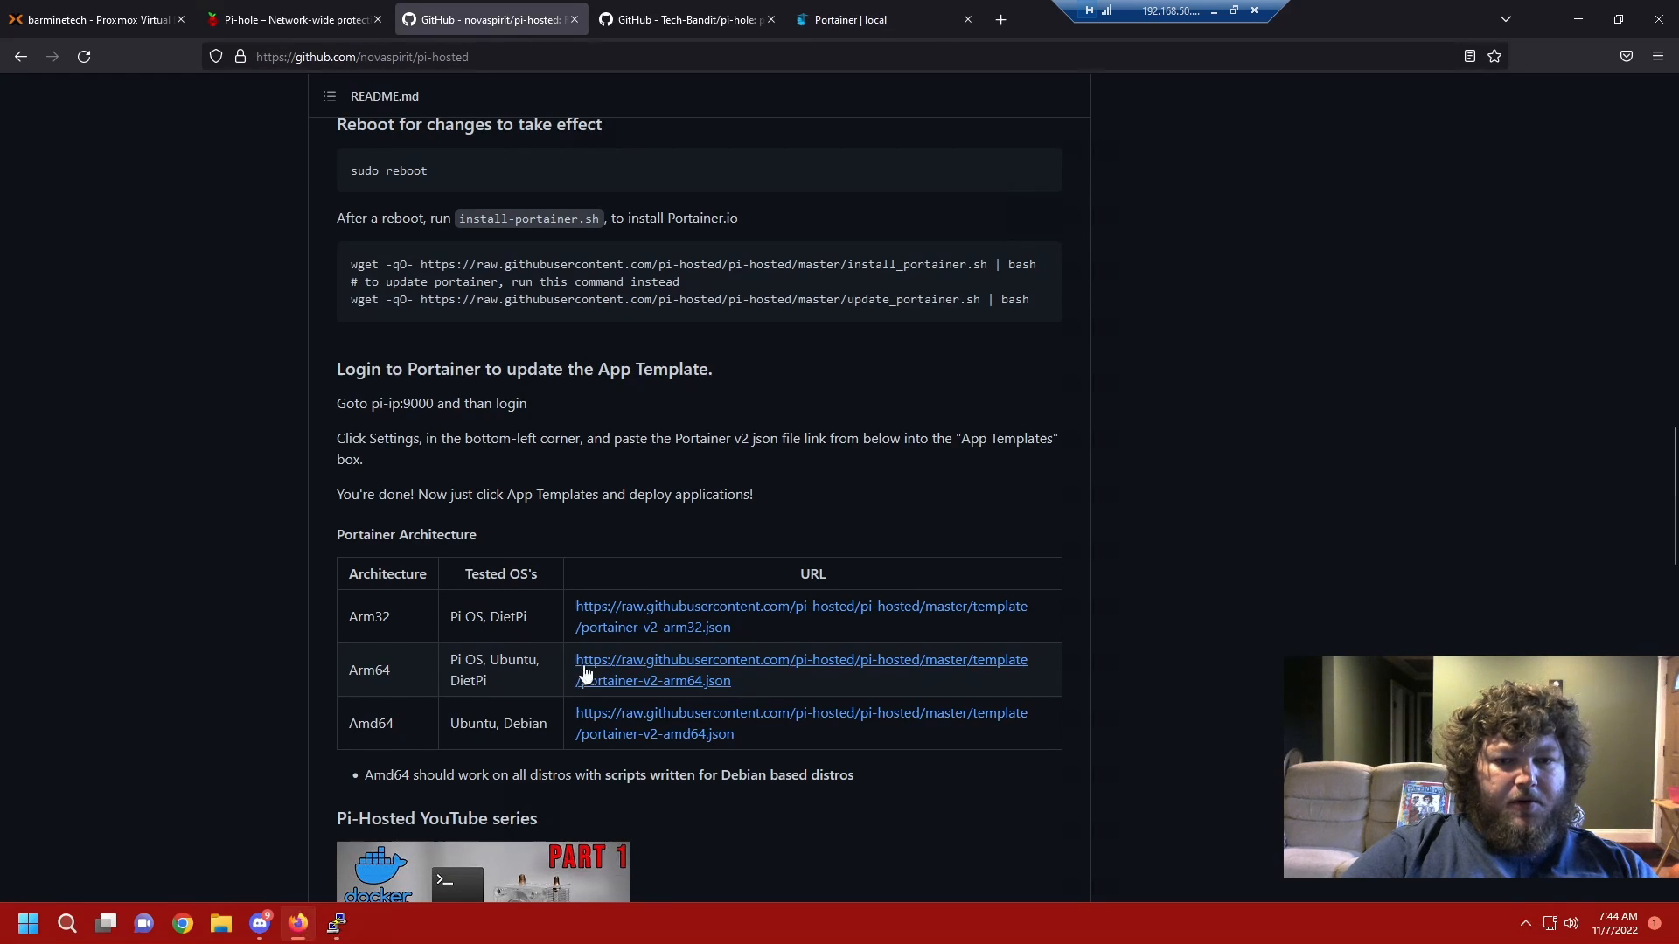
# Find the Amd64 template URL in the README's Portainer Architecture table and return to Portainer
pyautogui.scroll(-3)
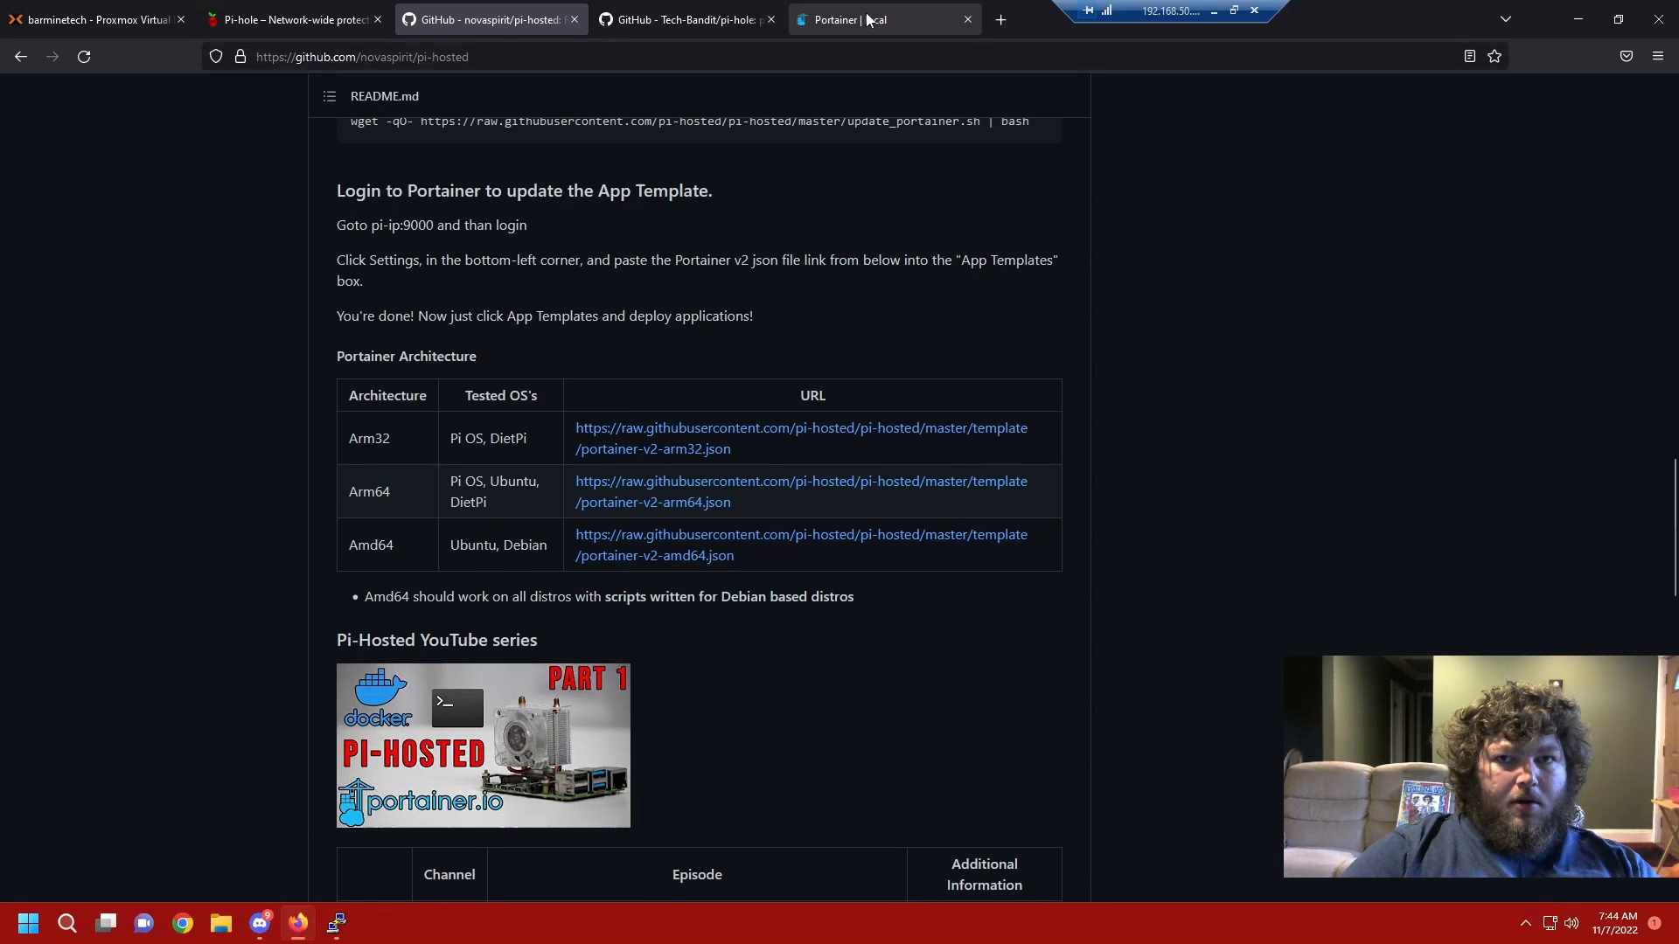
pyautogui.click(878, 19)
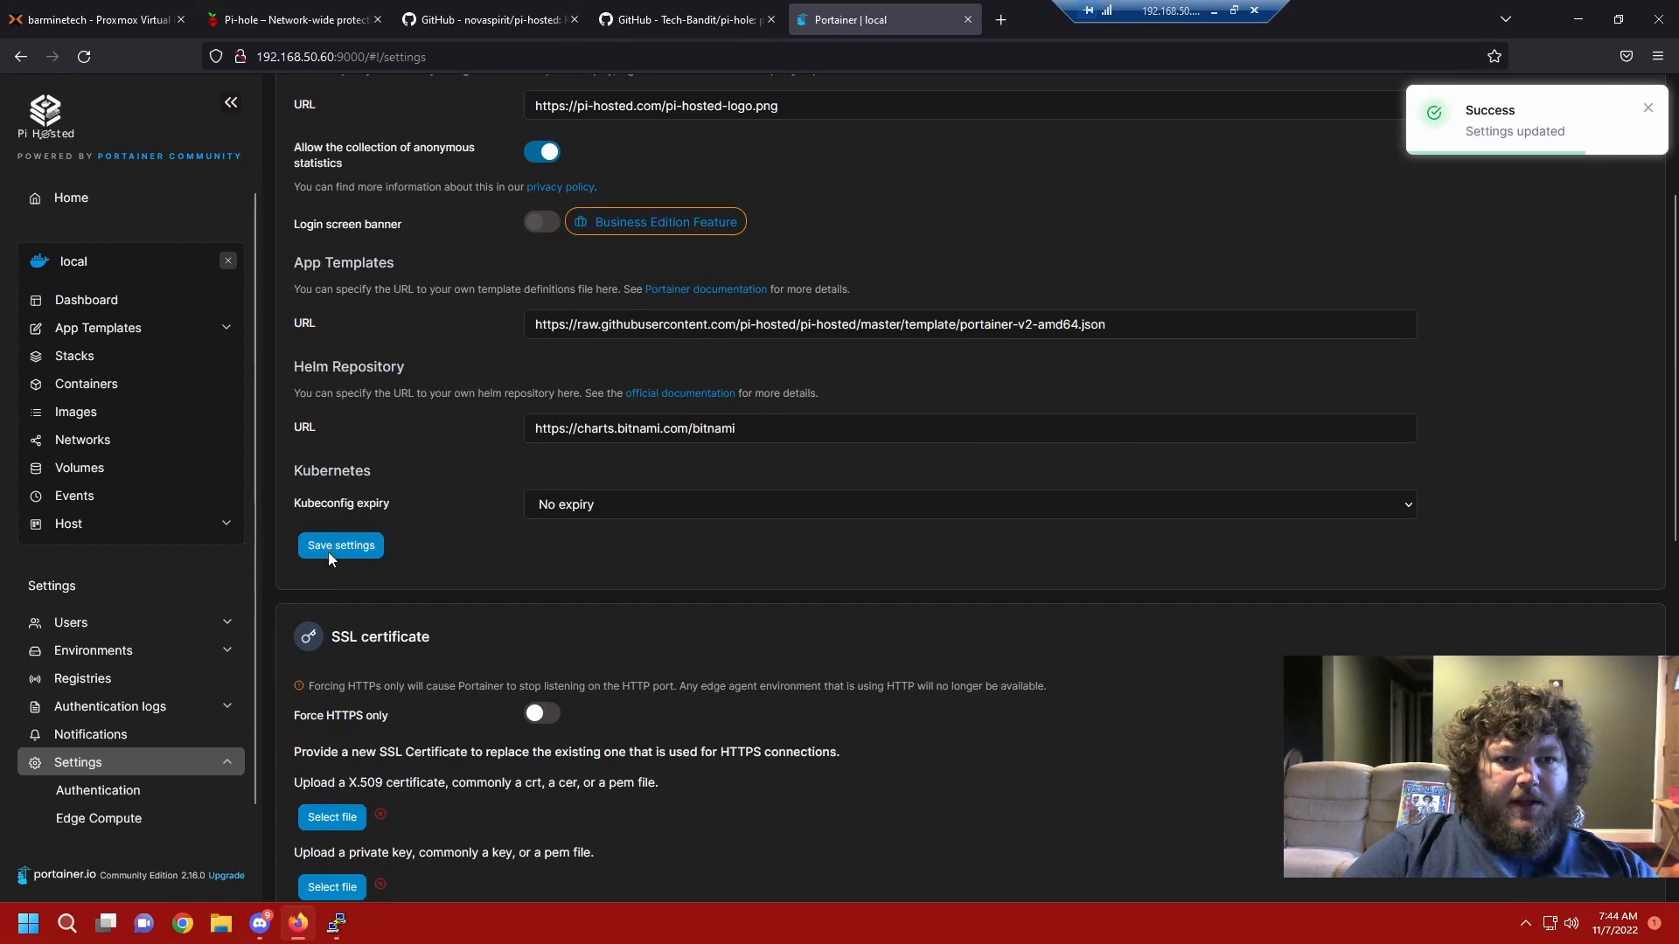
# With the Amd64 pi-hosted URL saved, open the App Templates list in the sidebar
pyautogui.scroll(3)
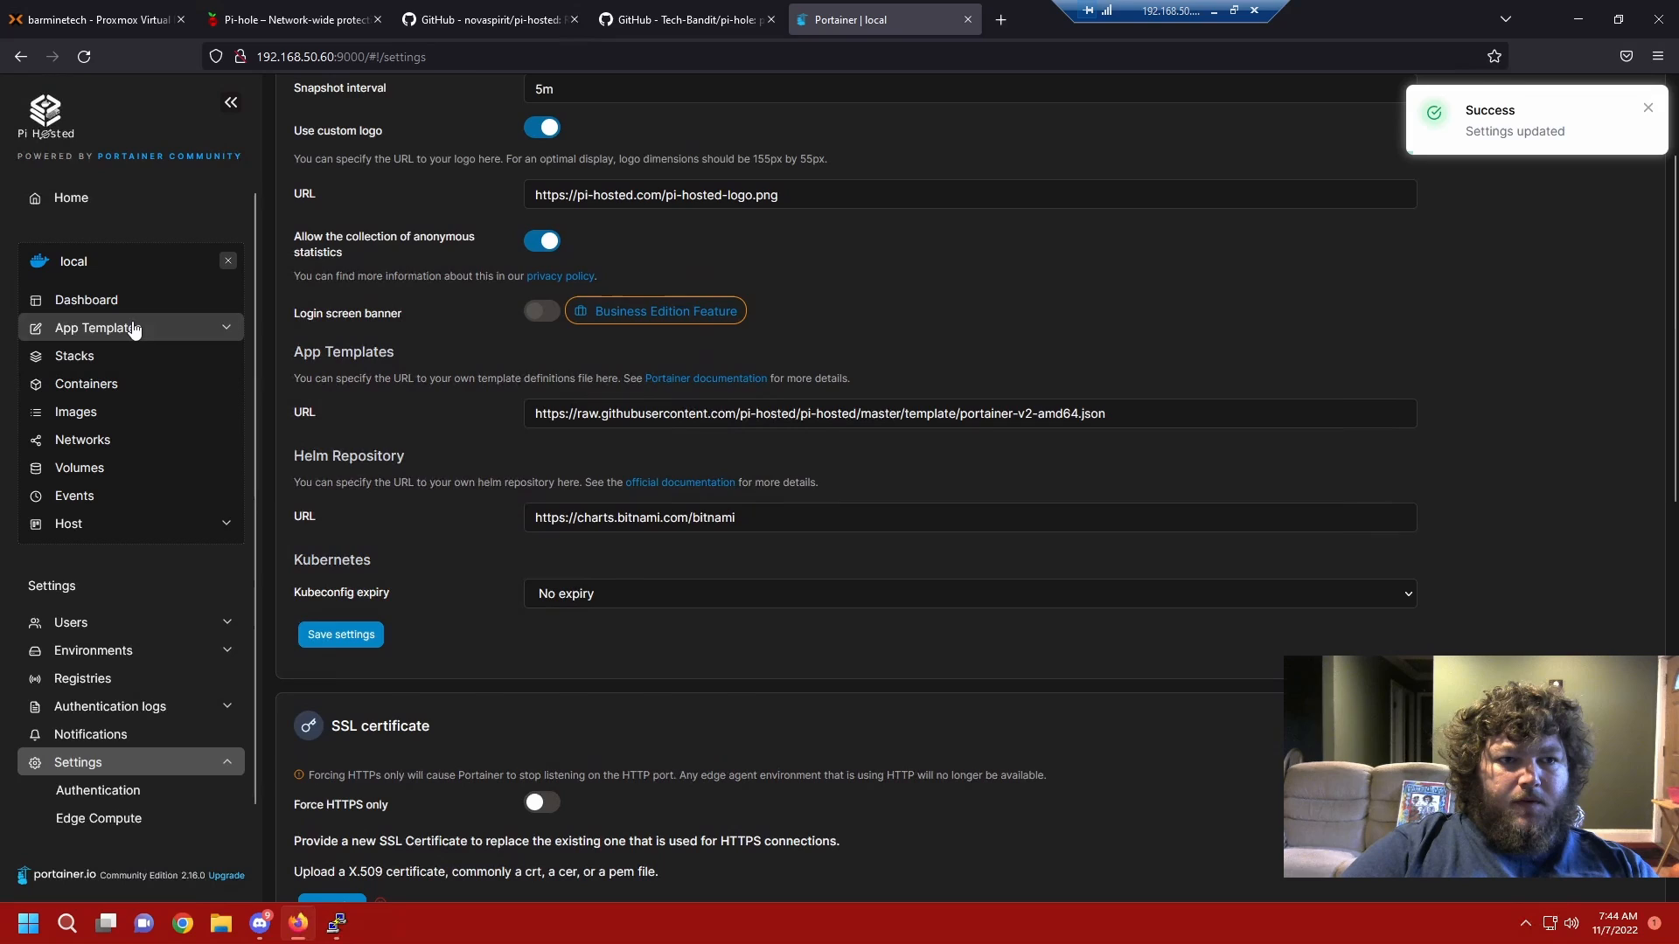
pyautogui.click(97, 327)
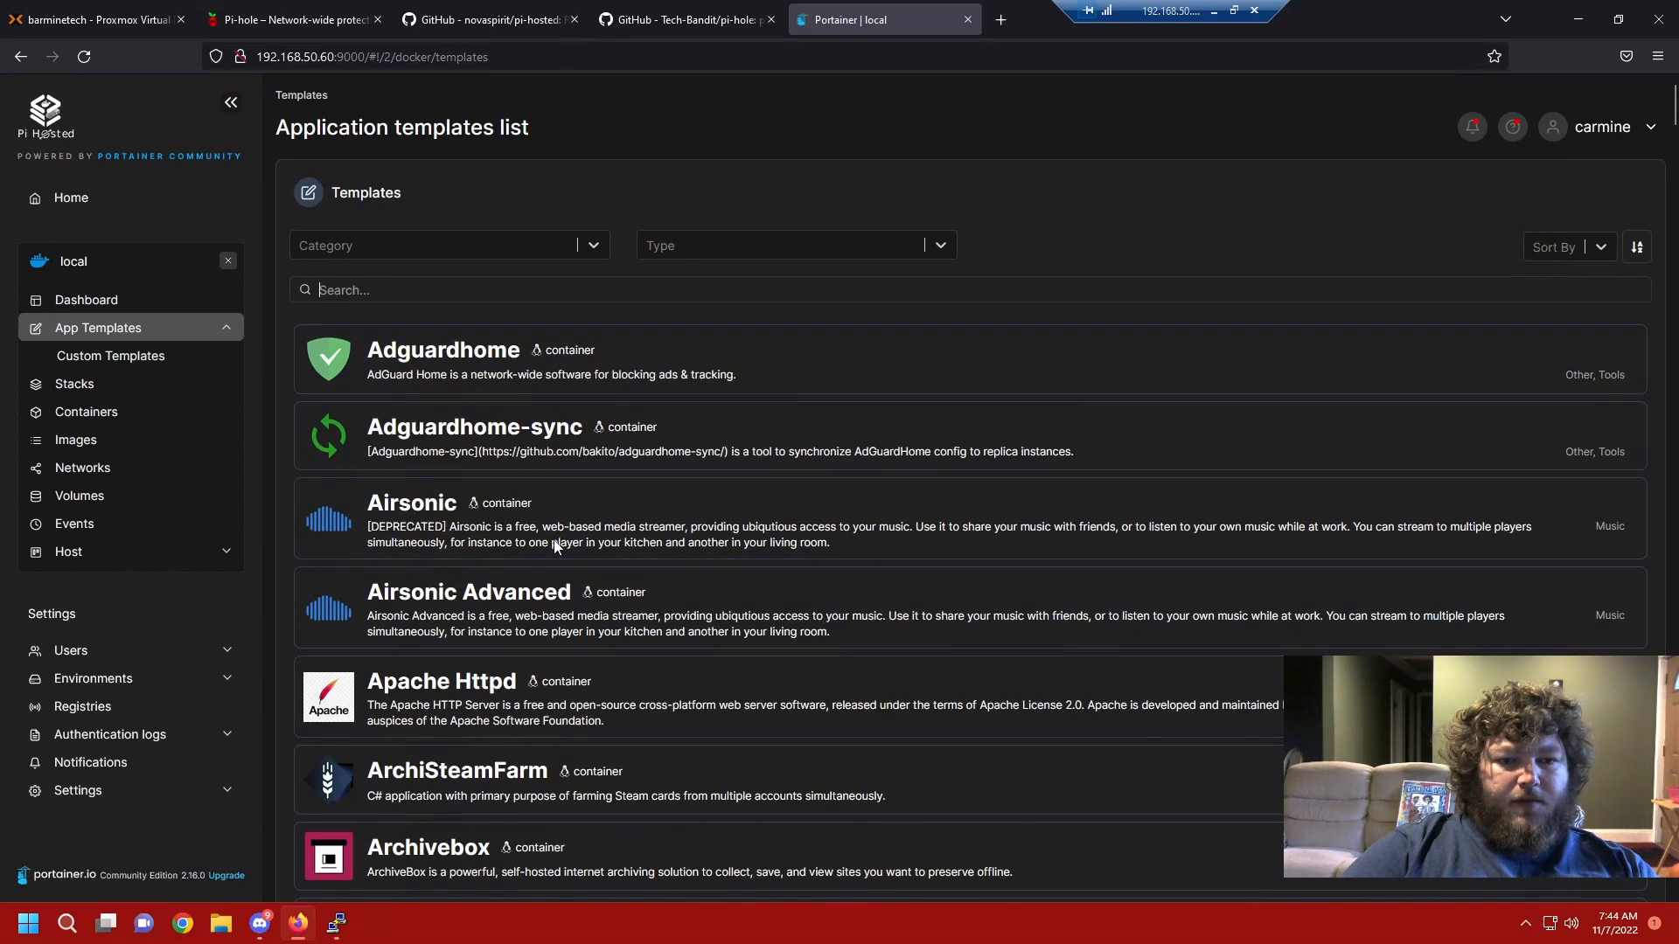
# Browse the Pi-Hosted catalog past Bookstack and Calibre Web, then return to the README
pyautogui.click(749, 361)
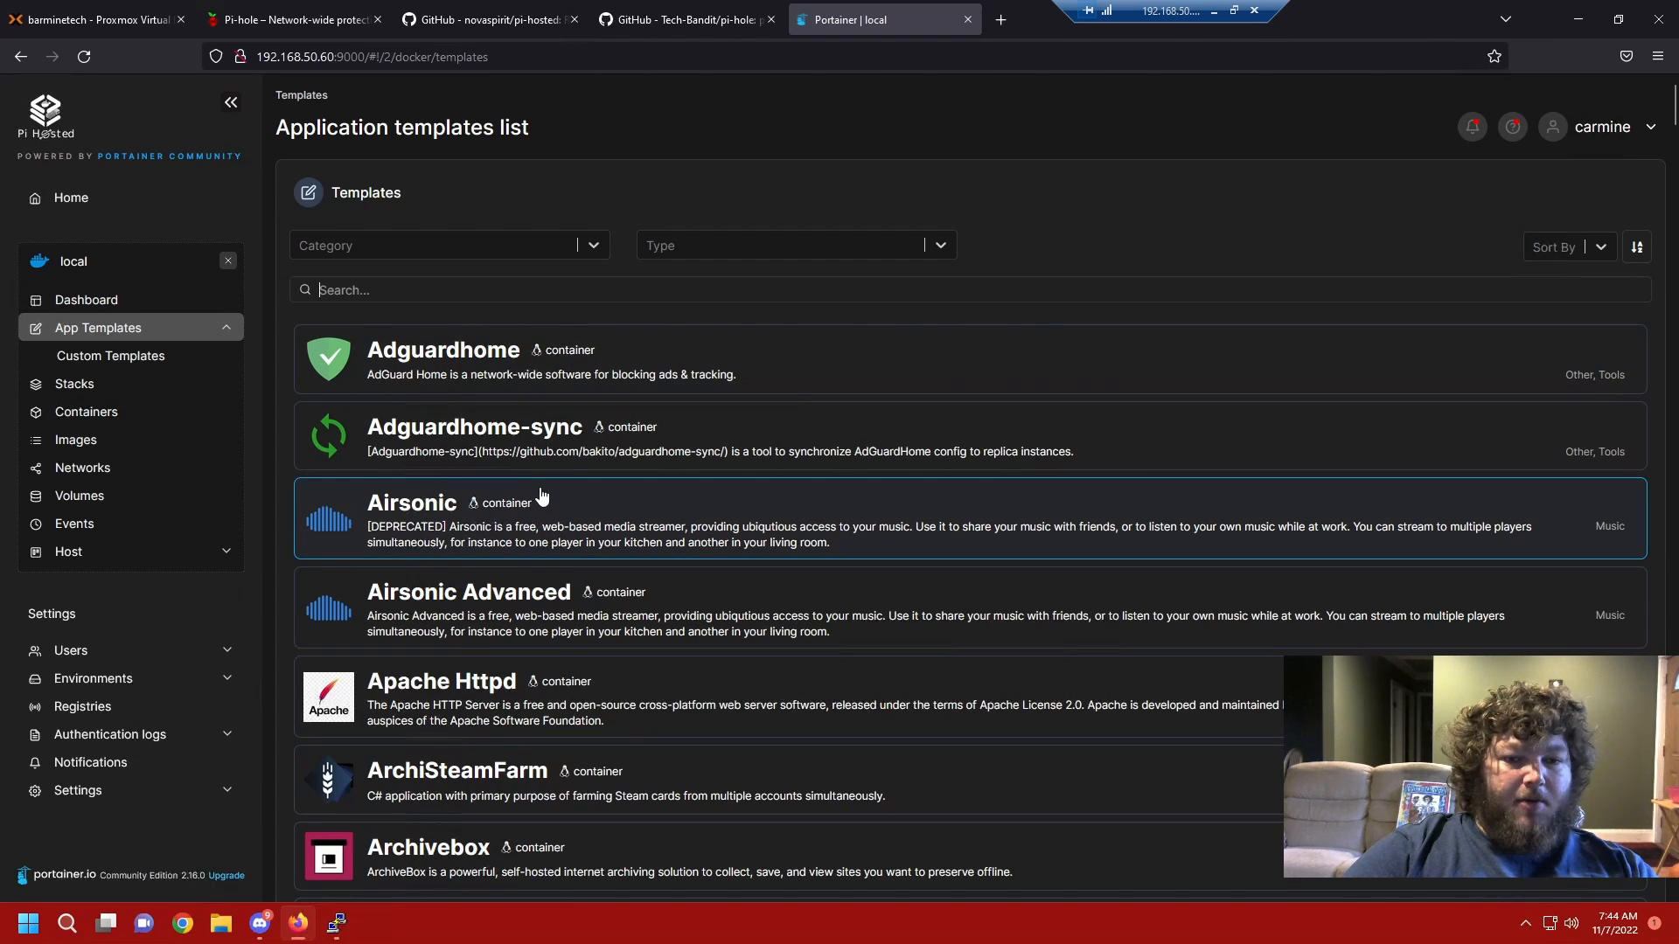
pyautogui.scroll(-3)
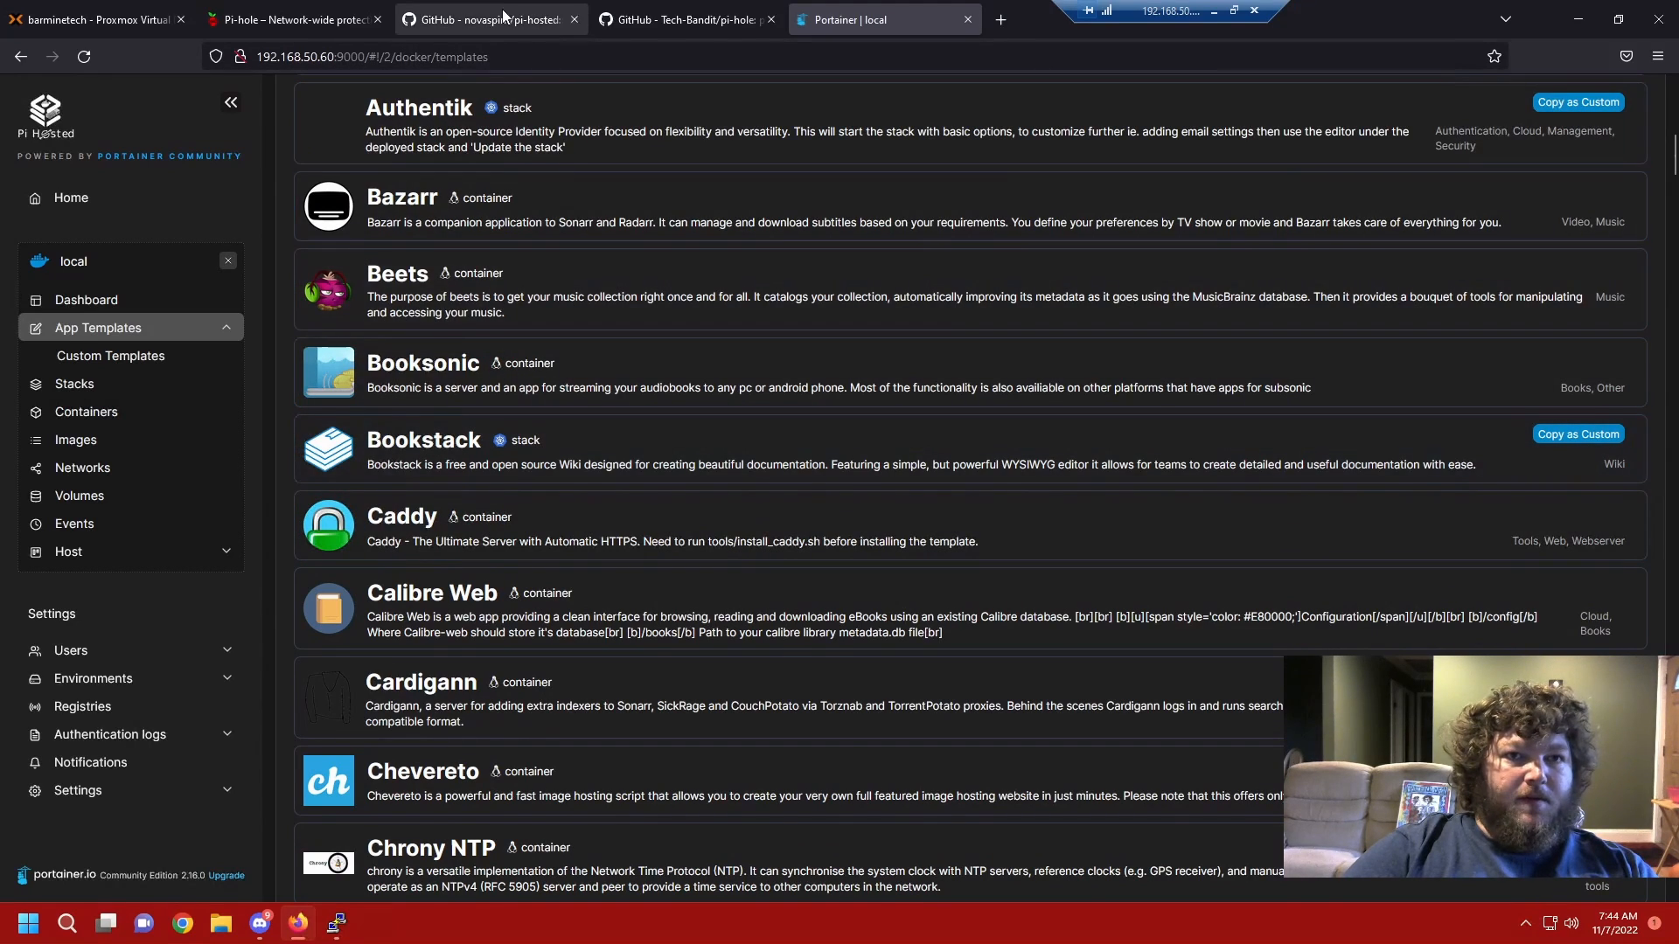
pyautogui.click(487, 19)
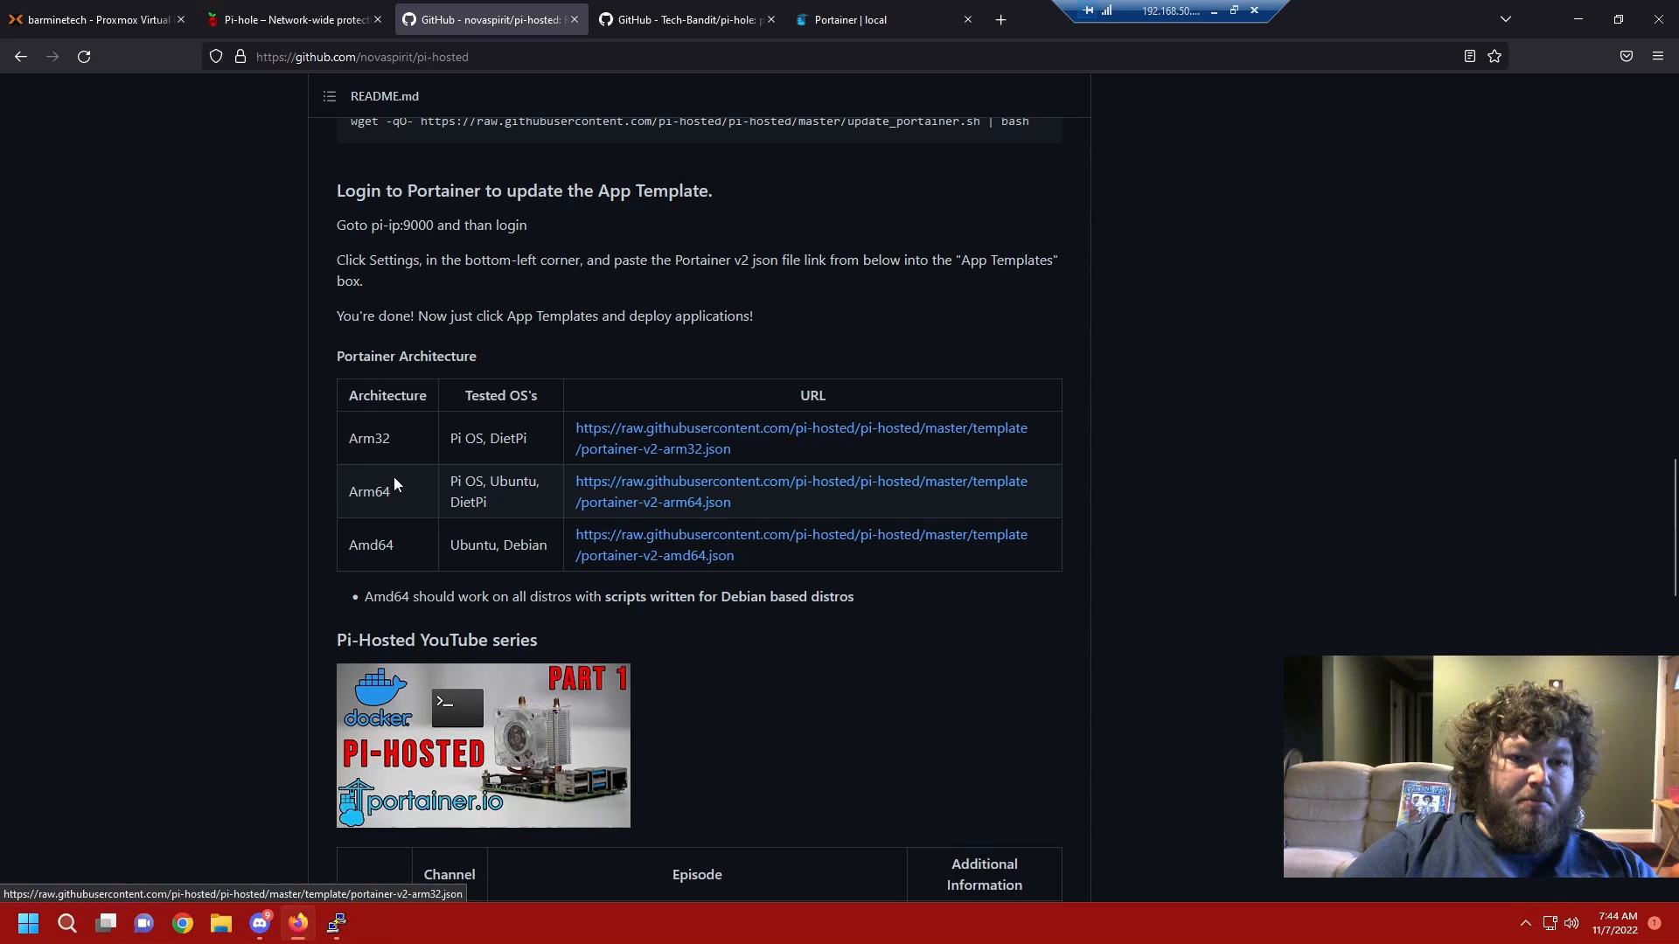
pyautogui.moveTo(421, 457)
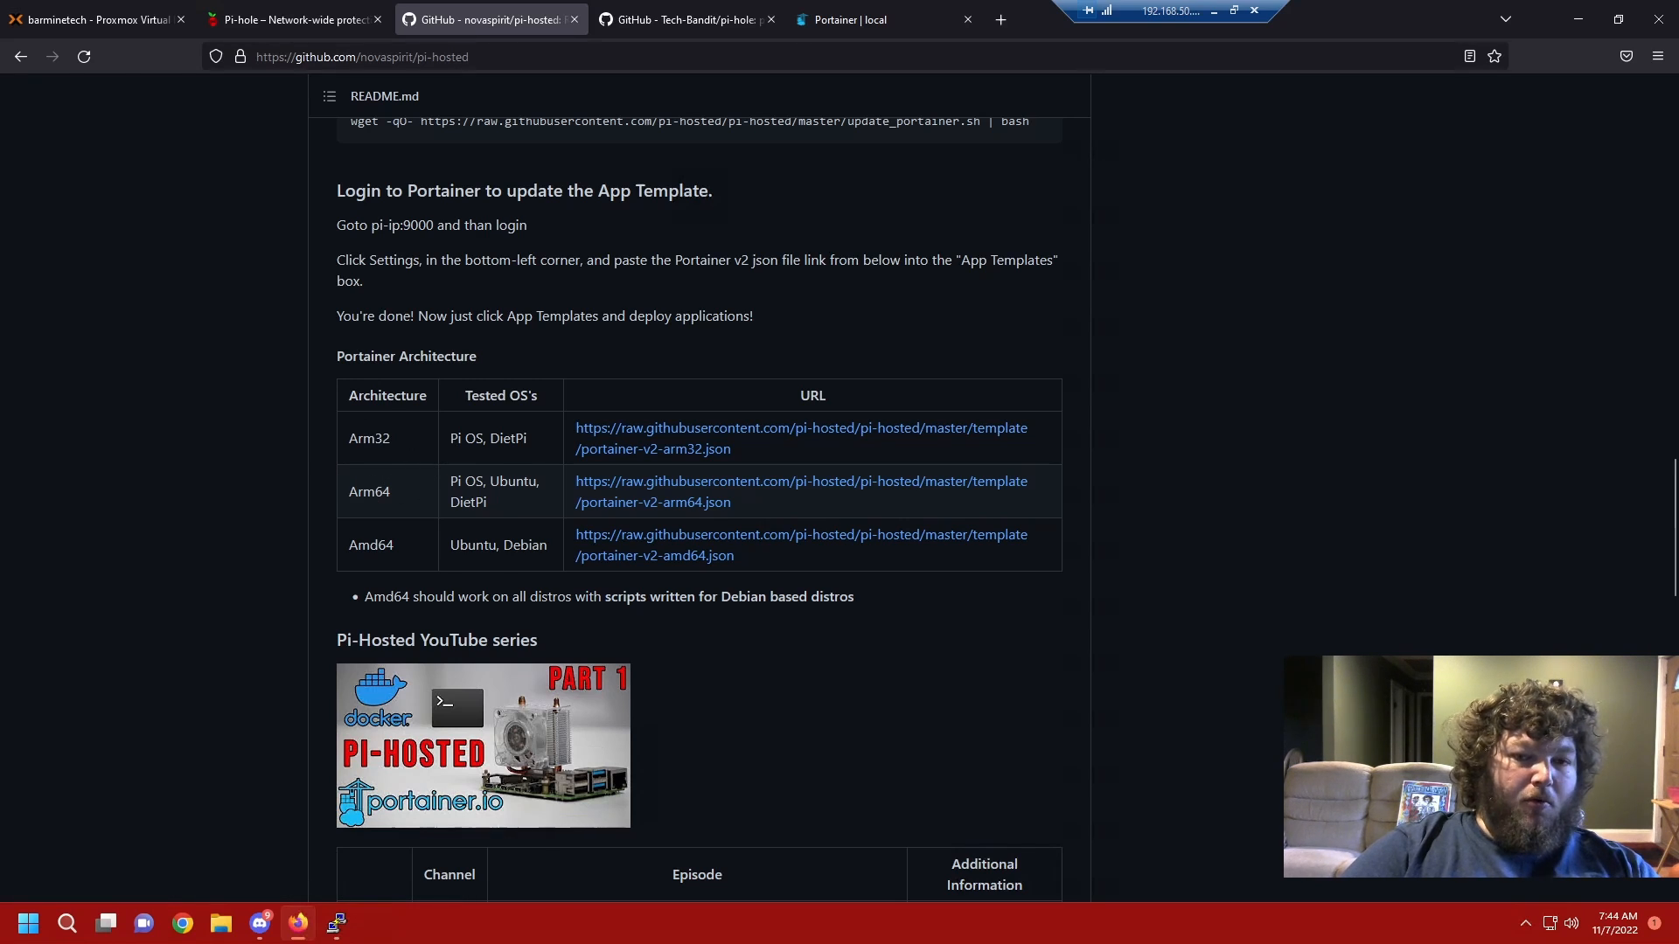
pyautogui.moveTo(739, 461)
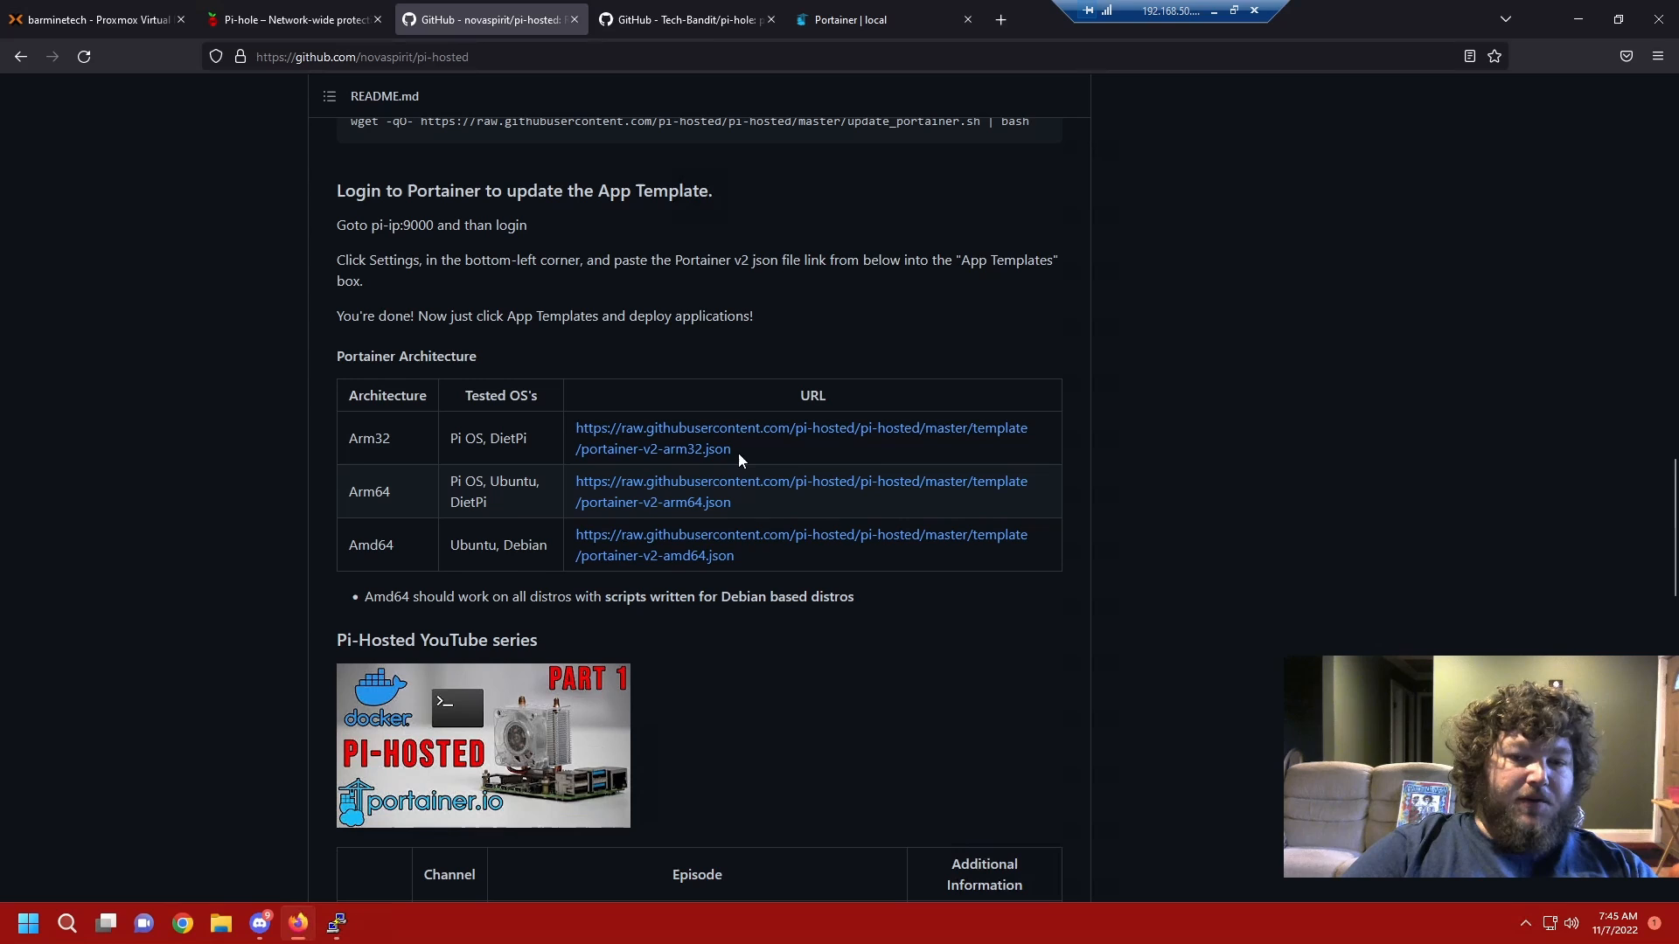
pyautogui.moveTo(642, 439)
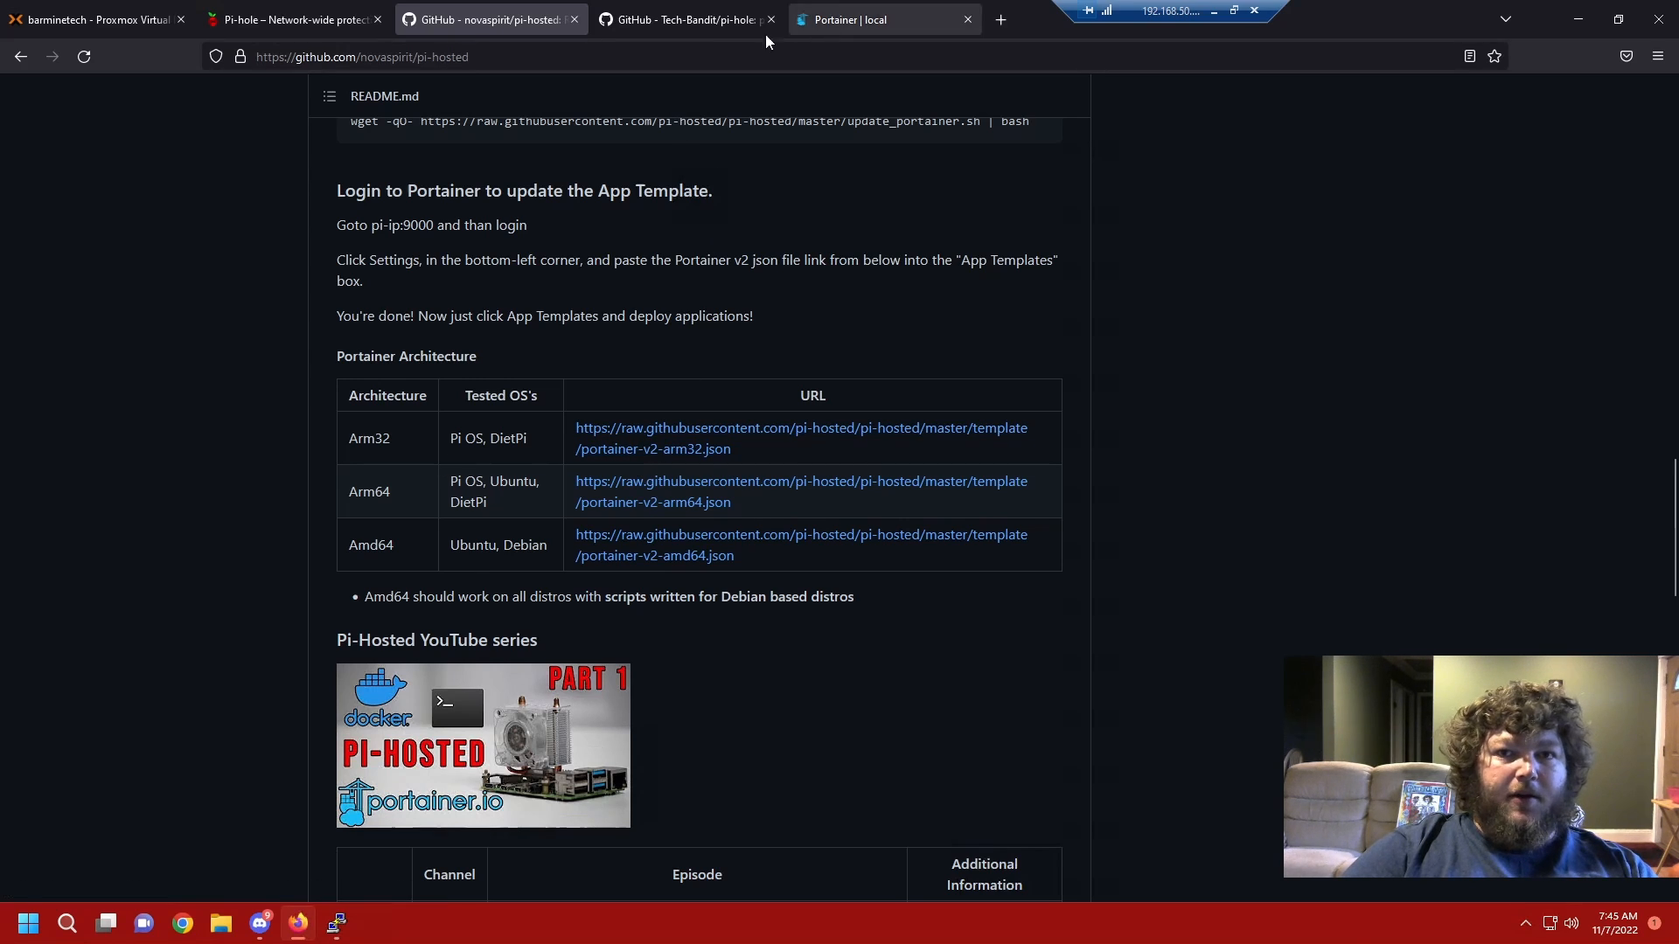
# Return to Portainer's Pi-Hosted template list, scrolled up to Adguardhome and Airsonic
pyautogui.click(878, 19)
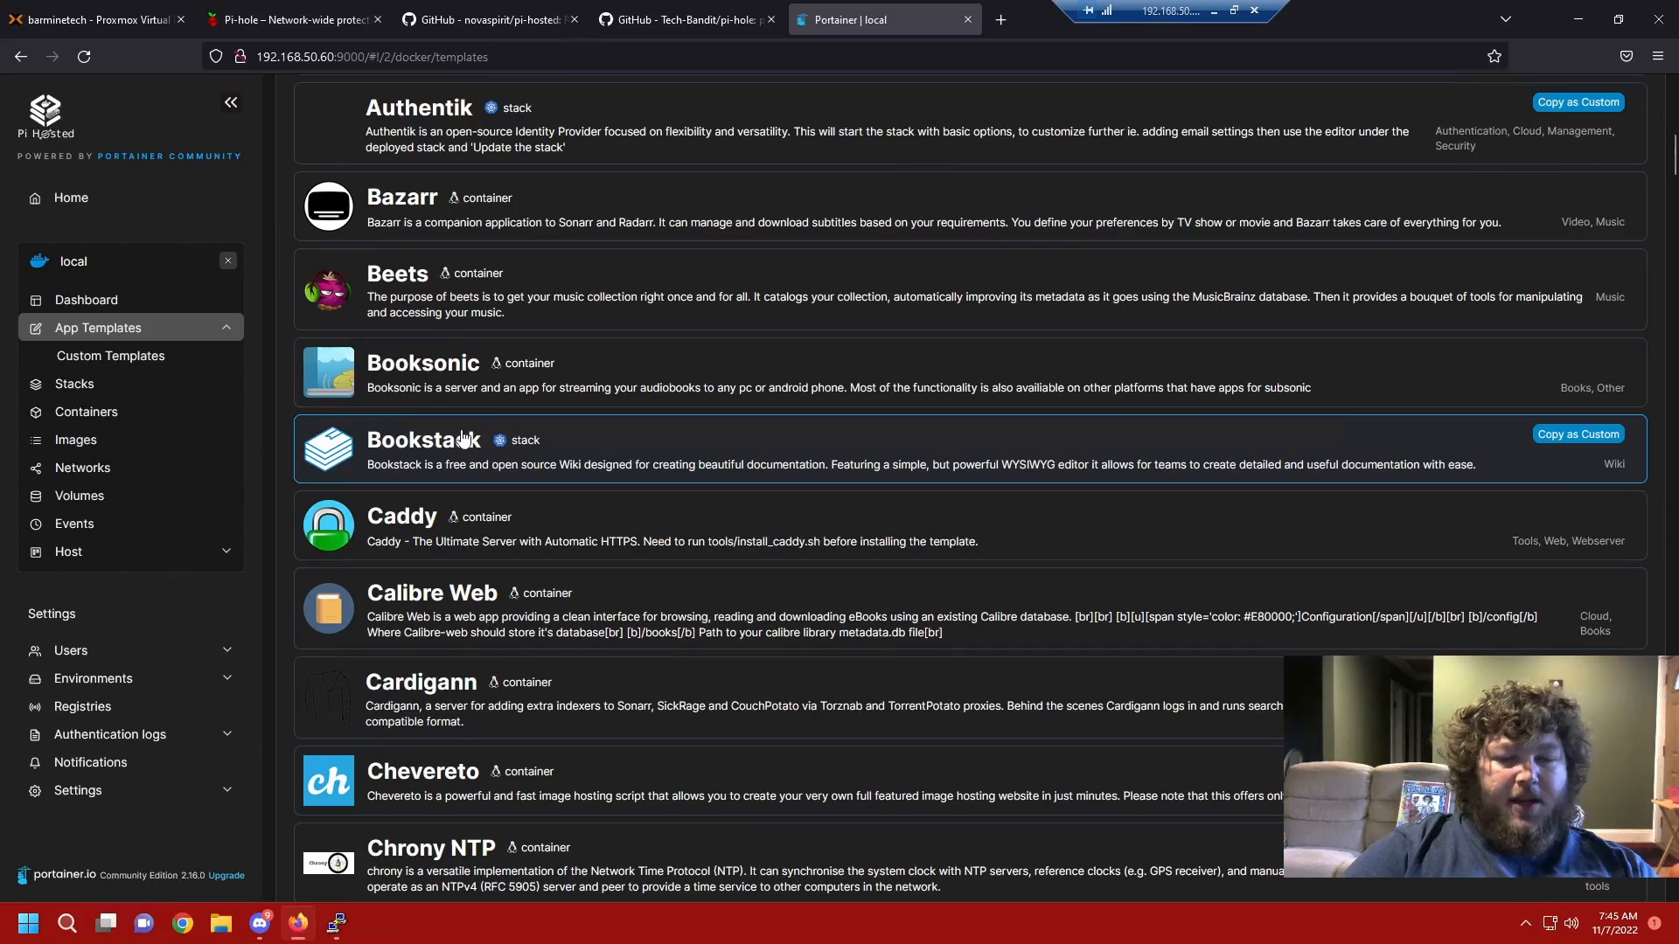
pyautogui.scroll(3)
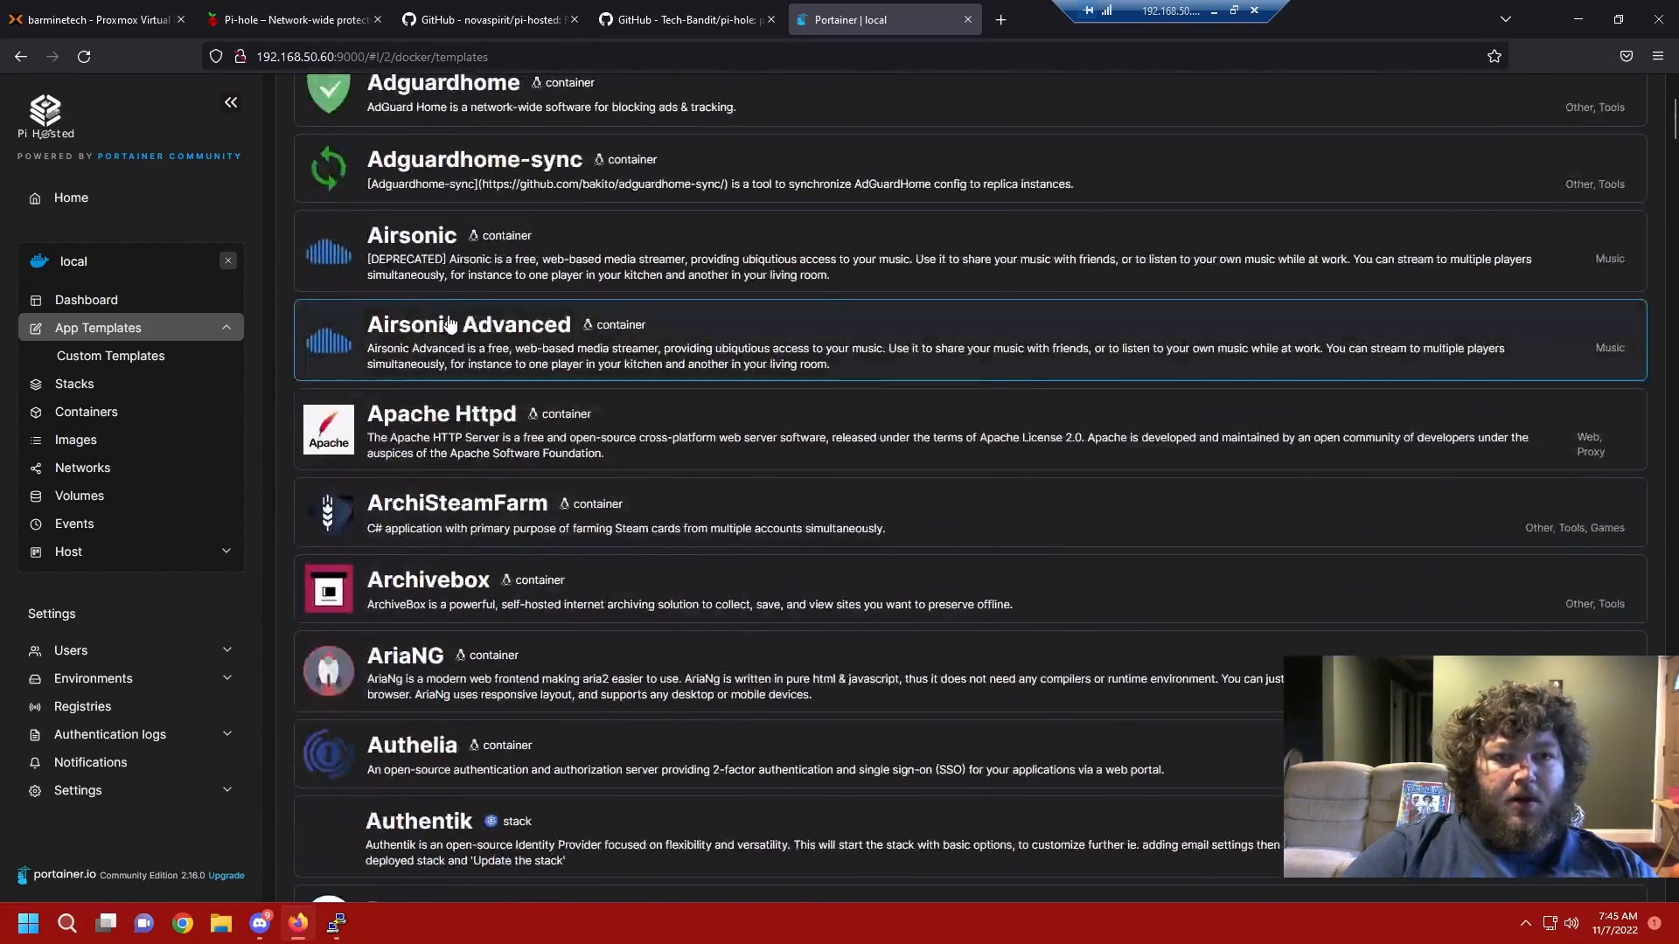